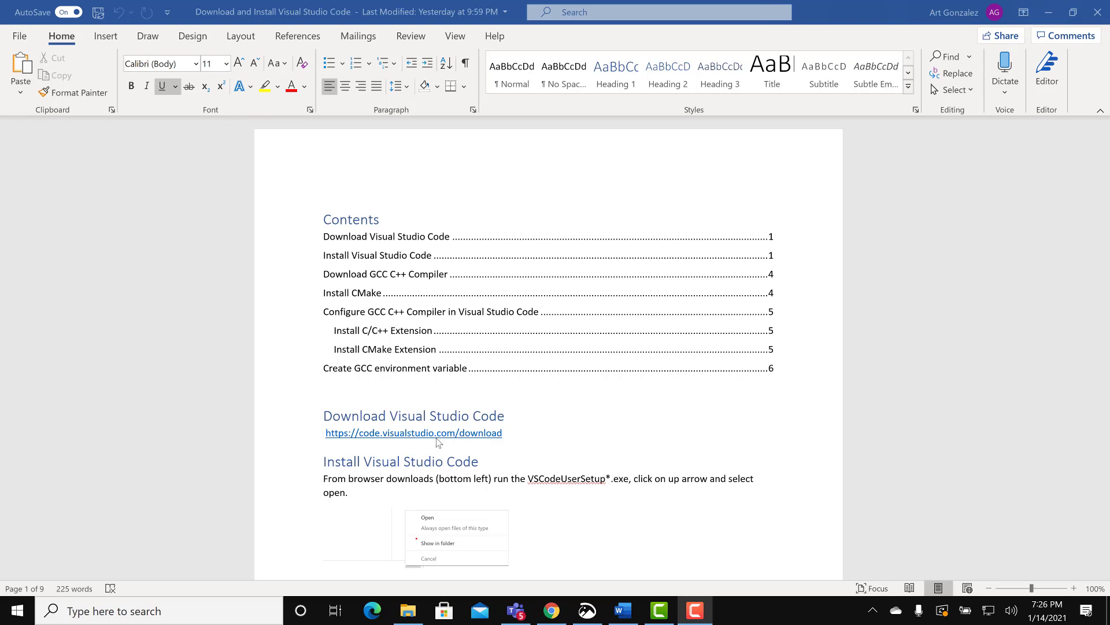
mouse_move(444, 439)
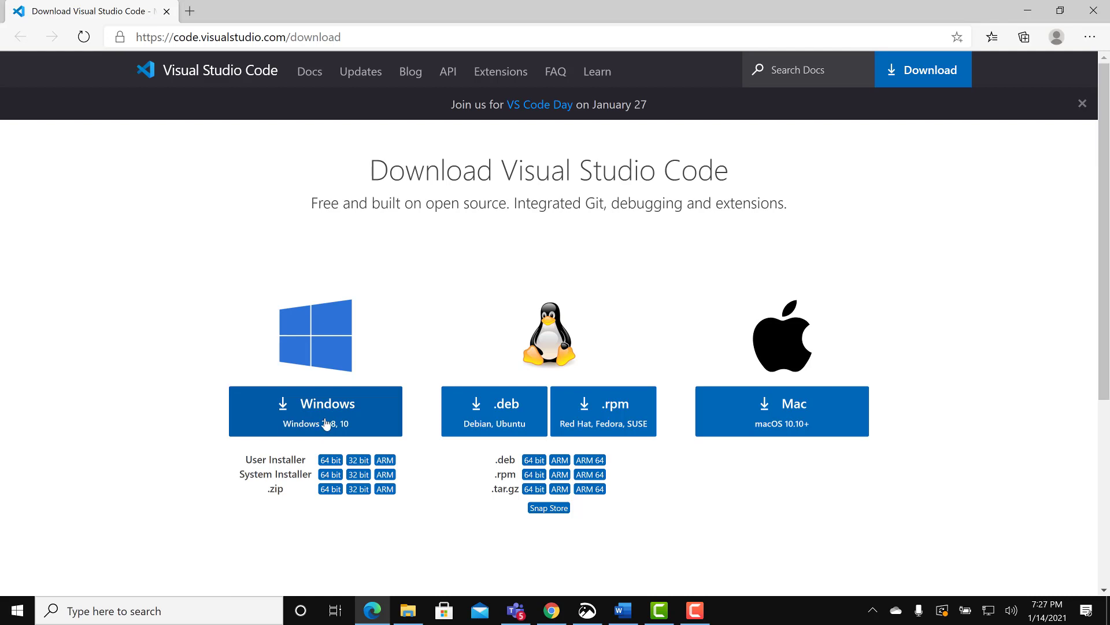
Step: Download the Windows version of Visual Studio Code from the official download page
left_click(315, 411)
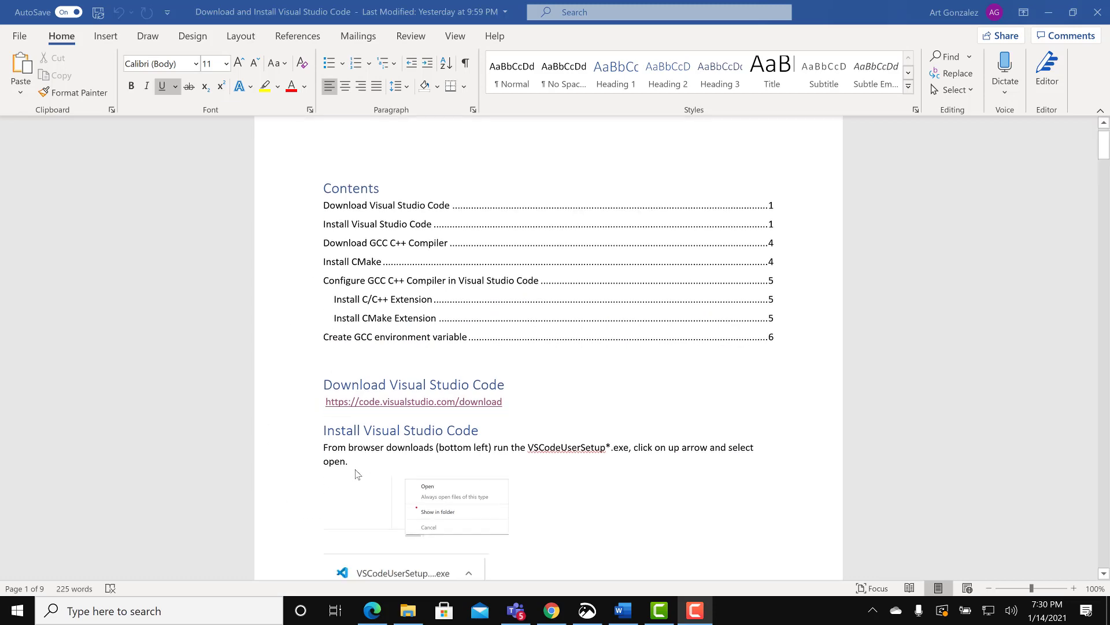
Step: Run the downloaded VSCodeUserSetup installer from Edge's downloads
scroll("down", 3)
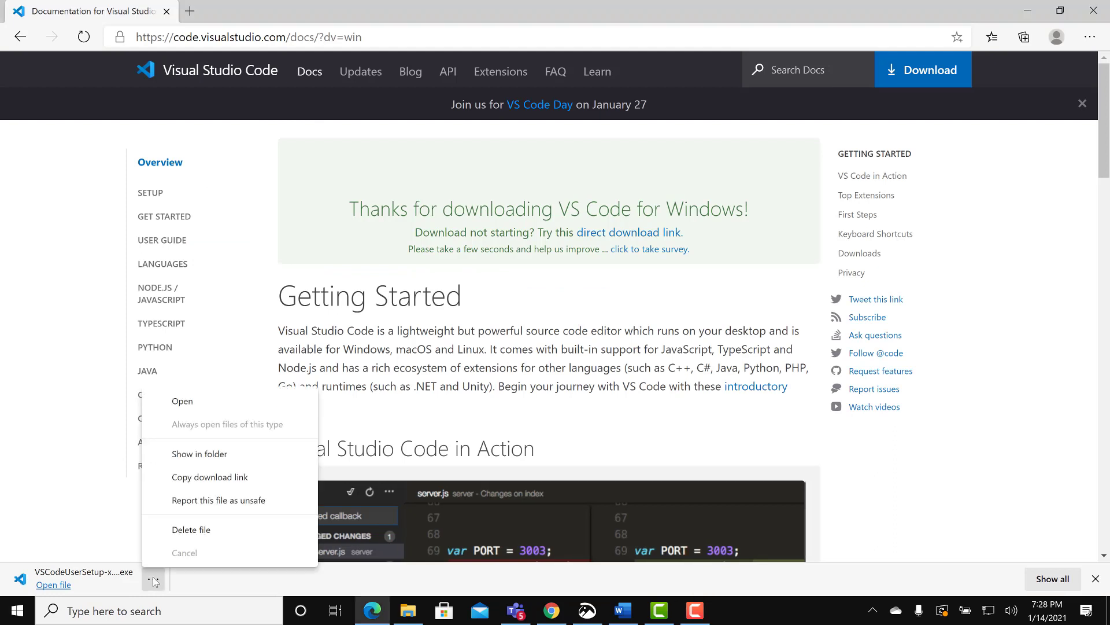
left_click(182, 401)
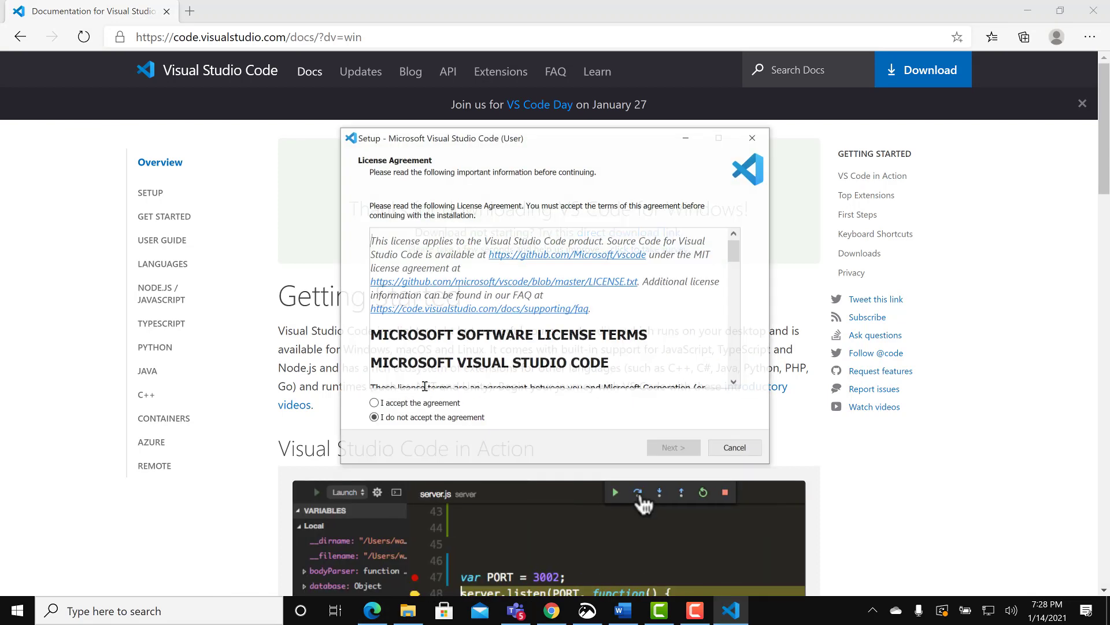
Step: Accept the license and keep the default install folder, Start Menu folder and Add to PATH
left_click(374, 402)
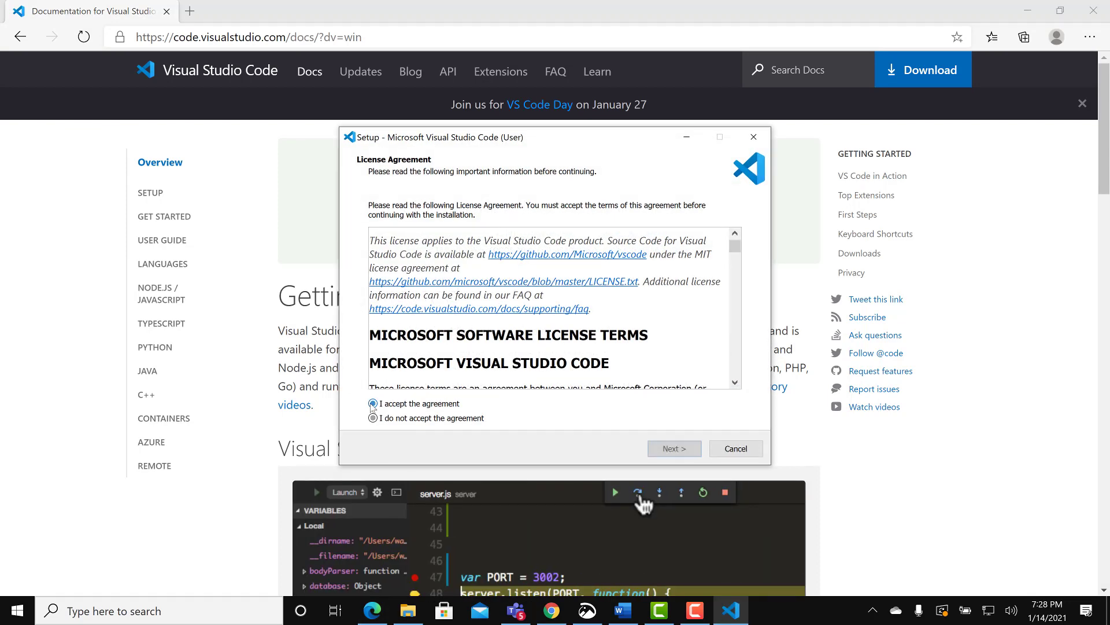
left_click(670, 449)
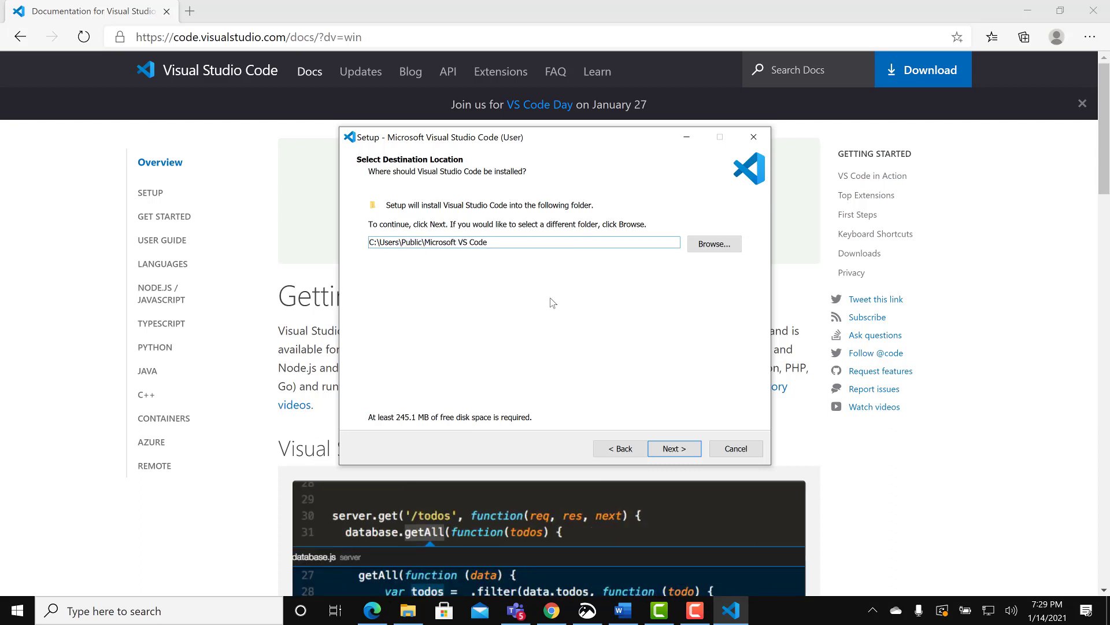
left_click(673, 449)
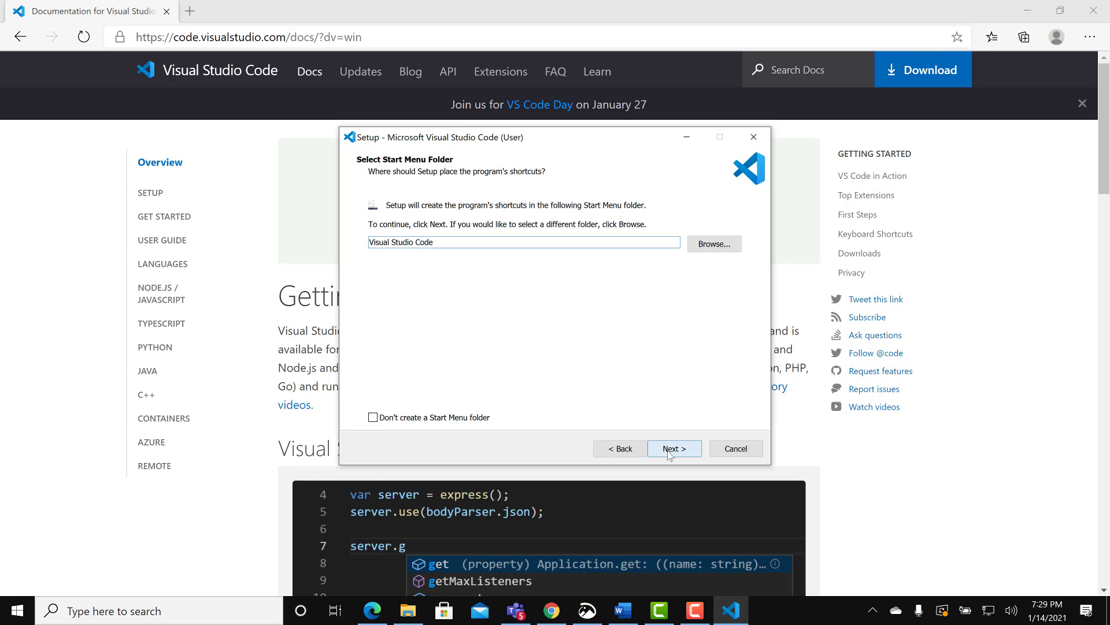
left_click(672, 449)
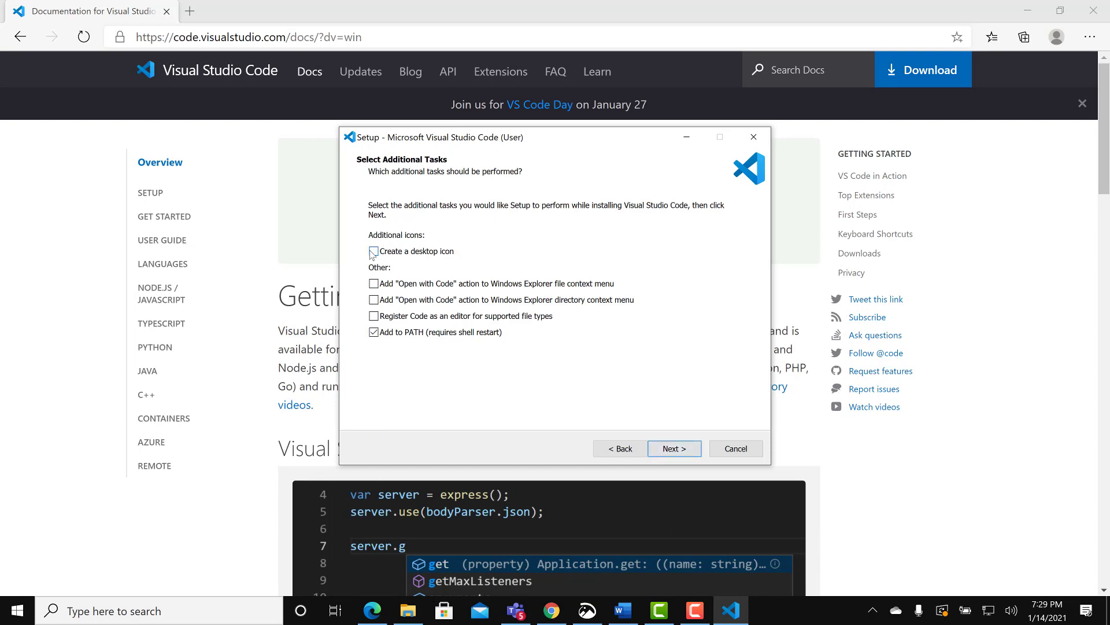
left_click(673, 449)
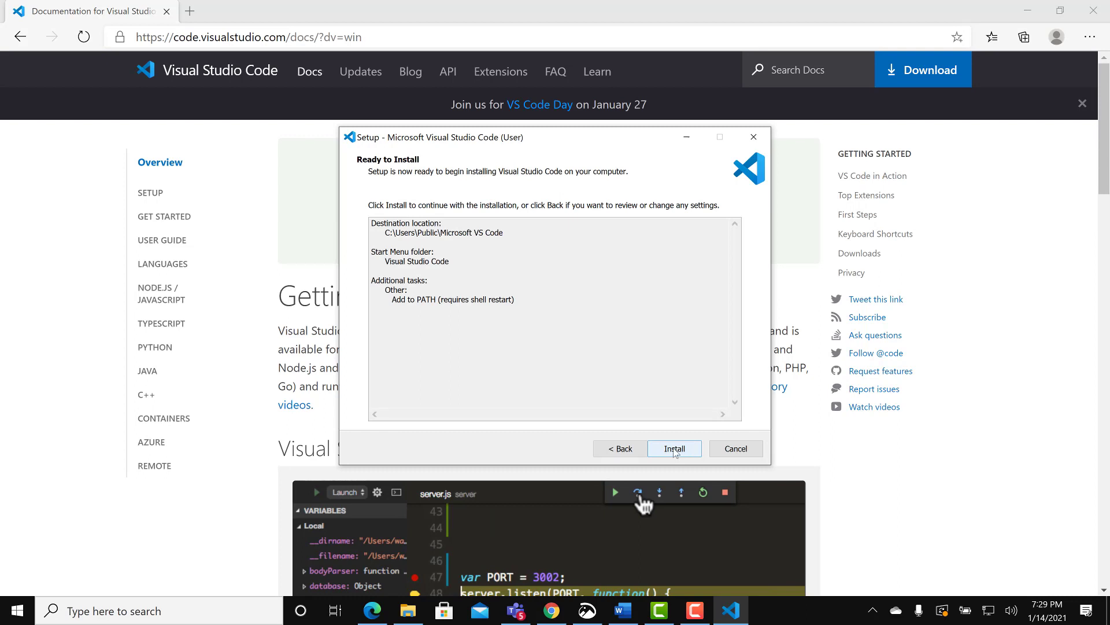
Step: Install Visual Studio Code and finish without launching it
left_click(673, 449)
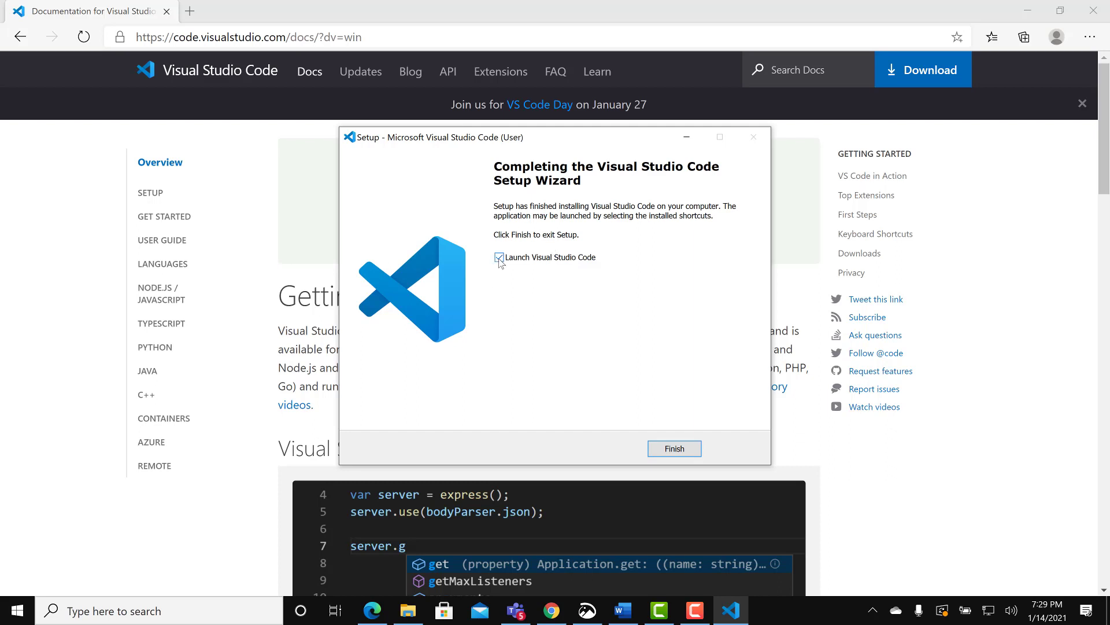
left_click(500, 257)
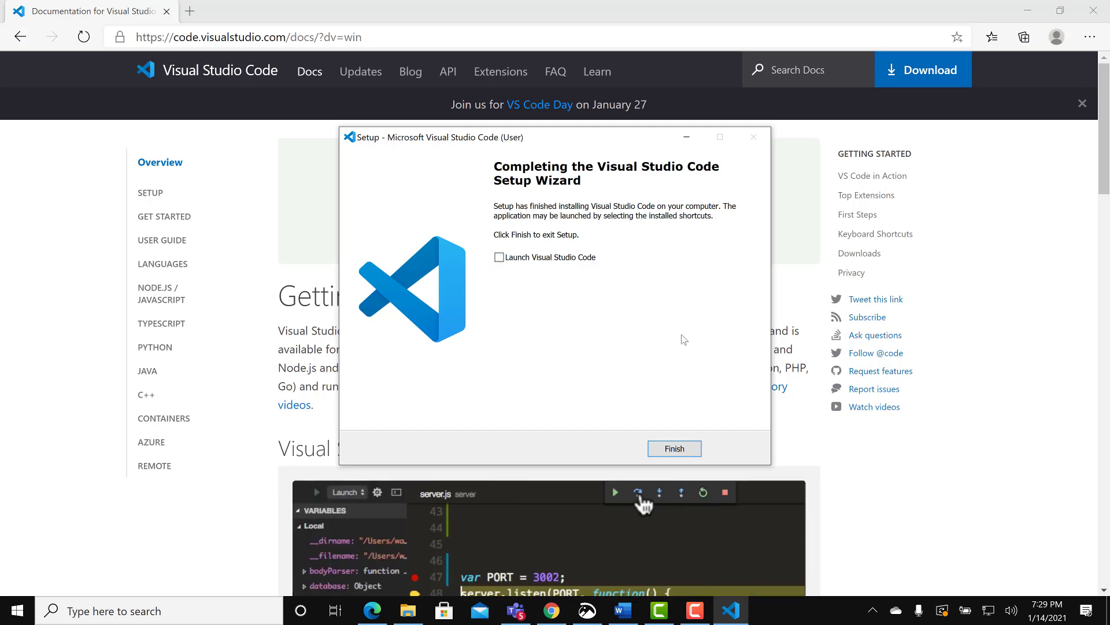
left_click(673, 449)
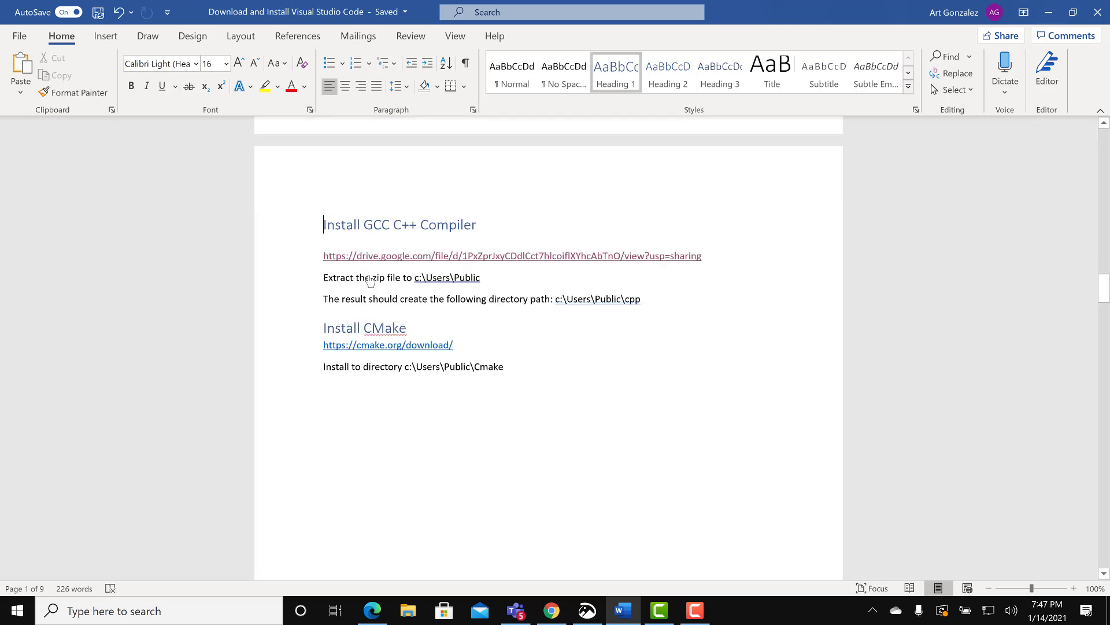
mouse_move(399, 255)
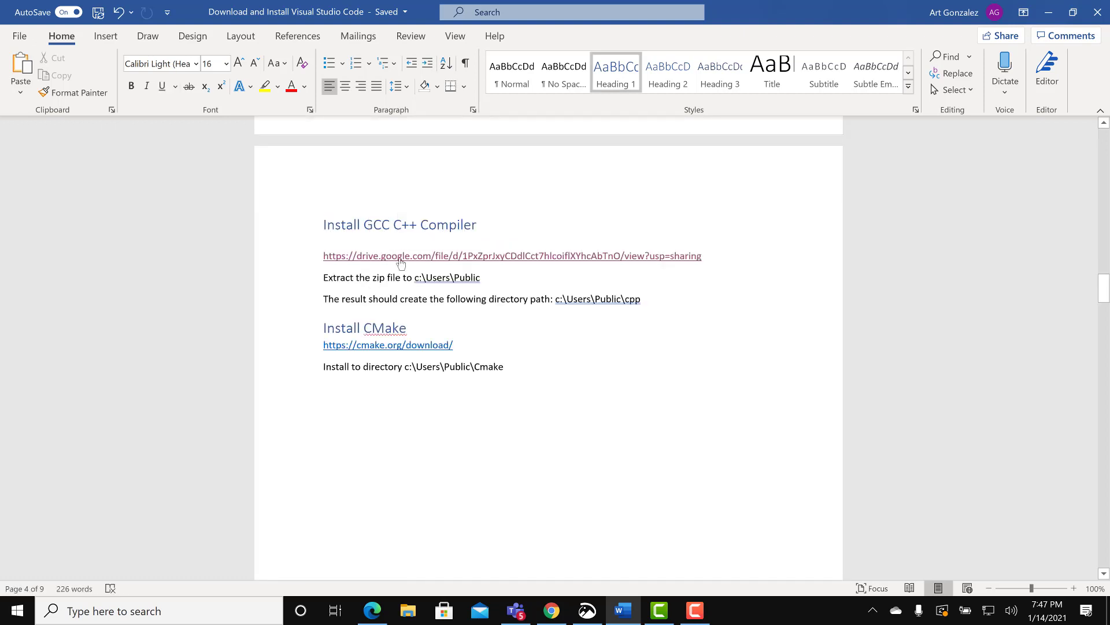
left_click(400, 264)
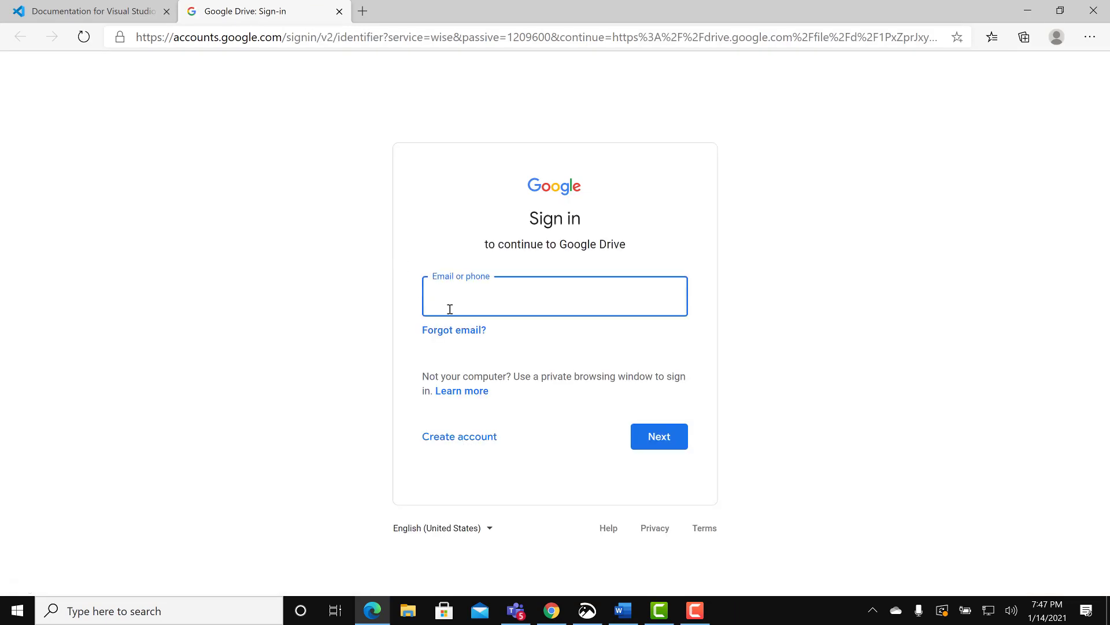
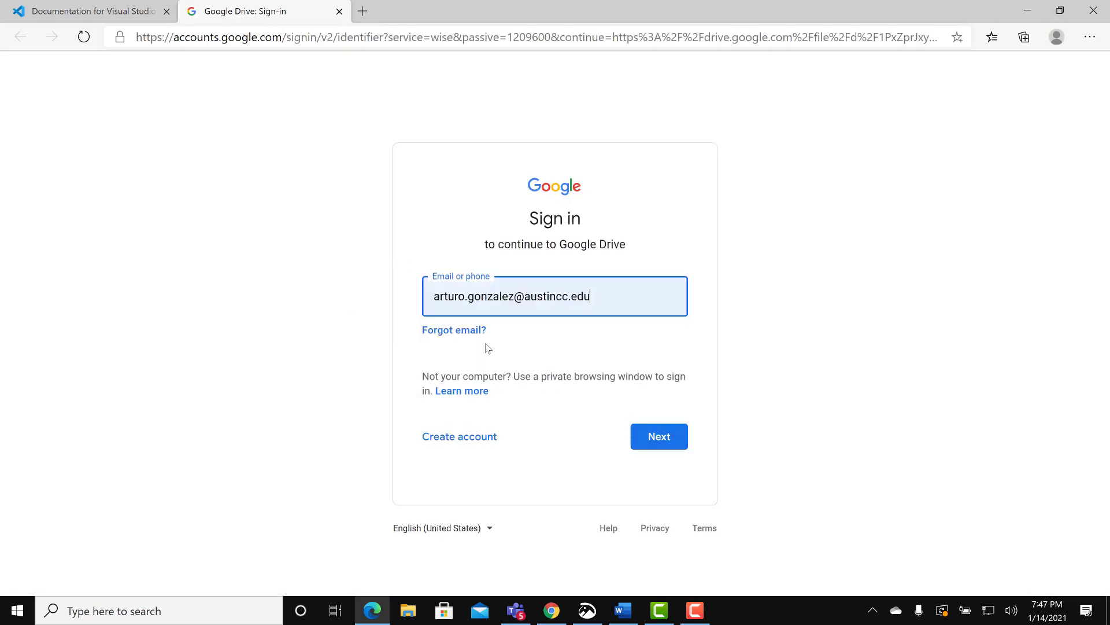
left_click(658, 436)
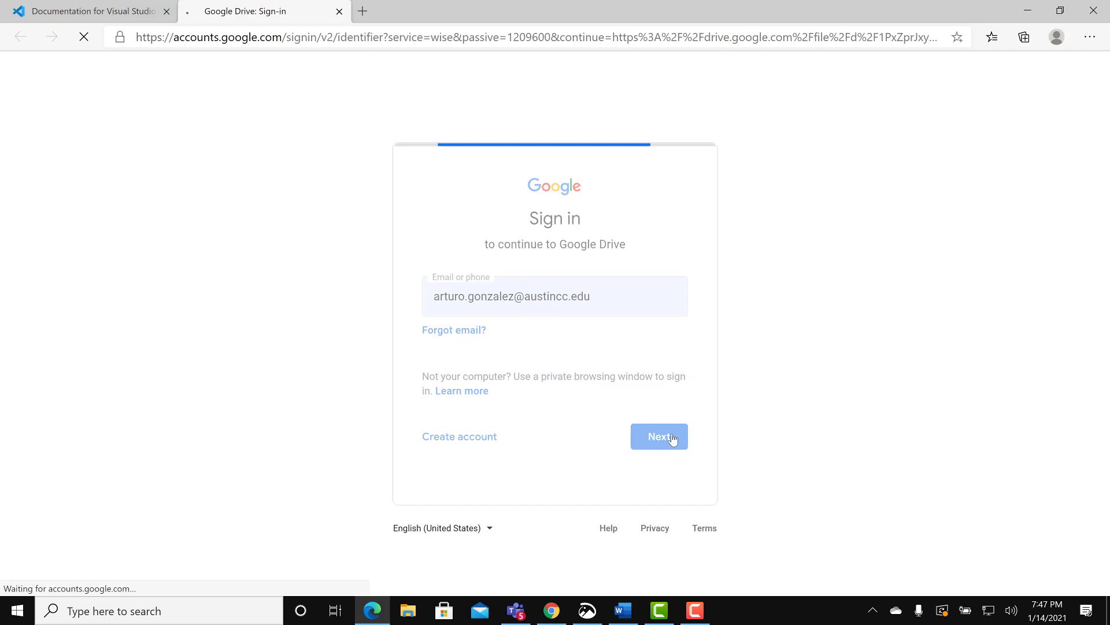
Step: Sign in to the college account with the ACCeID and password
left_click(658, 436)
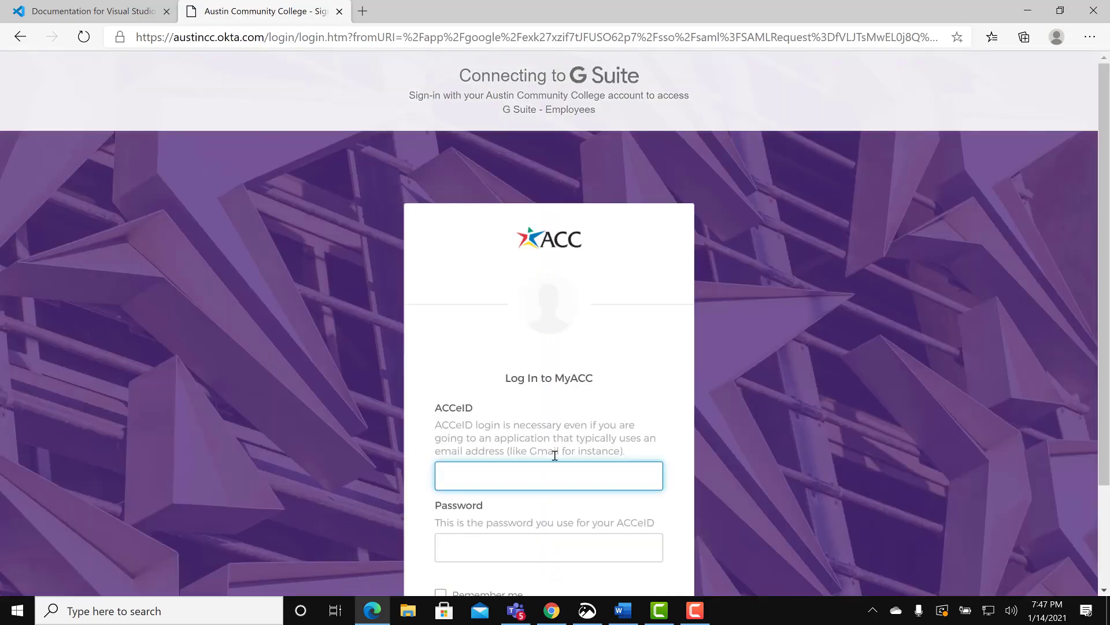
type("a1809329")
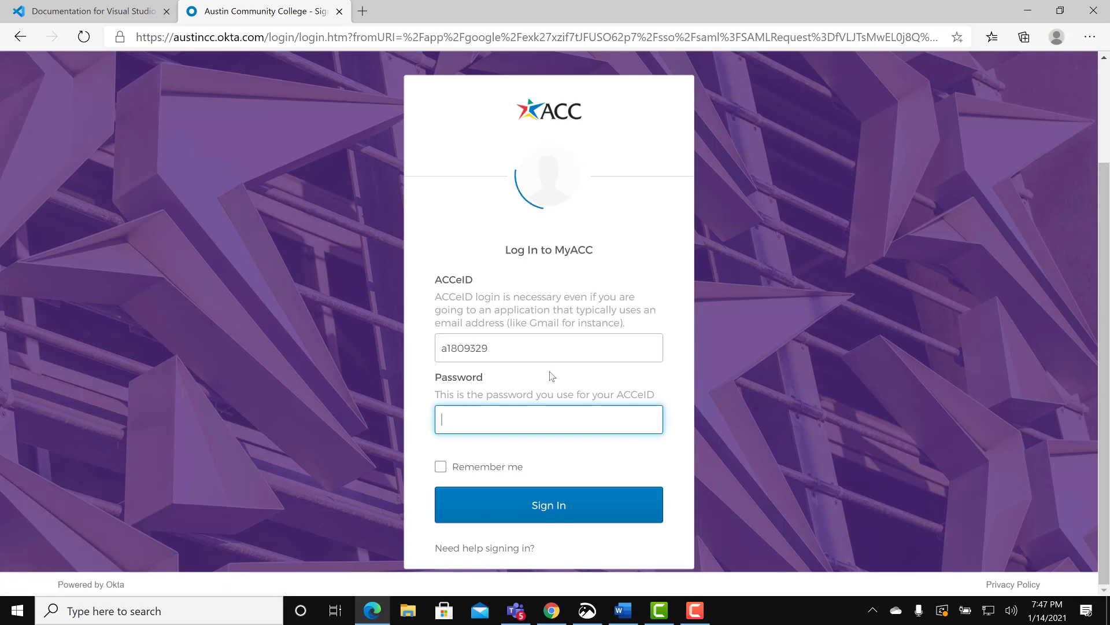
type("PASSWORD")
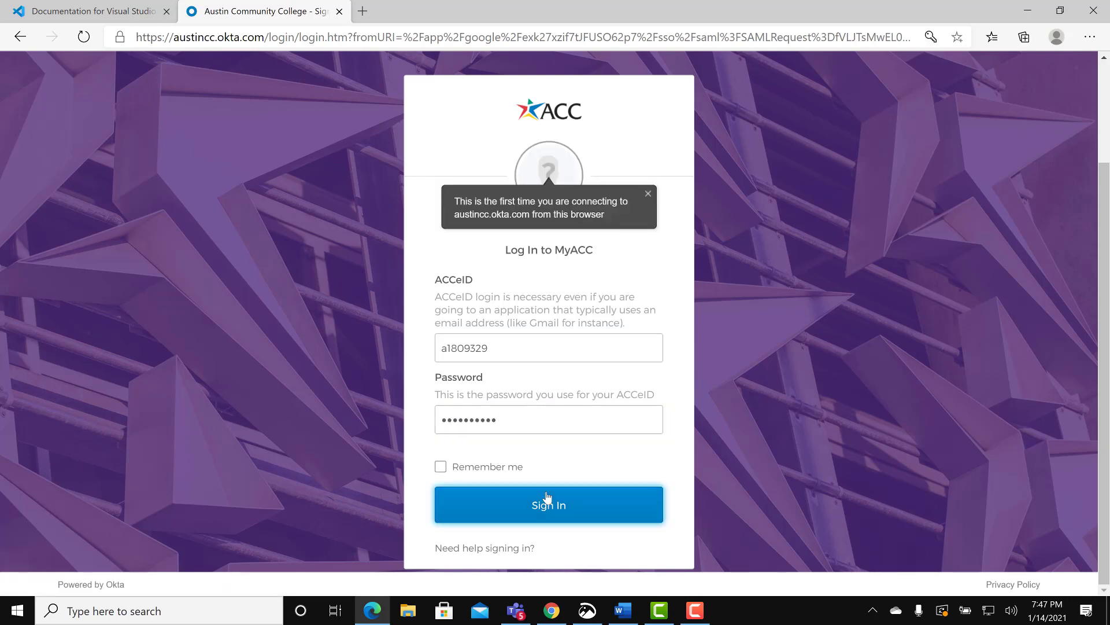
left_click(548, 504)
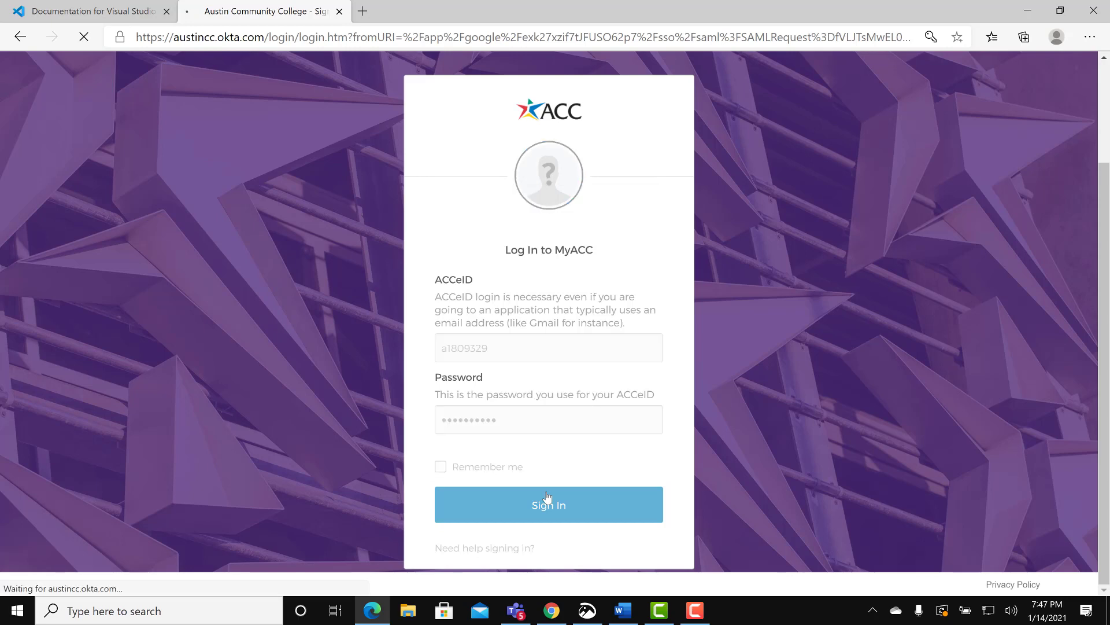
left_click(549, 504)
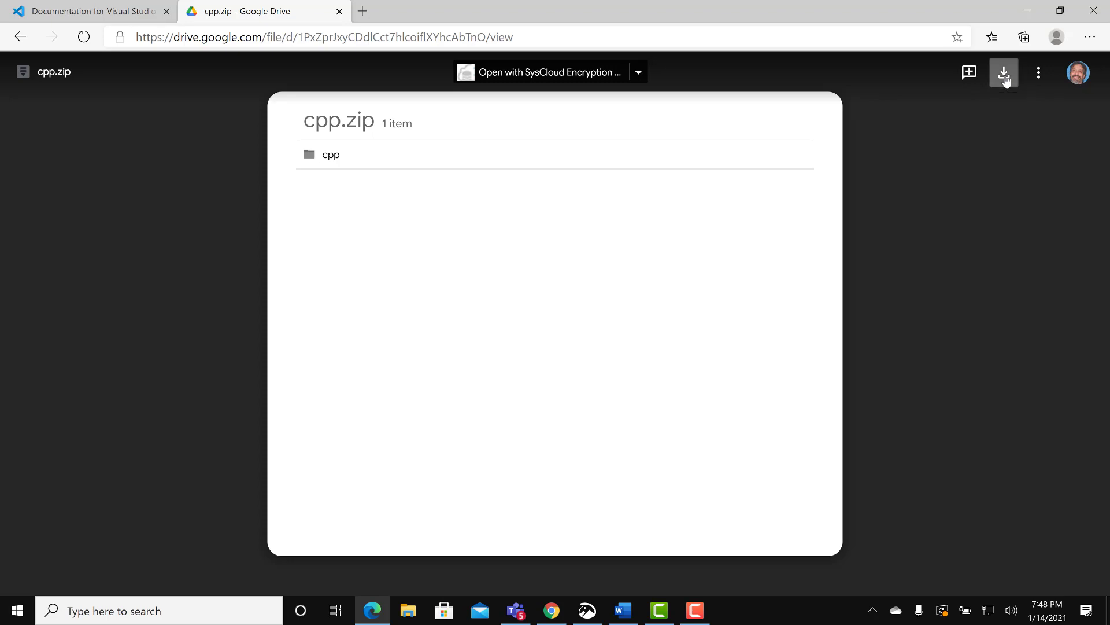
Step: Download cpp.zip from Drive, confirming despite the virus-scan warning
left_click(1004, 71)
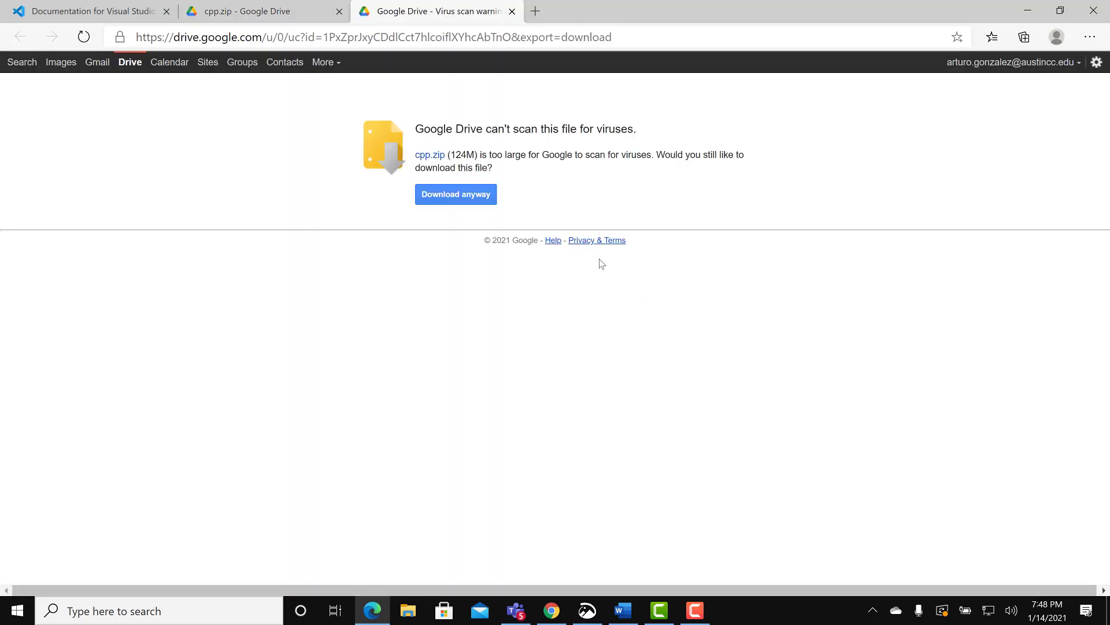
left_click(456, 194)
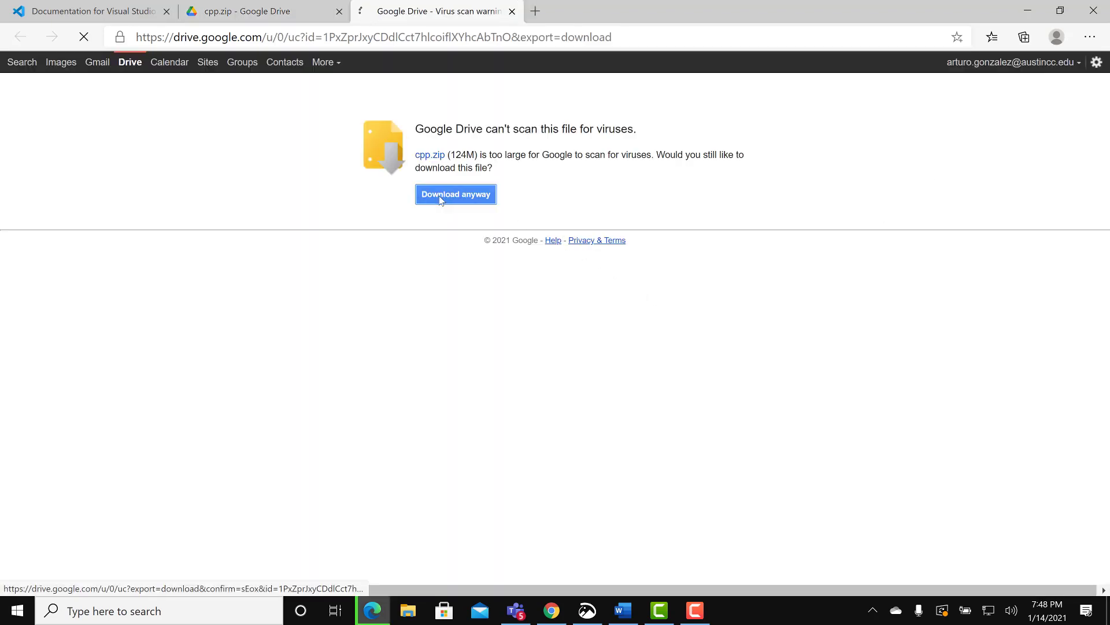
left_click(455, 194)
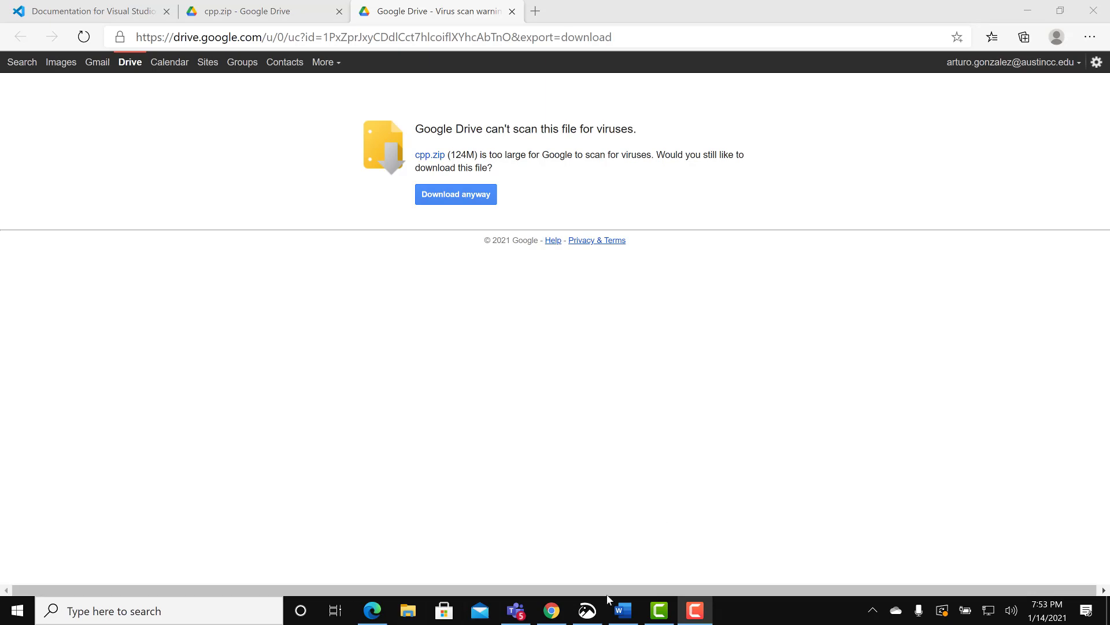
Step: Return to the Word instructions and show the Downloads folder with cpp.zip
left_click(620, 610)
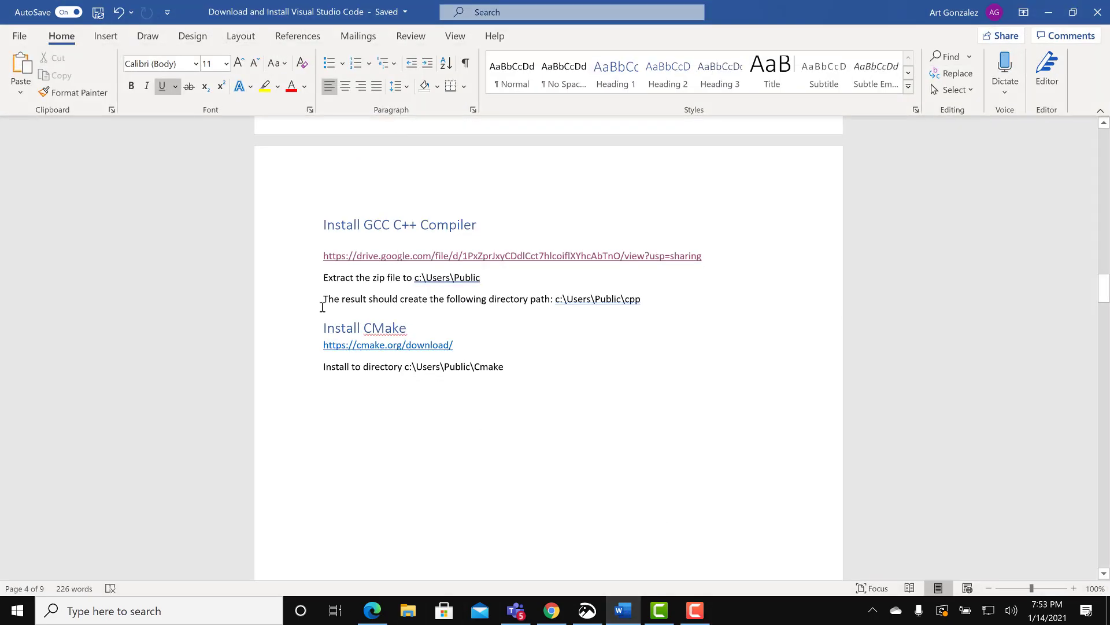
left_click(396, 256)
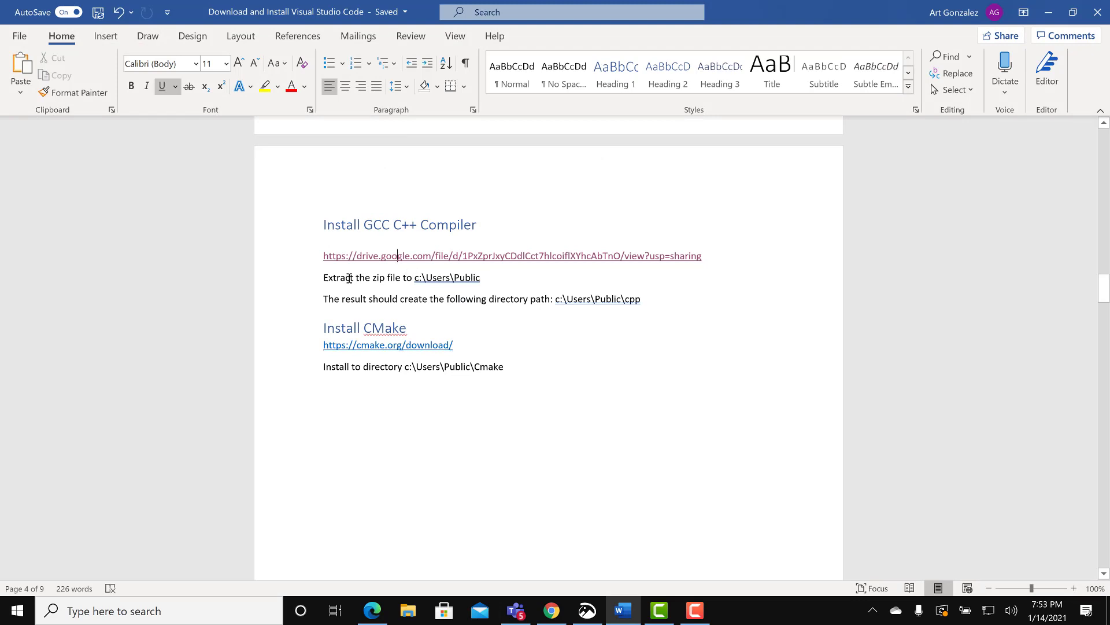
mouse_move(408, 610)
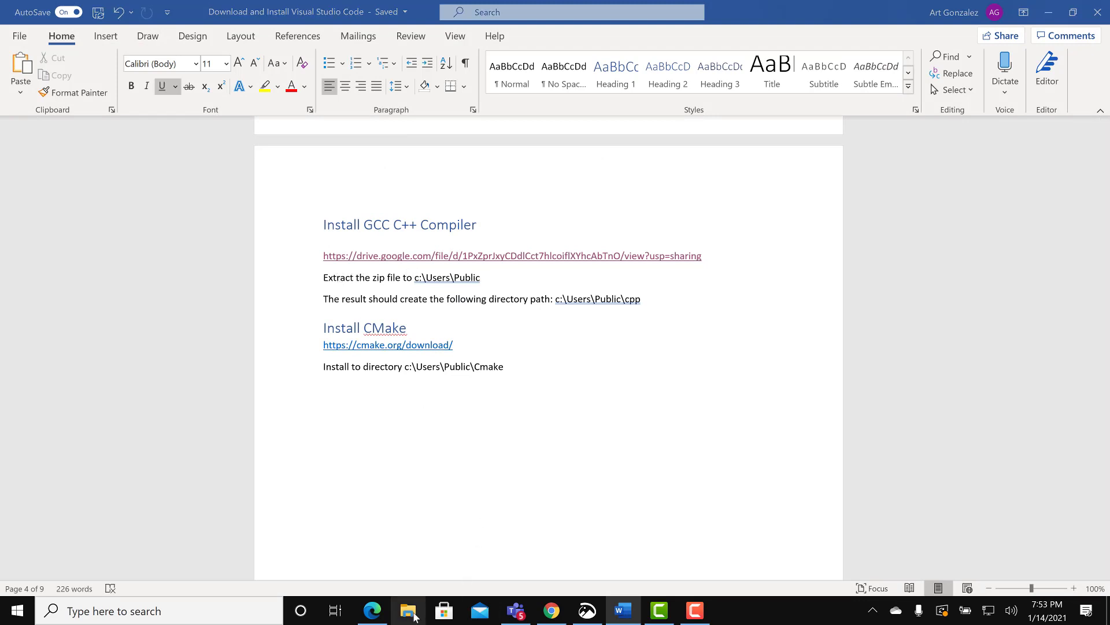
left_click(408, 609)
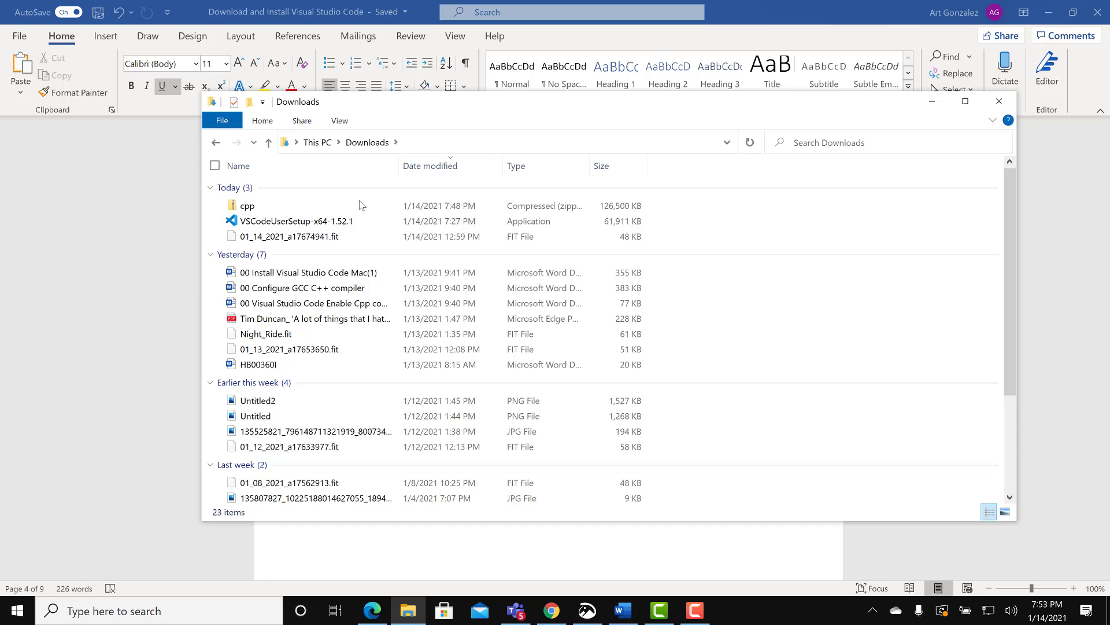
Step: Start Extract All on the cpp zip archive
right_click(248, 206)
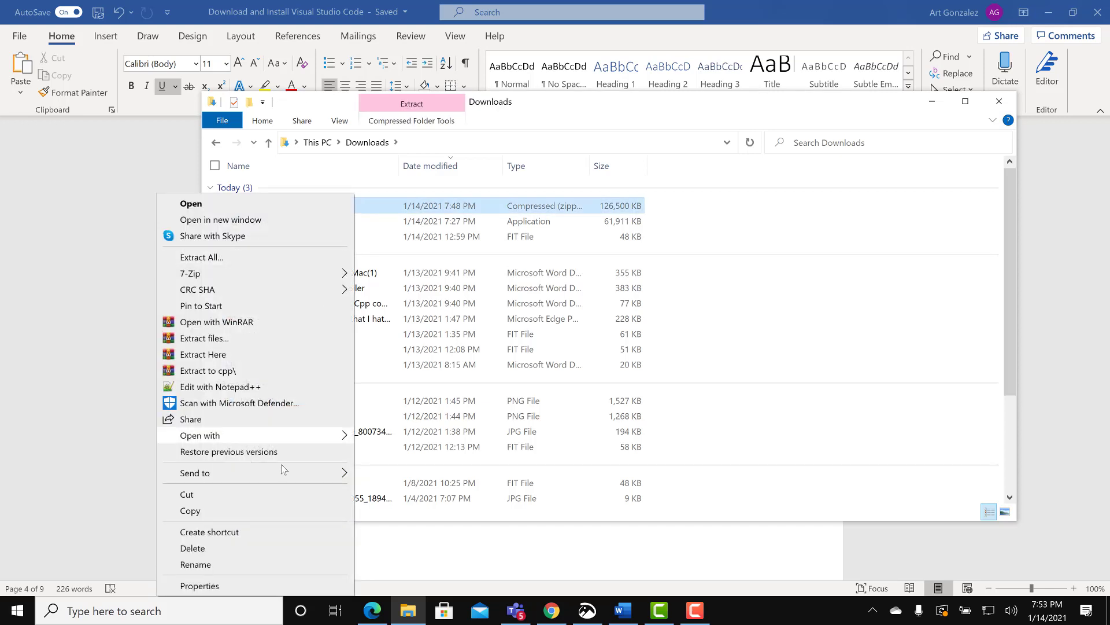
left_click(200, 435)
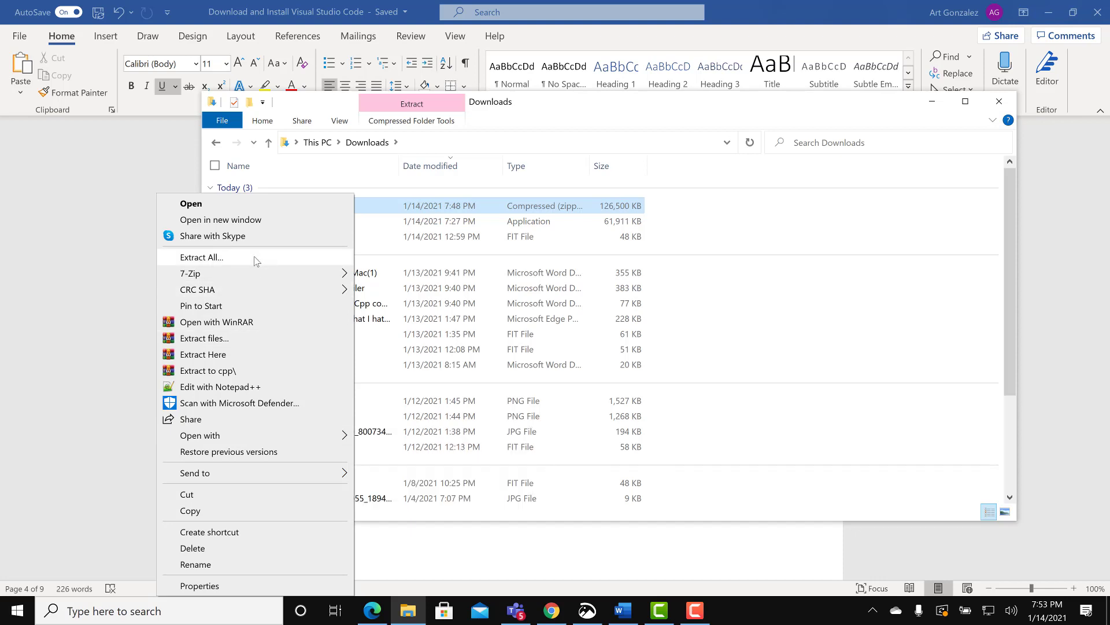
left_click(201, 256)
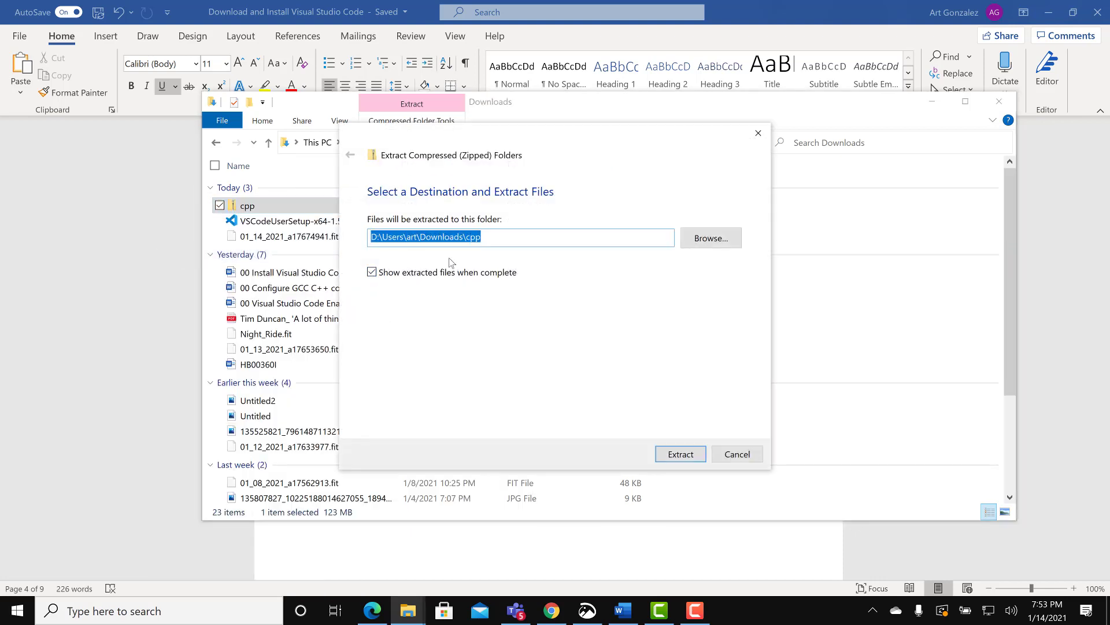
Step: Extract the cpp zip into c:\Users\Public, creating a cpp folder
type("c:\\Users\\")
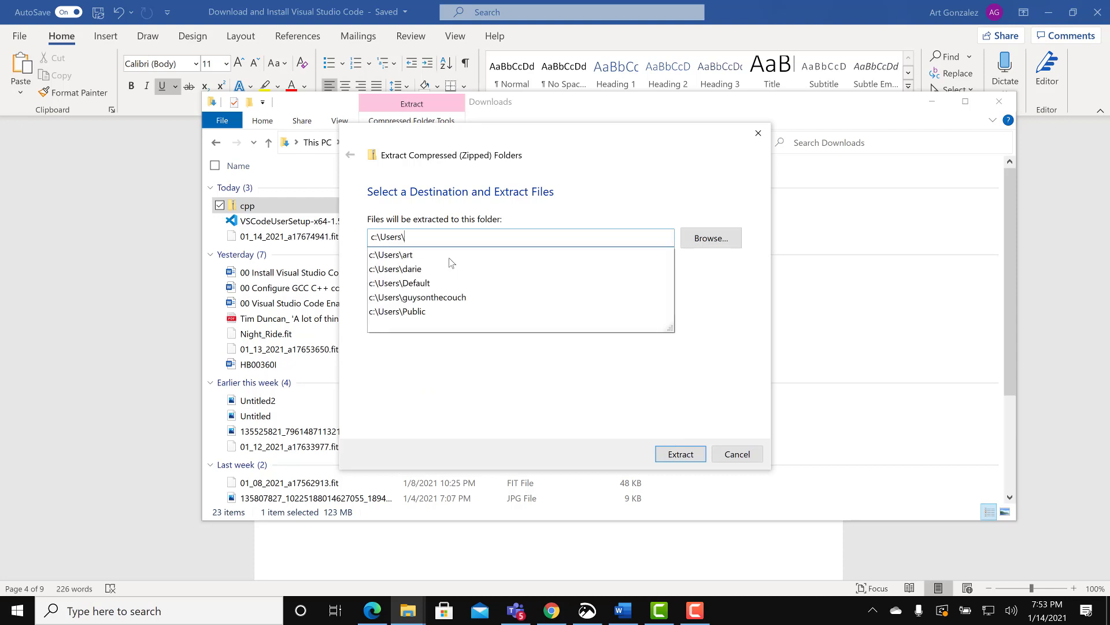
left_click(397, 311)
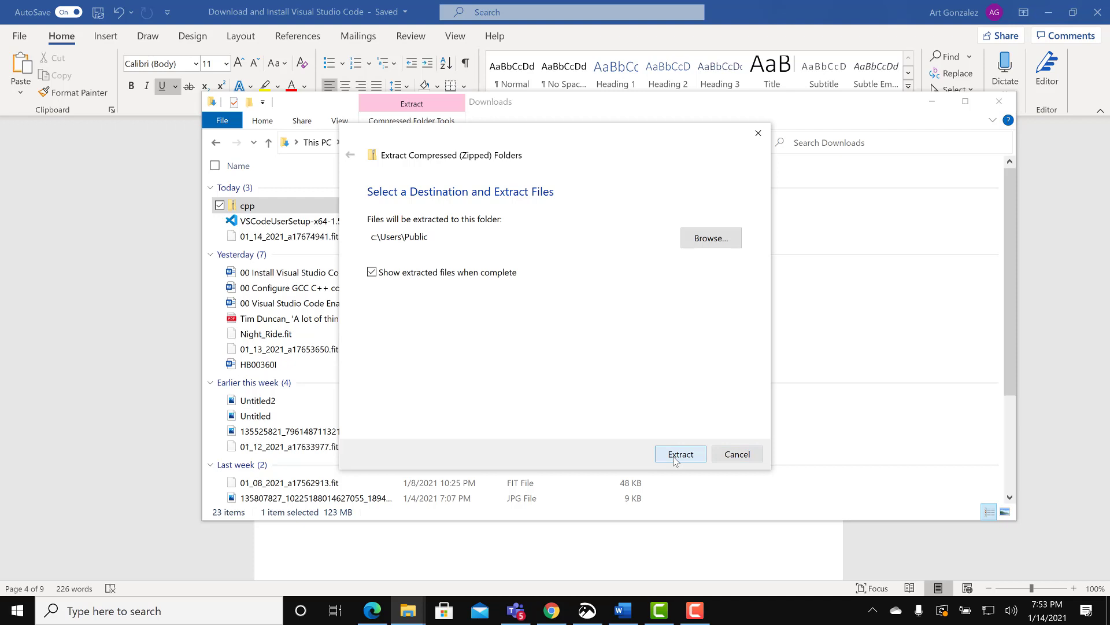
left_click(679, 454)
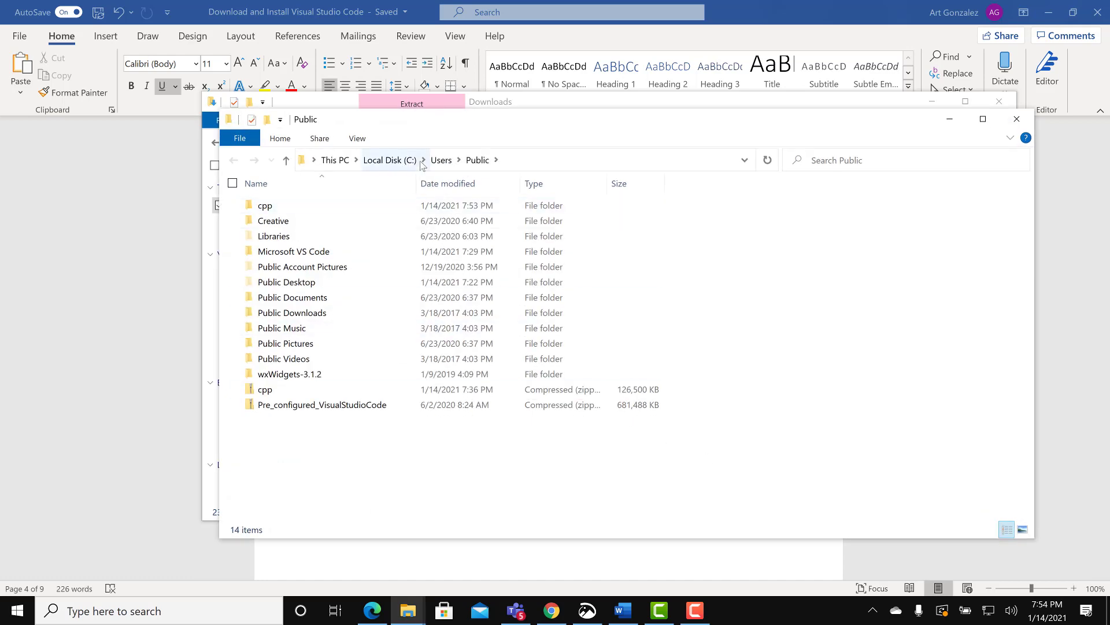
left_click(265, 205)
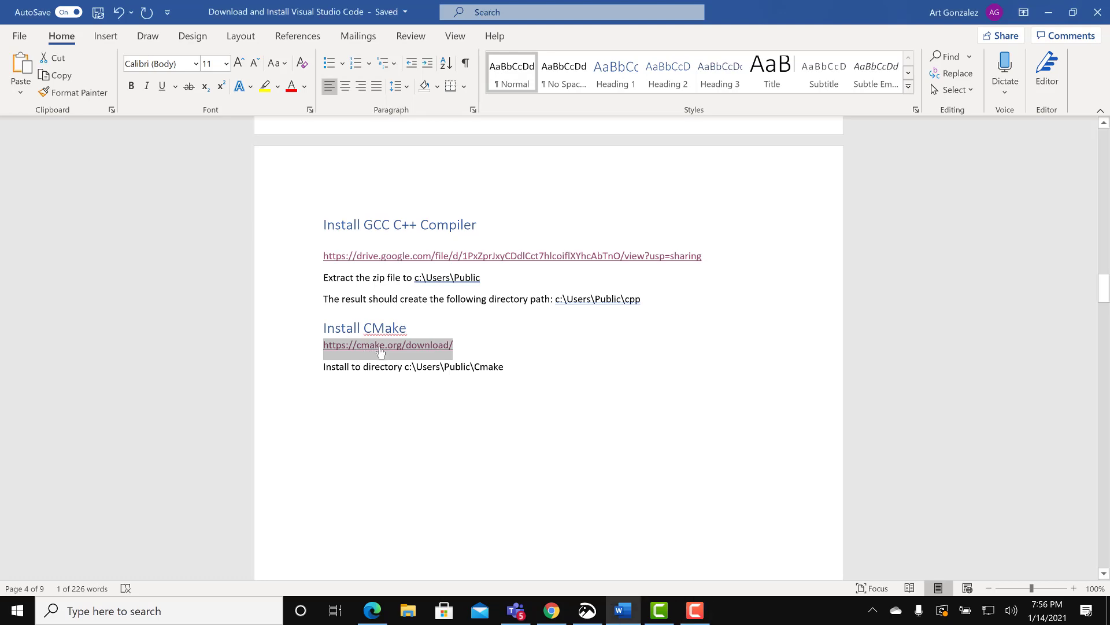
left_click(387, 344)
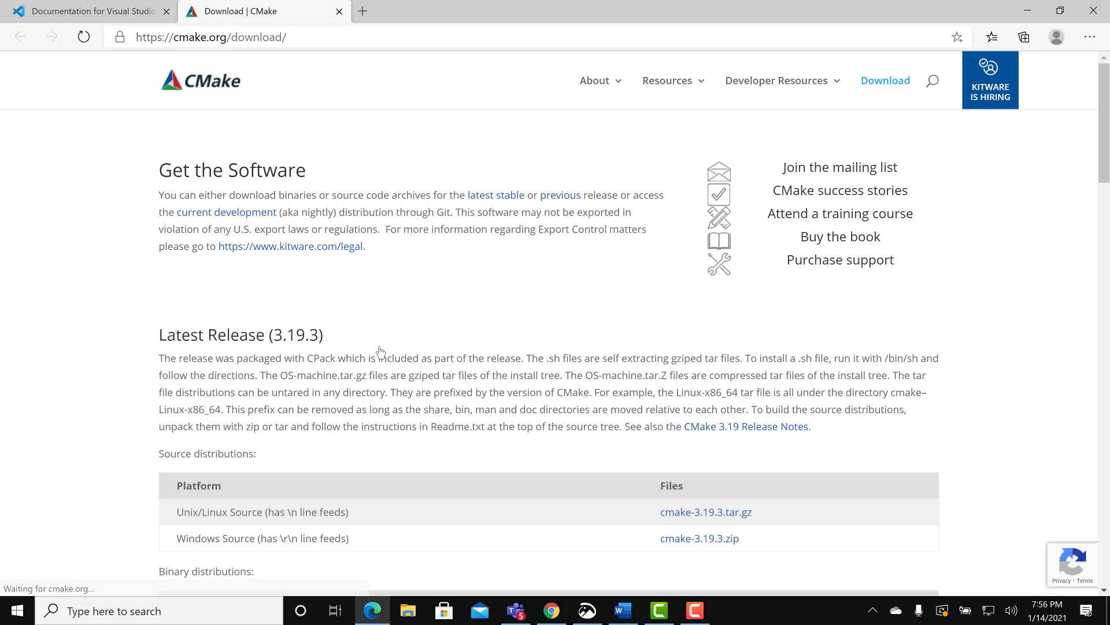
Step: Download the cmake-3.19.3-win64-x64.msi installer from Binary distributions
scroll("down", 3)
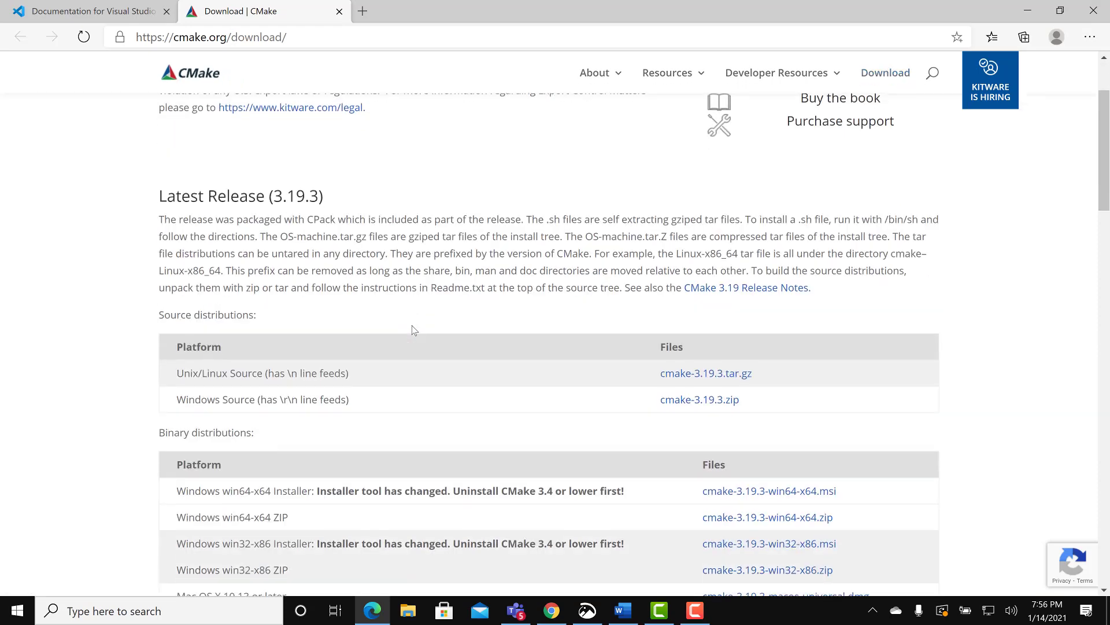
scroll("down", 3)
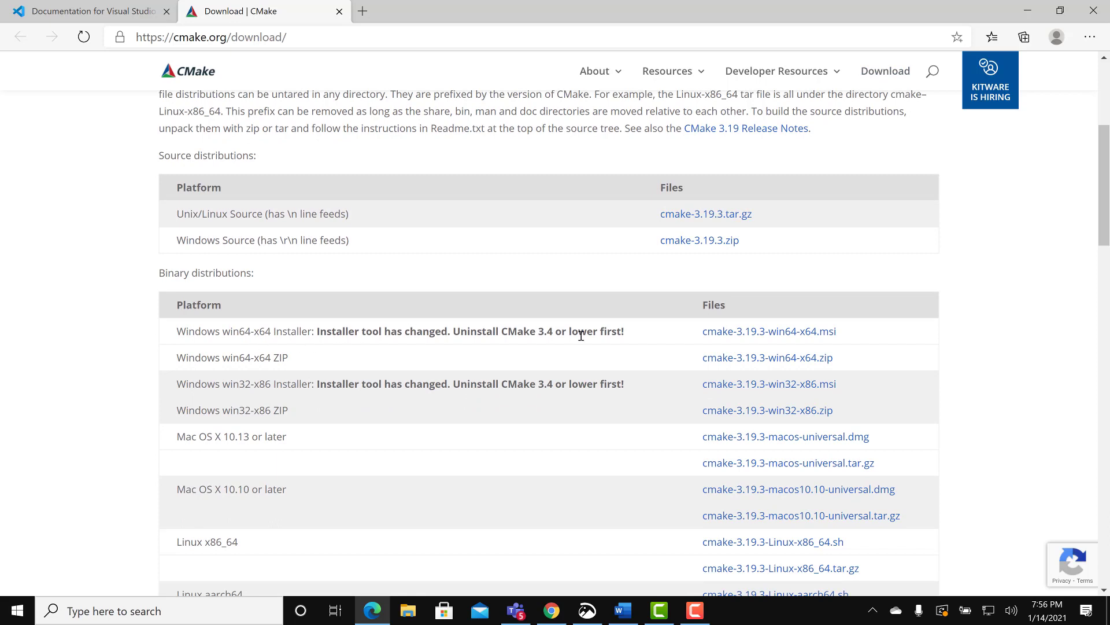
left_click(768, 331)
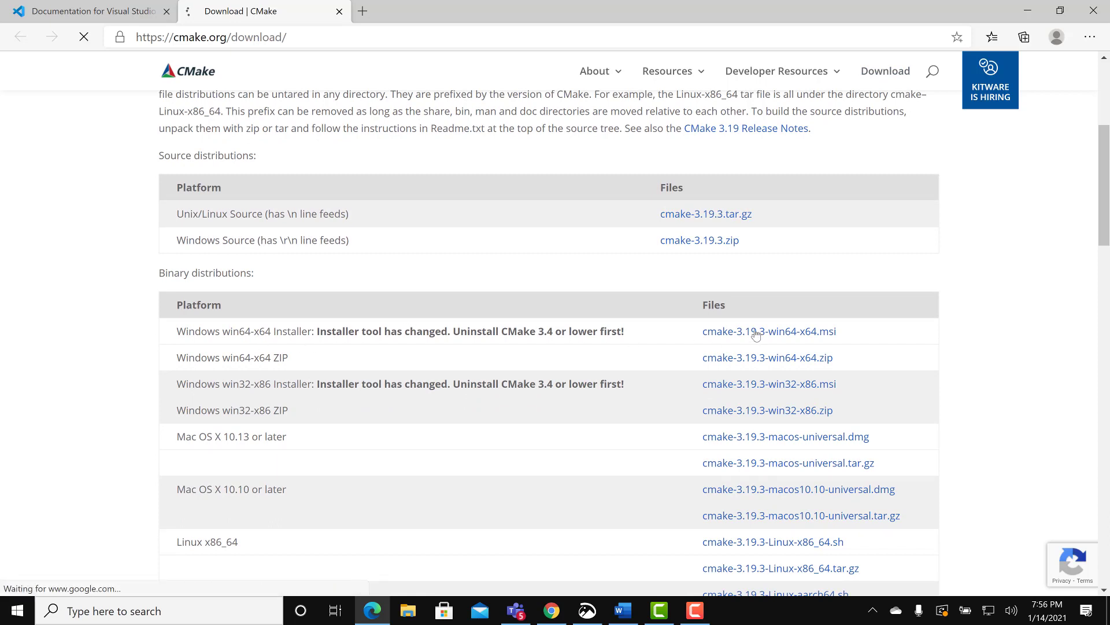
left_click(768, 331)
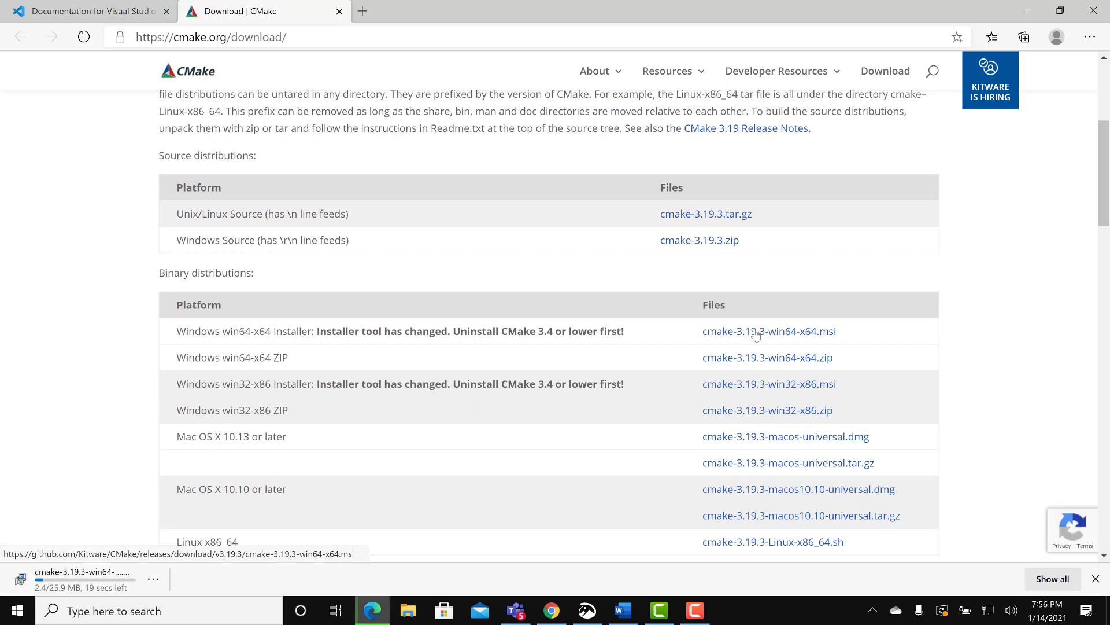
mouse_move(155, 565)
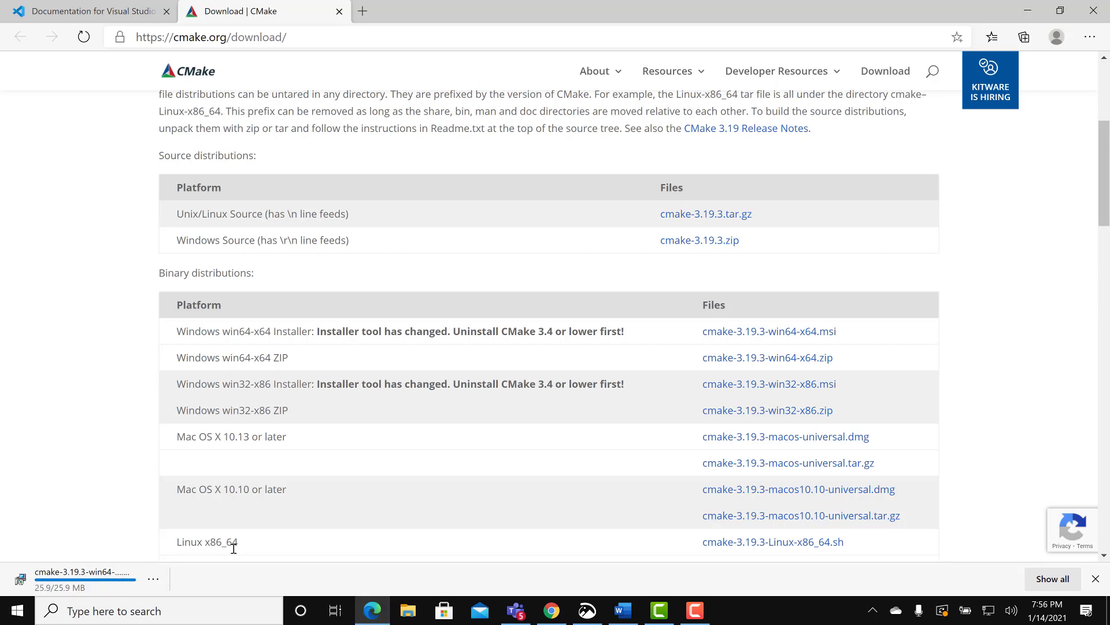
mouse_move(135, 506)
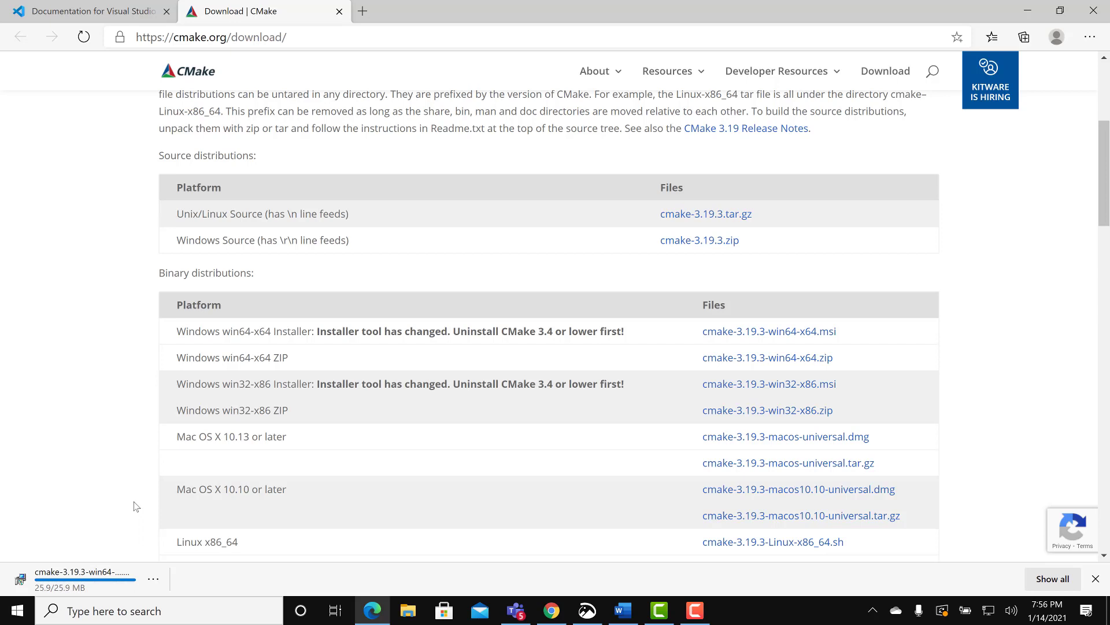
mouse_move(156, 553)
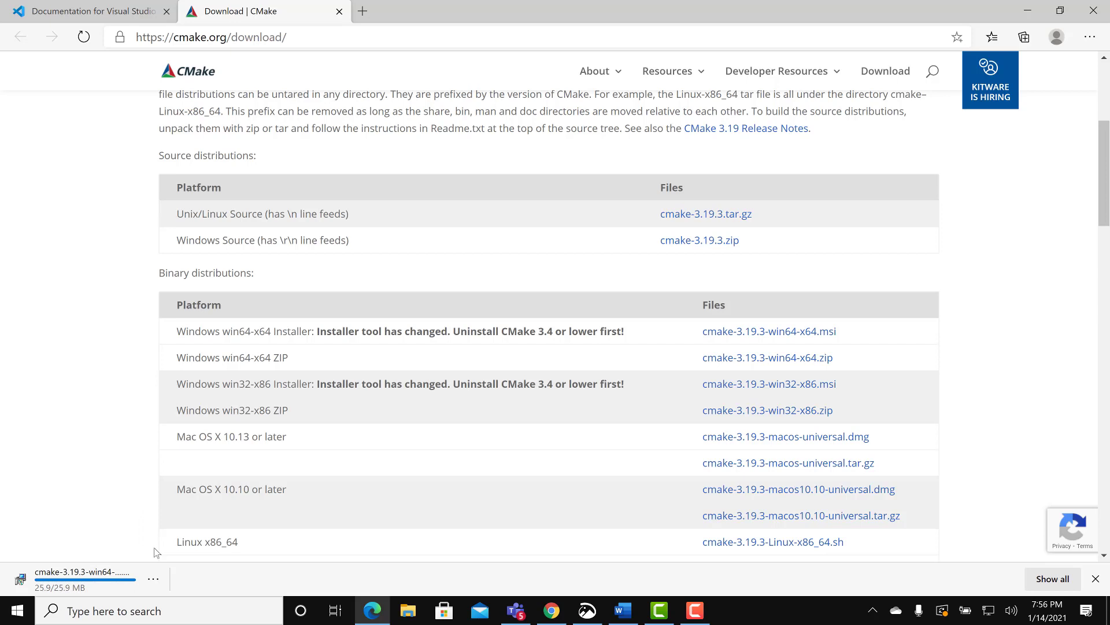
mouse_move(761, 594)
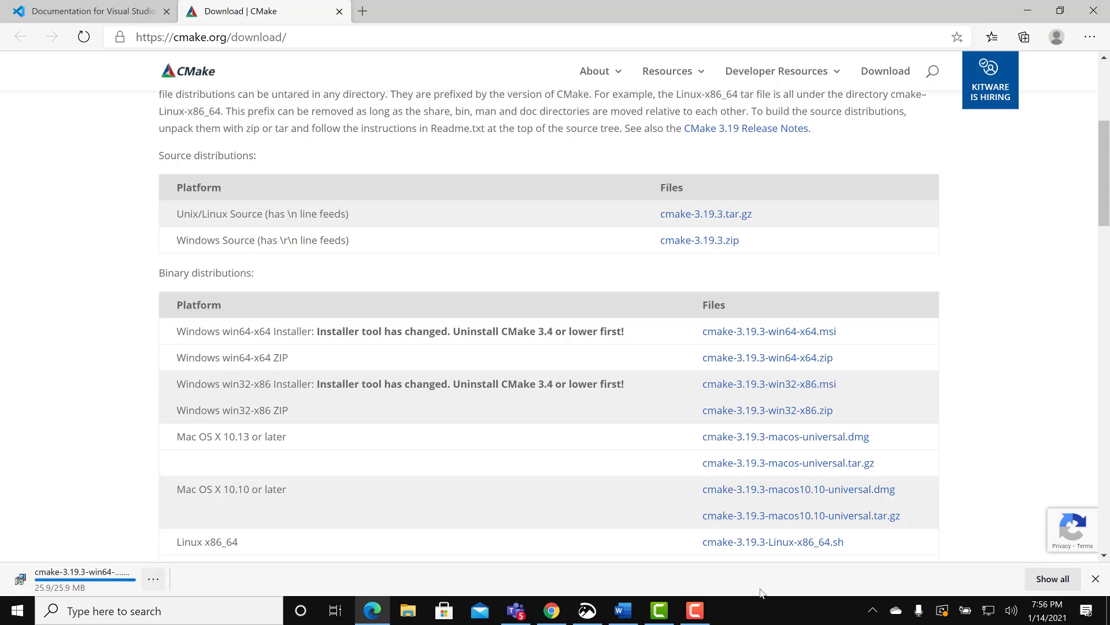
left_click(694, 610)
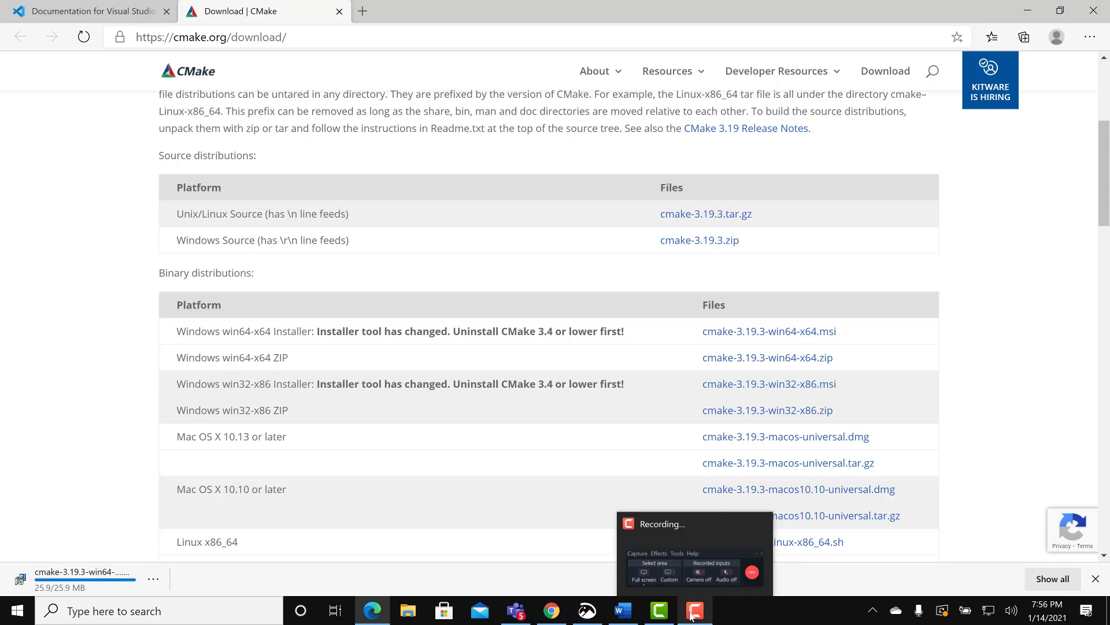
left_click(752, 572)
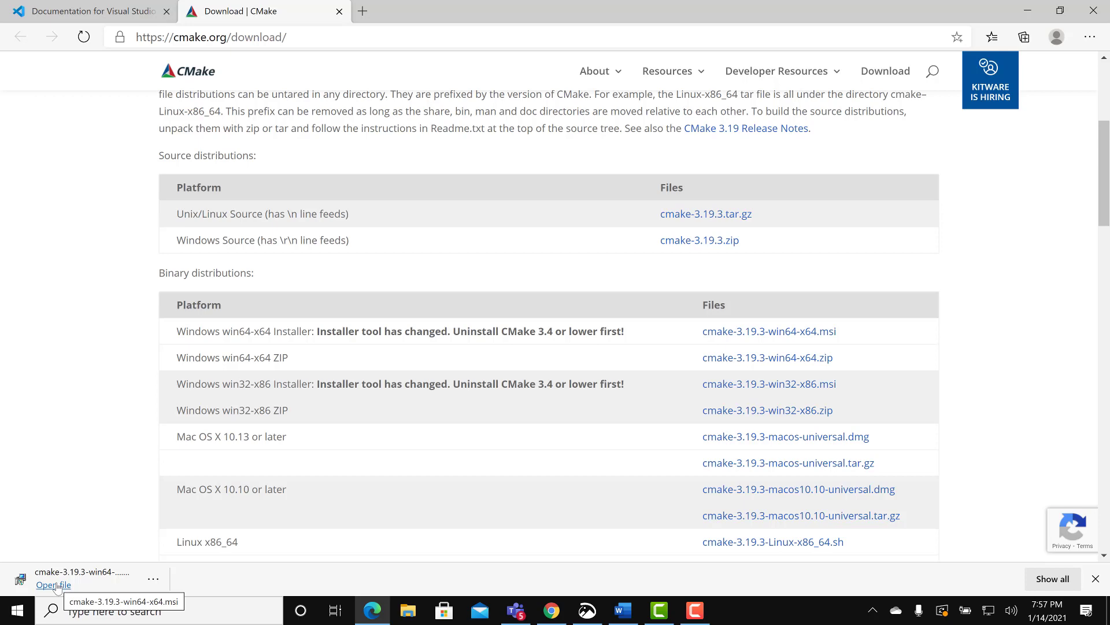
Step: Run the CMake installer, accept the license and set the install folder to C:\Users\Public\CMake
left_click(53, 585)
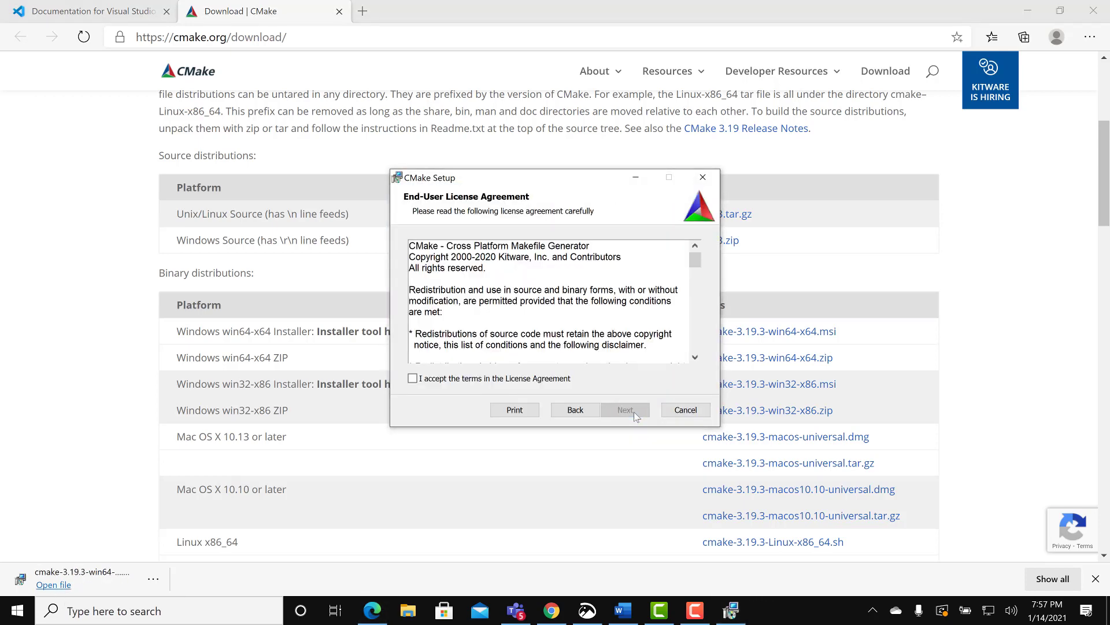
left_click(413, 379)
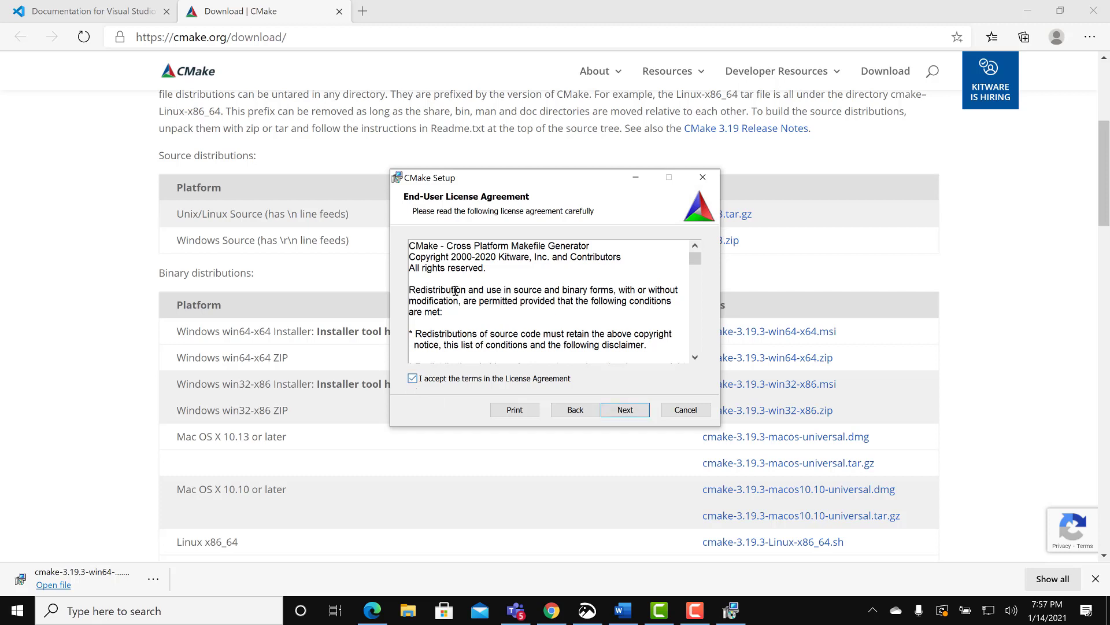
left_click(624, 409)
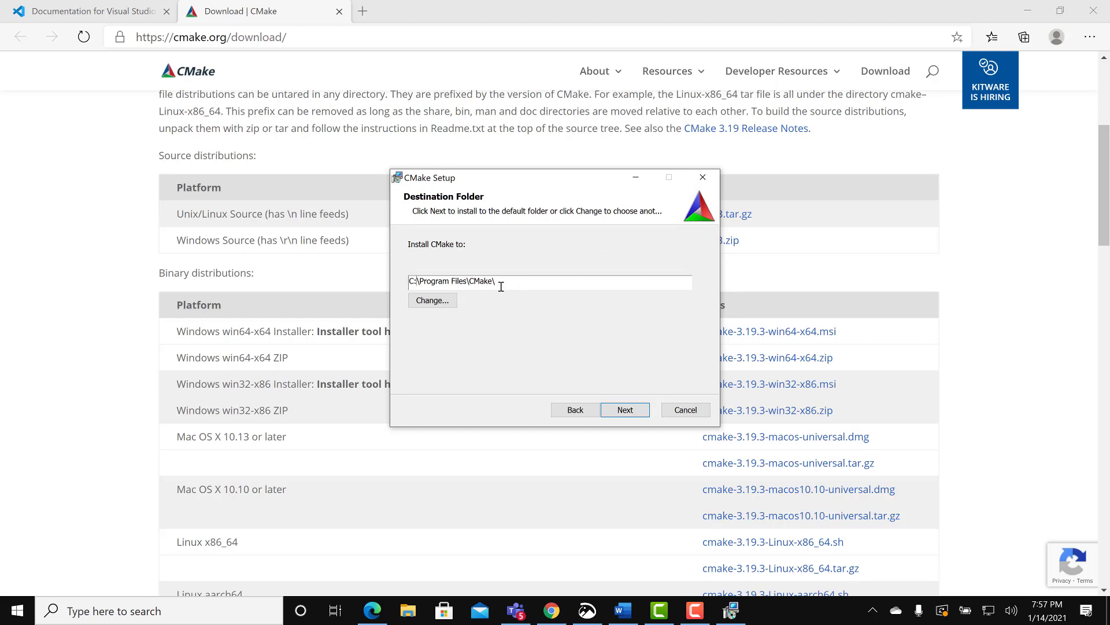
type("C:\\Users")
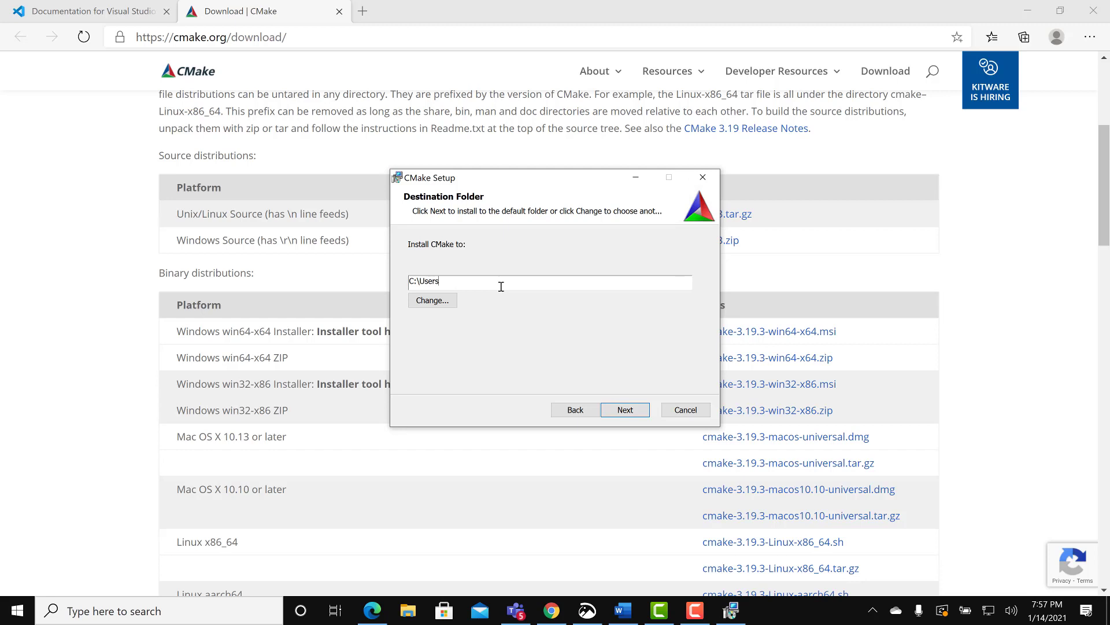
type("\\Public")
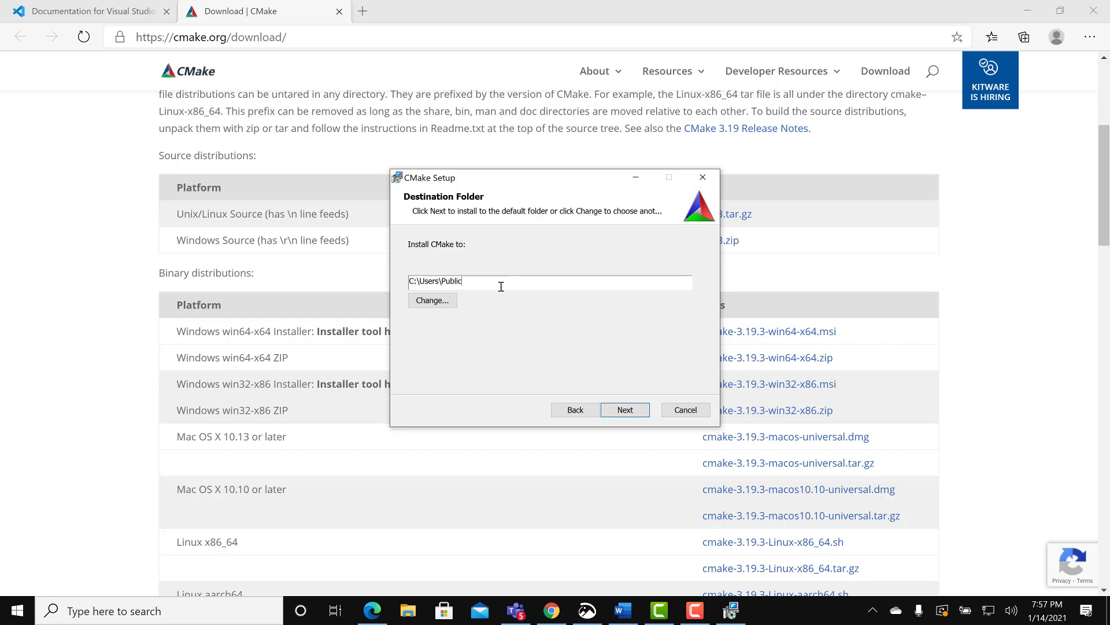
type("\\C")
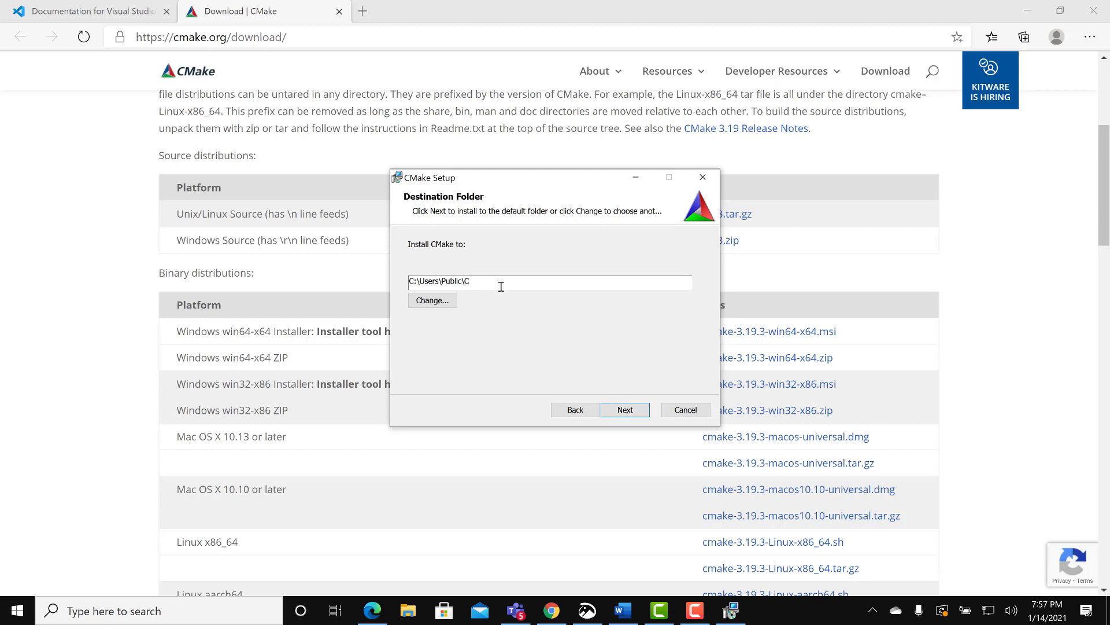
type("Make\\")
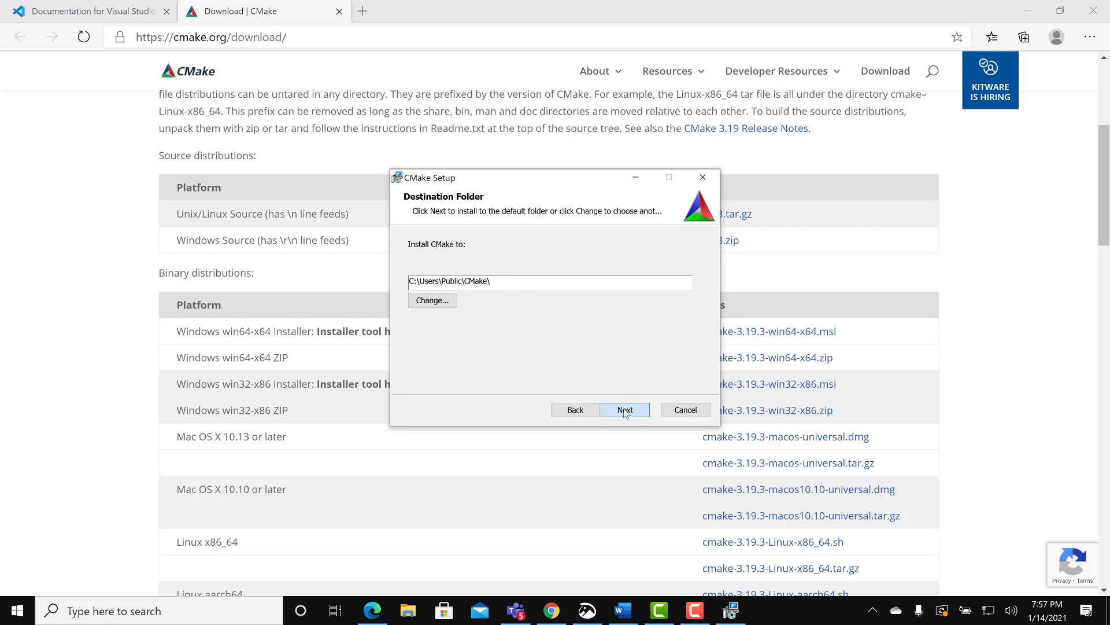
Step: Install CMake 3.19.3 and finish the setup wizard
left_click(624, 409)
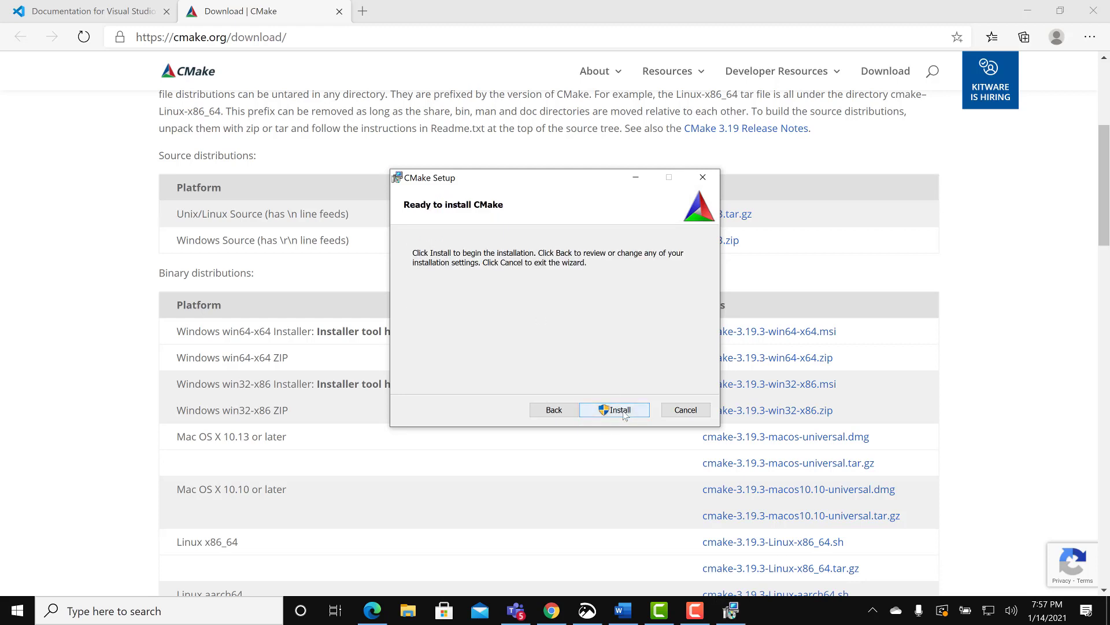
left_click(613, 410)
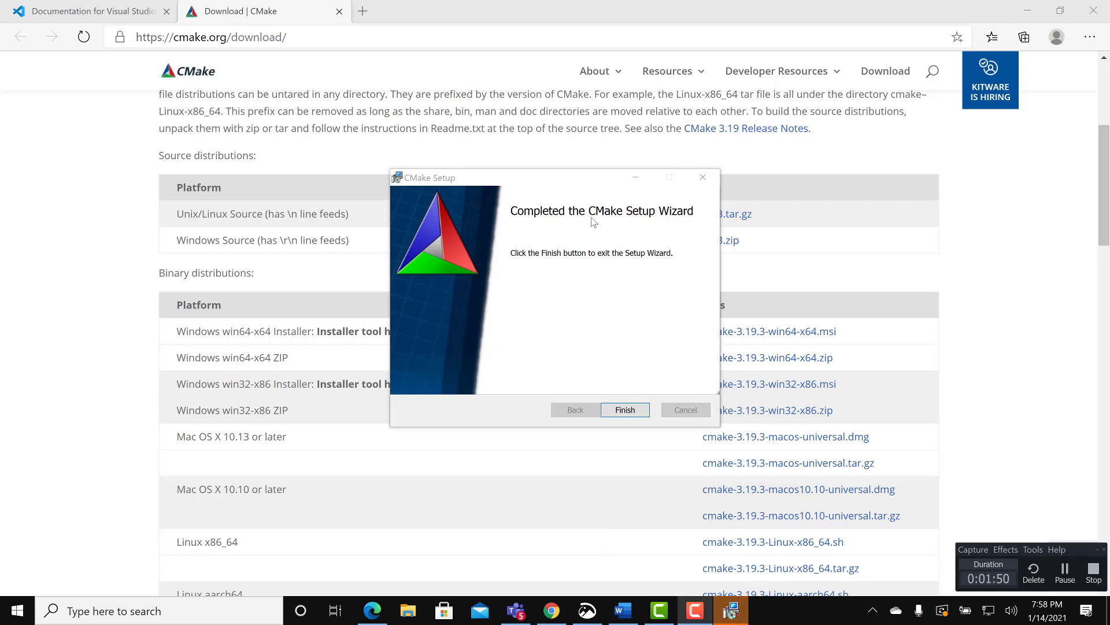
left_click(623, 409)
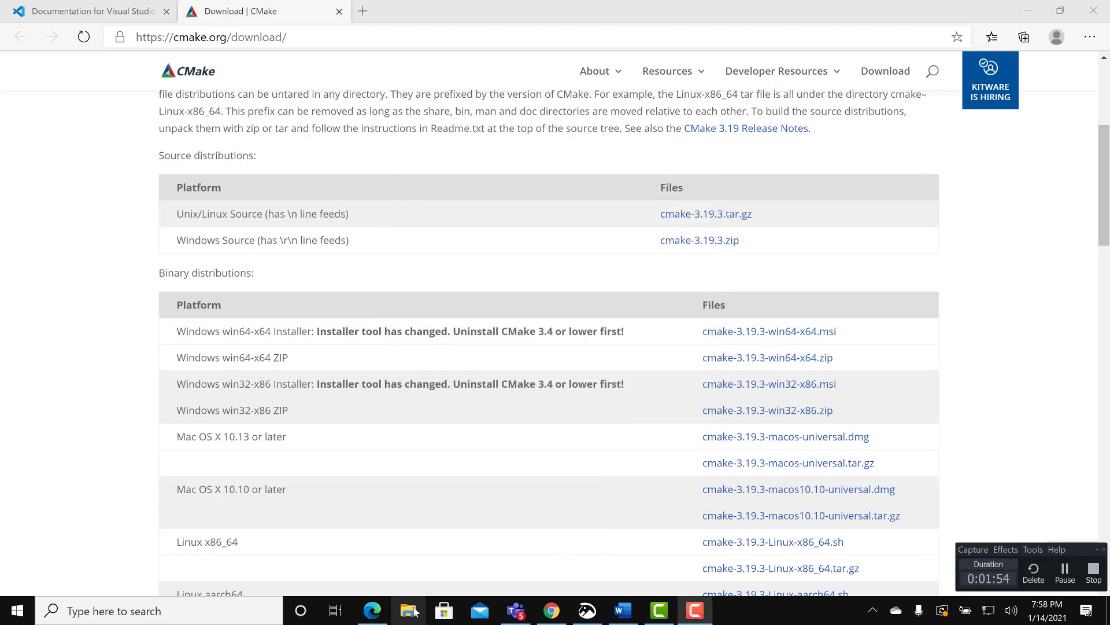
Step: Browse C:\Users\Public\CMake in File Explorer to confirm bin, doc, man and share exist
left_click(409, 610)
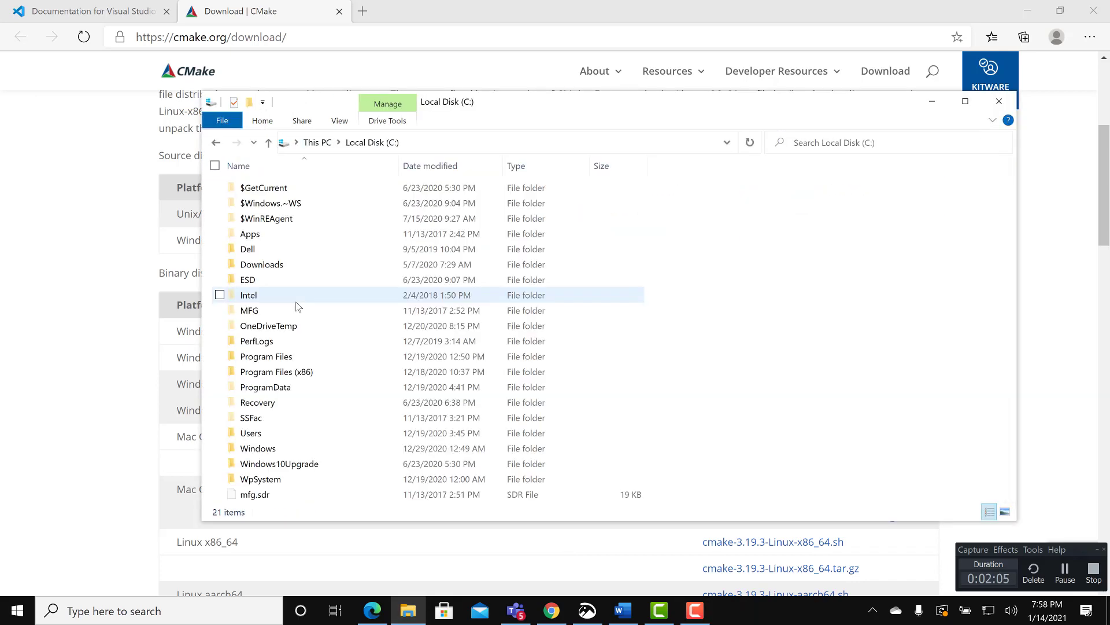
left_click(251, 433)
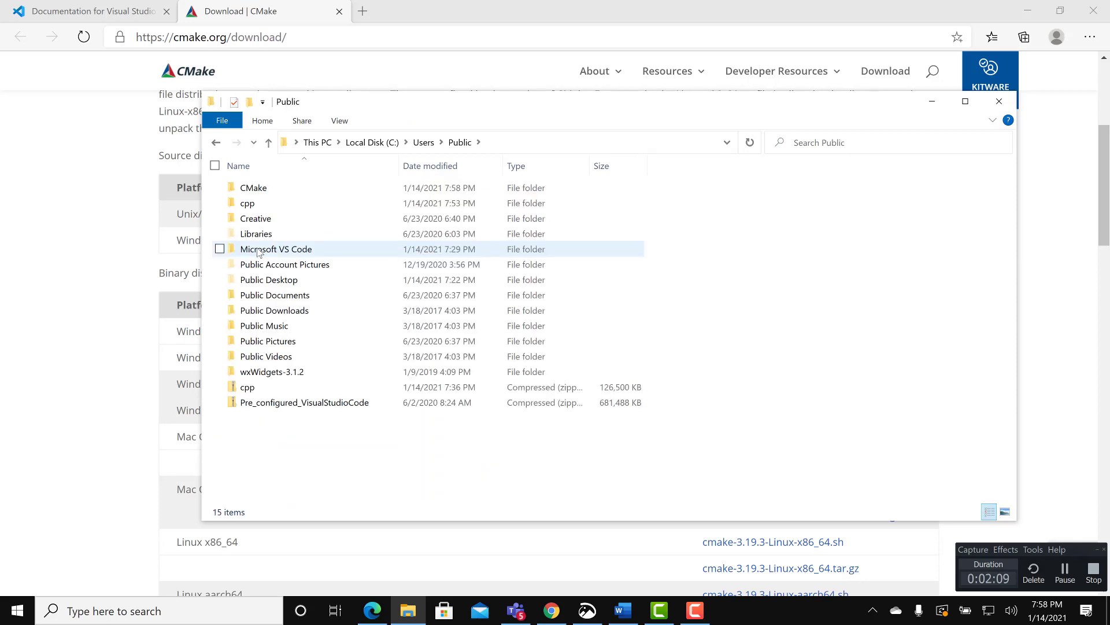
double_click(253, 187)
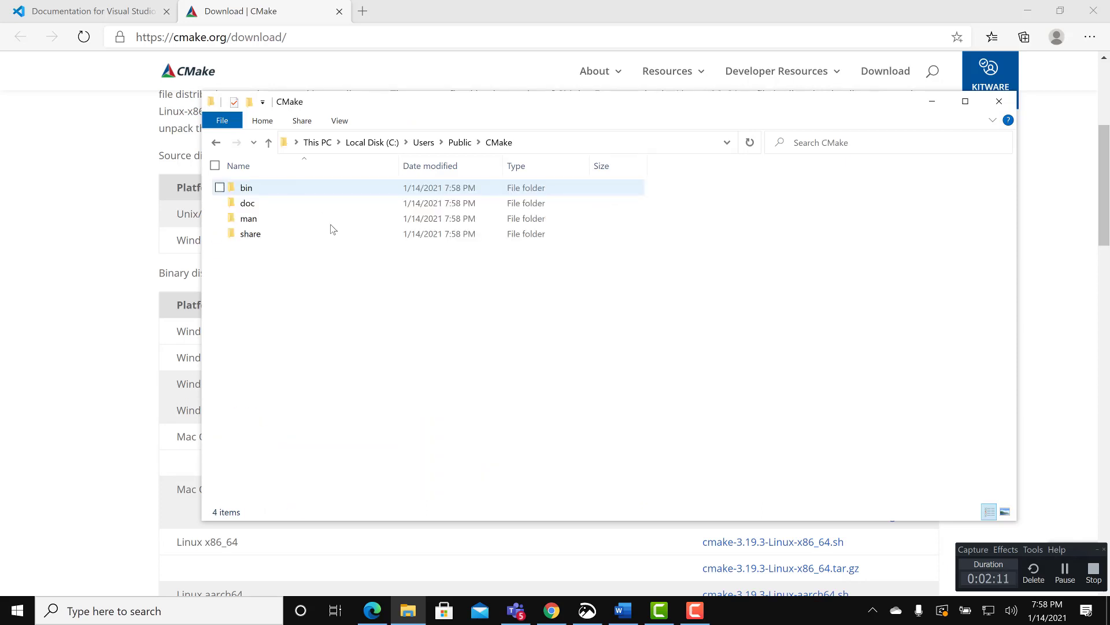
left_click(621, 610)
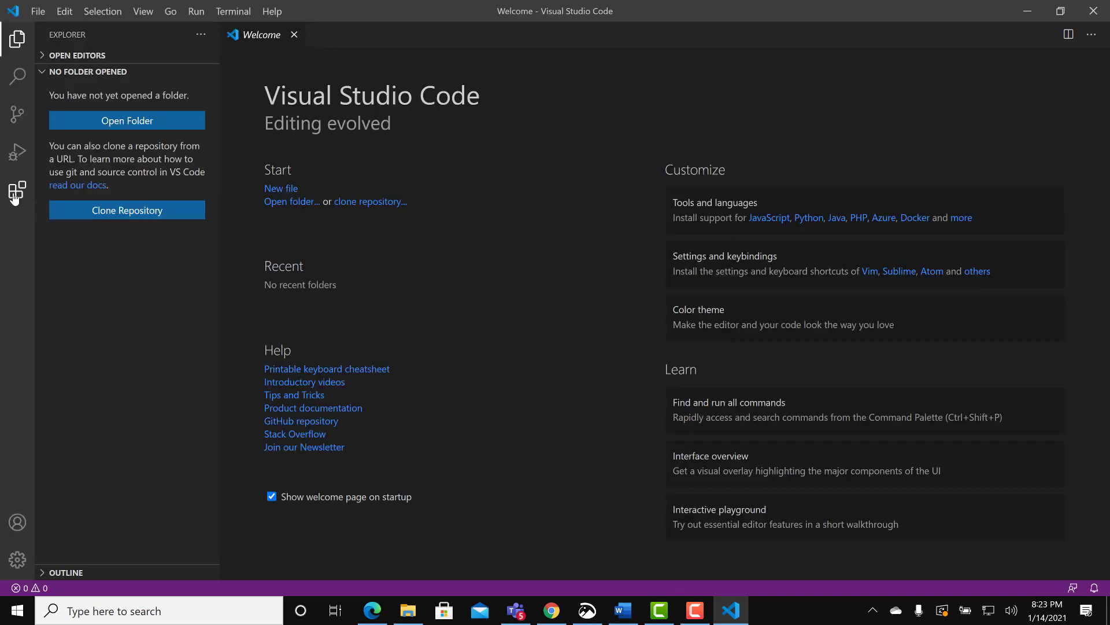
Step: Install Microsoft's C/C++ extension from the Extensions sidebar
left_click(17, 191)
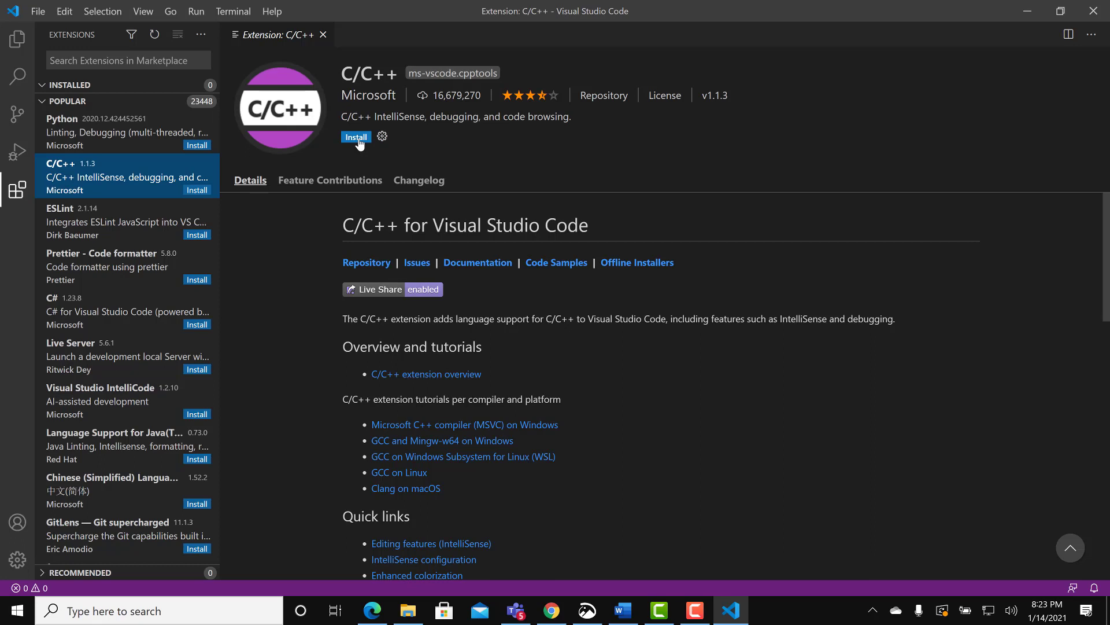
left_click(356, 137)
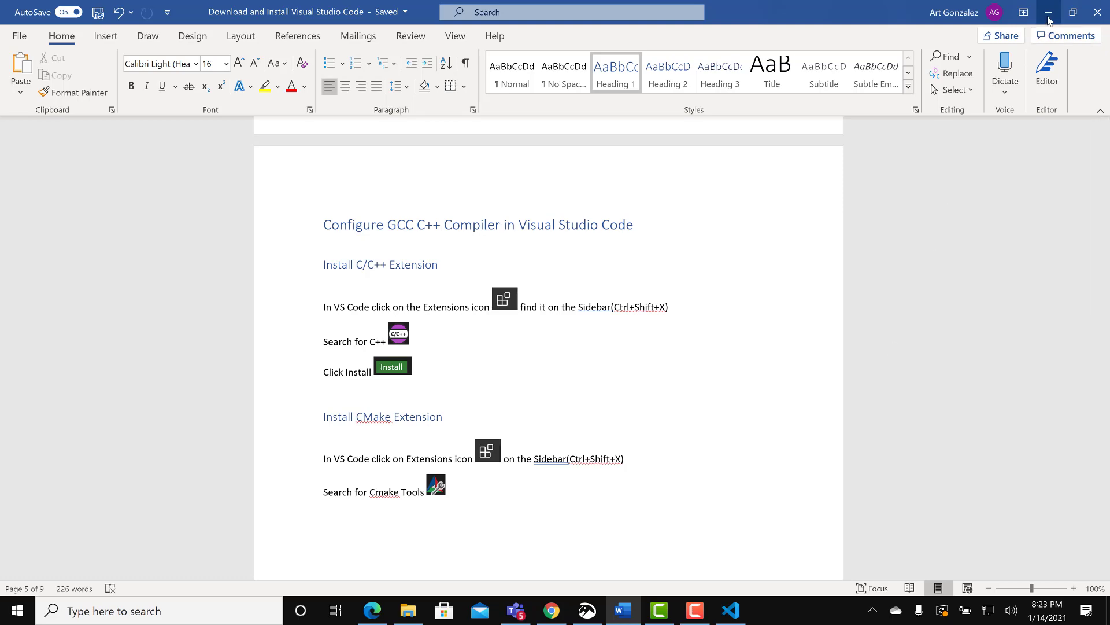
left_click(731, 610)
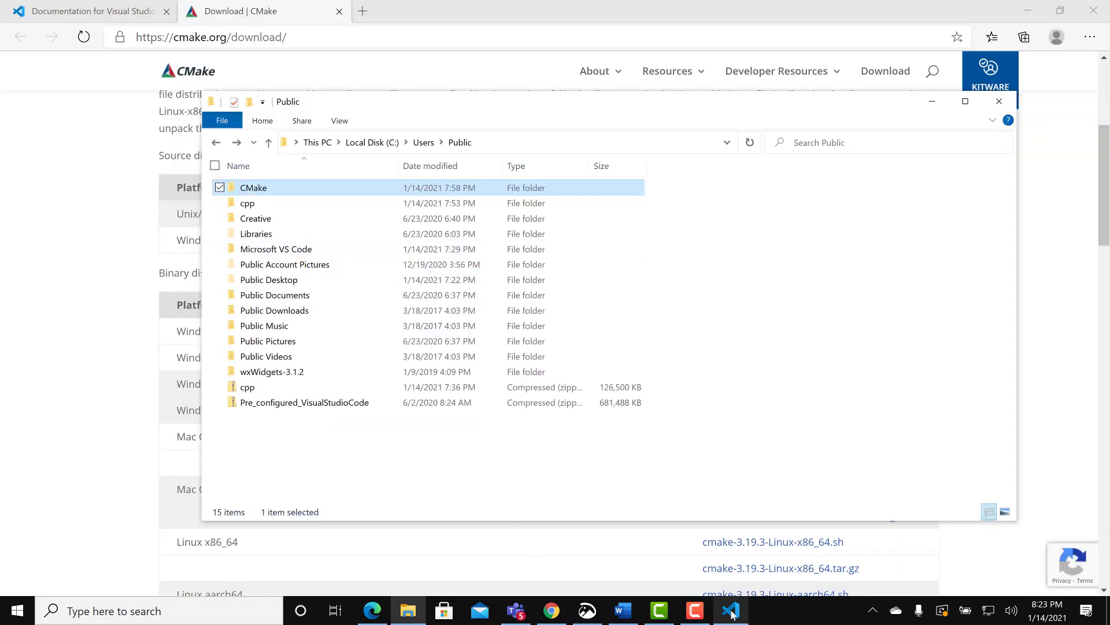
left_click(731, 611)
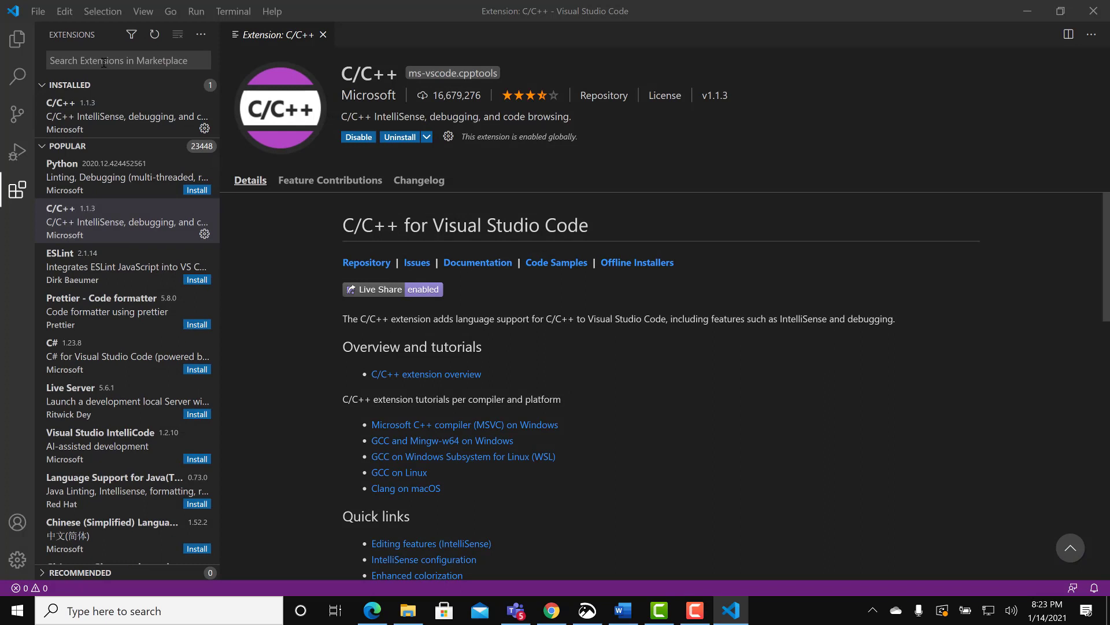
Step: Search extensions for Cmake and install Microsoft's CMake Tools
type("Cmake")
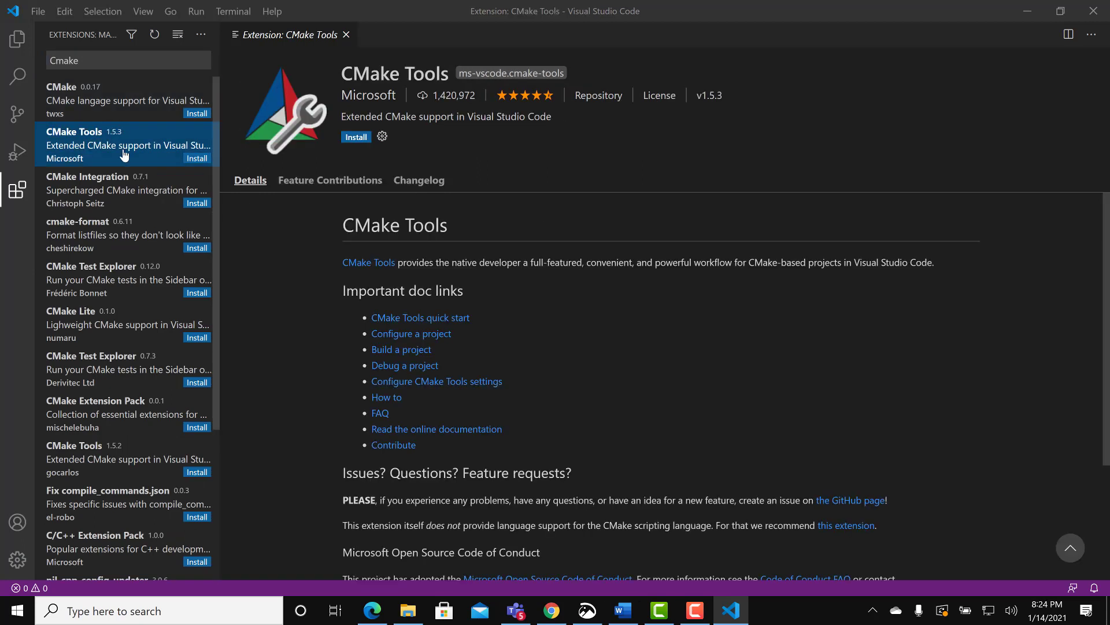
left_click(355, 136)
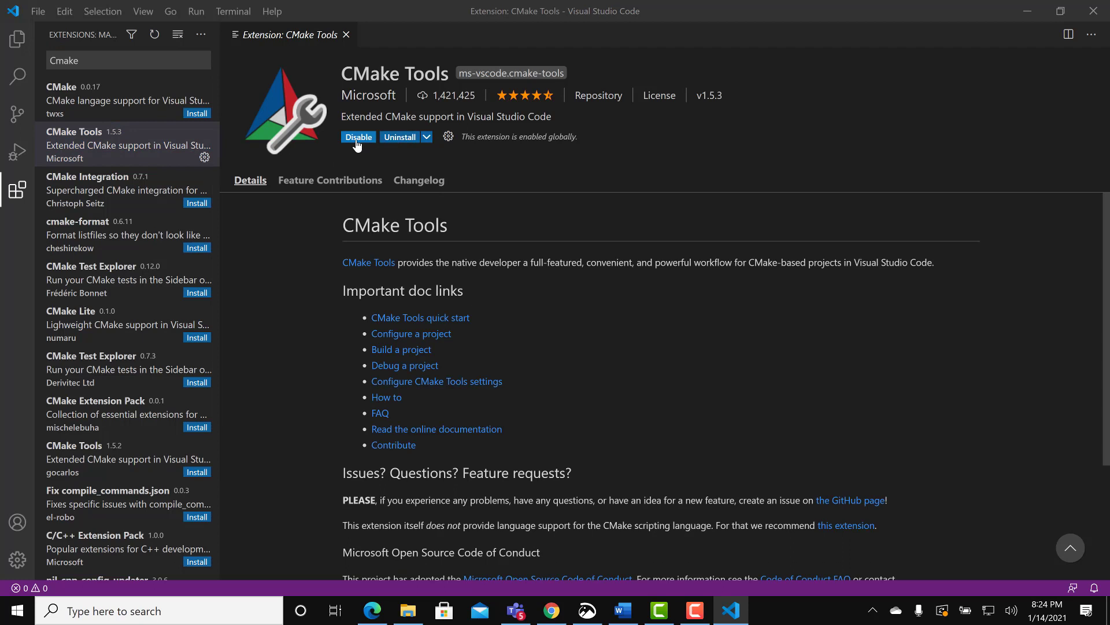
mouse_move(592, 388)
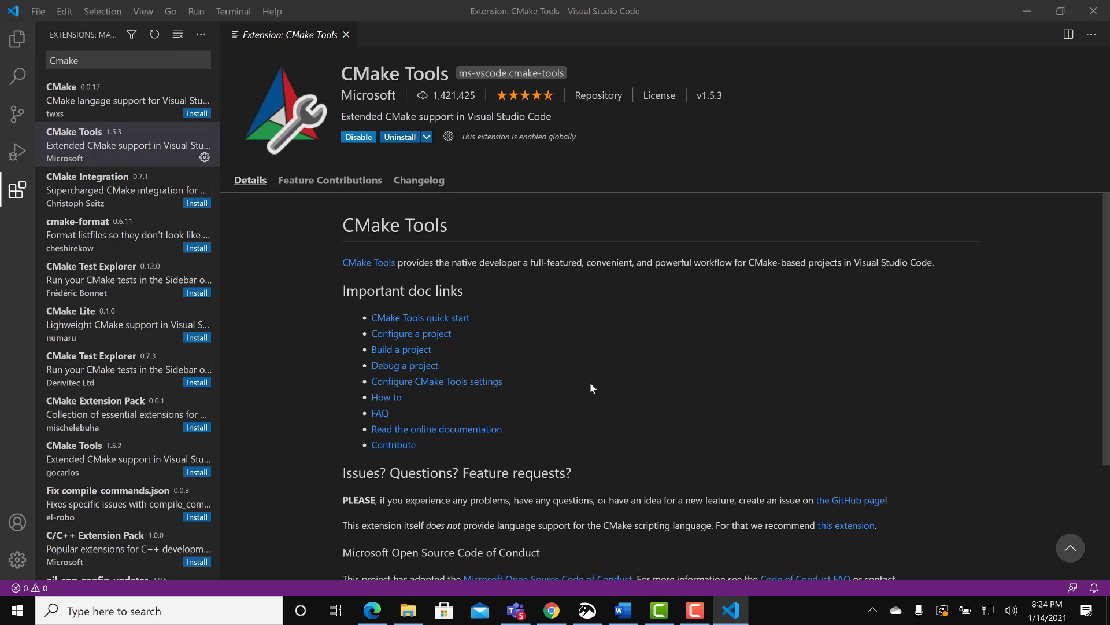
mouse_move(730, 610)
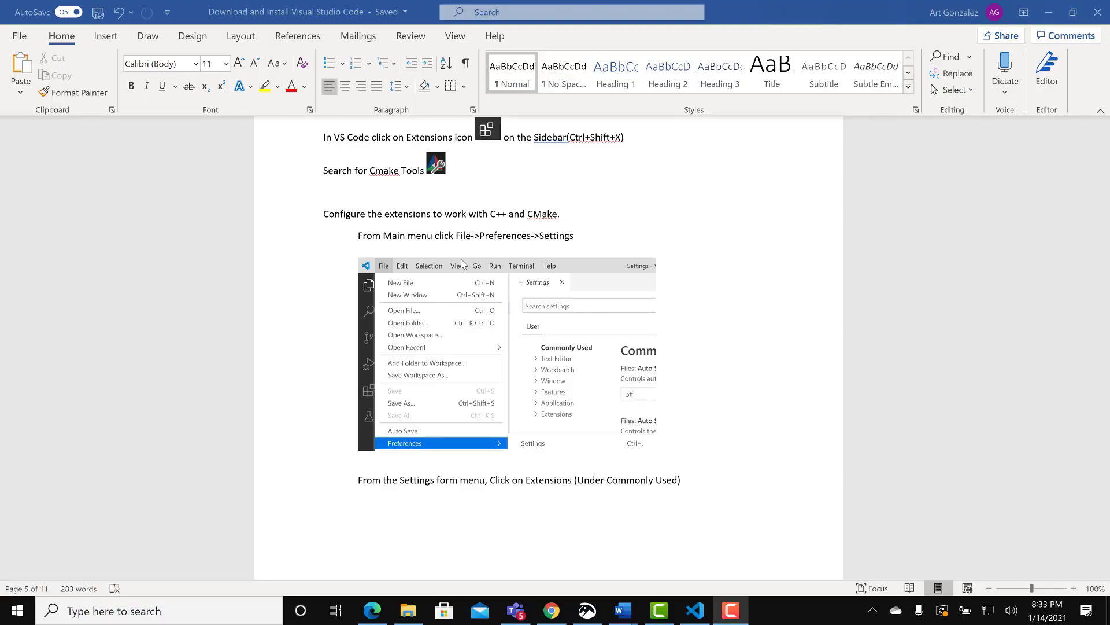
mouse_move(1031, 94)
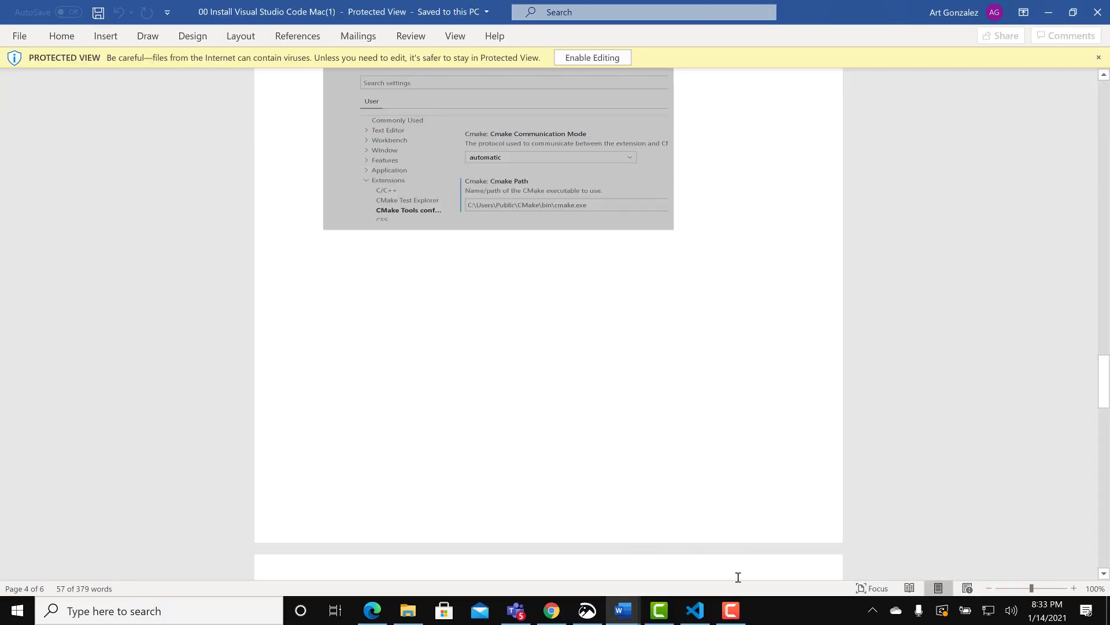
Step: Head to the user Settings for the CMake Tools extension via the File menu
left_click(693, 614)
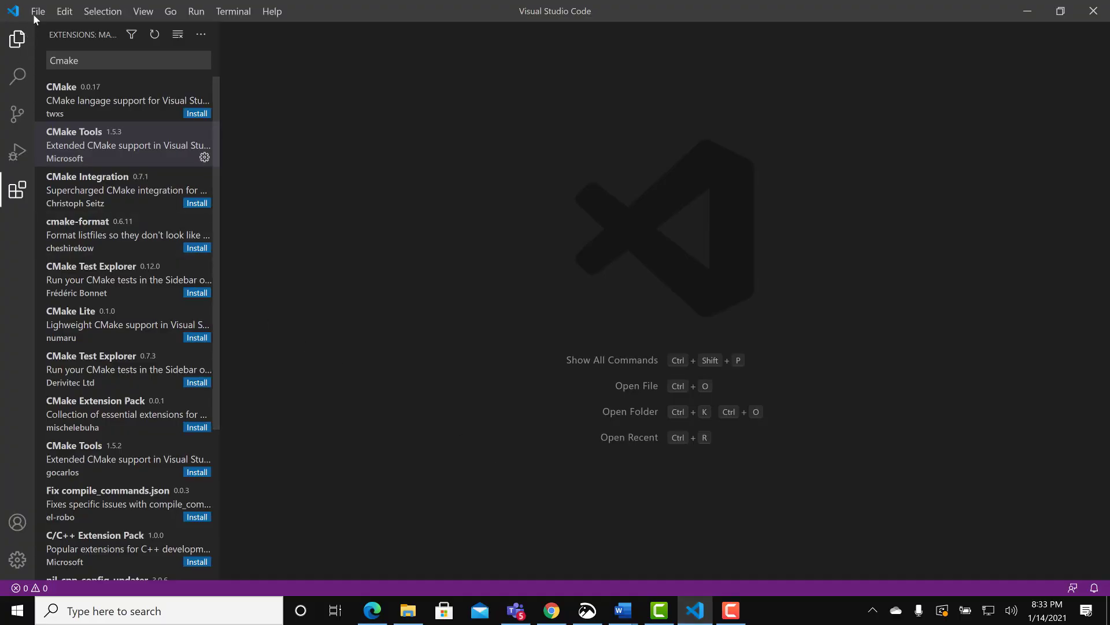
left_click(37, 12)
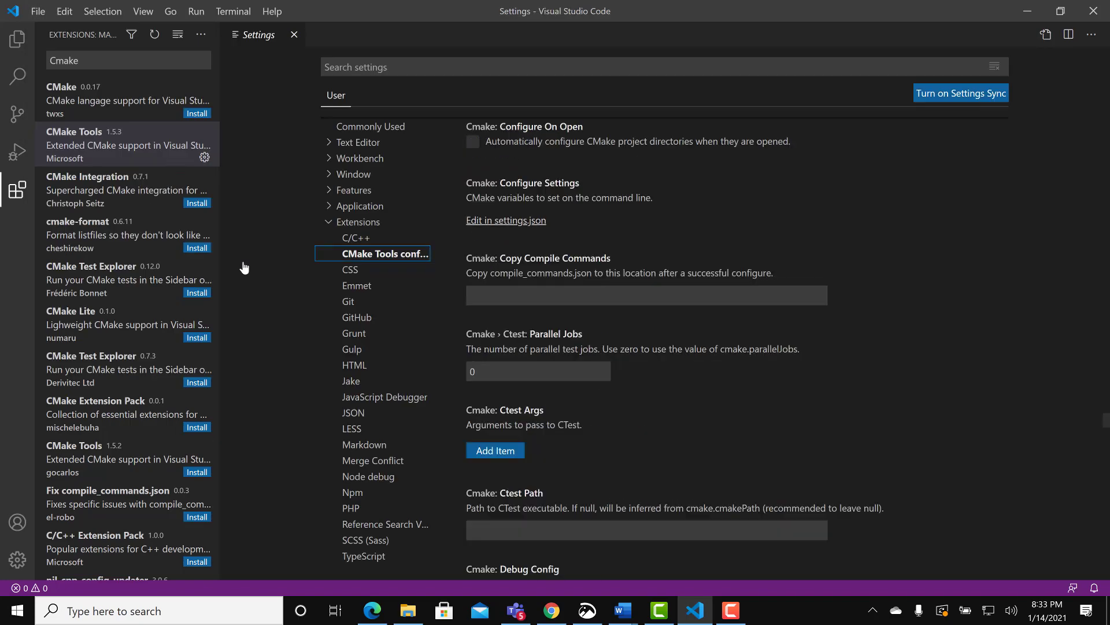
mouse_move(393, 258)
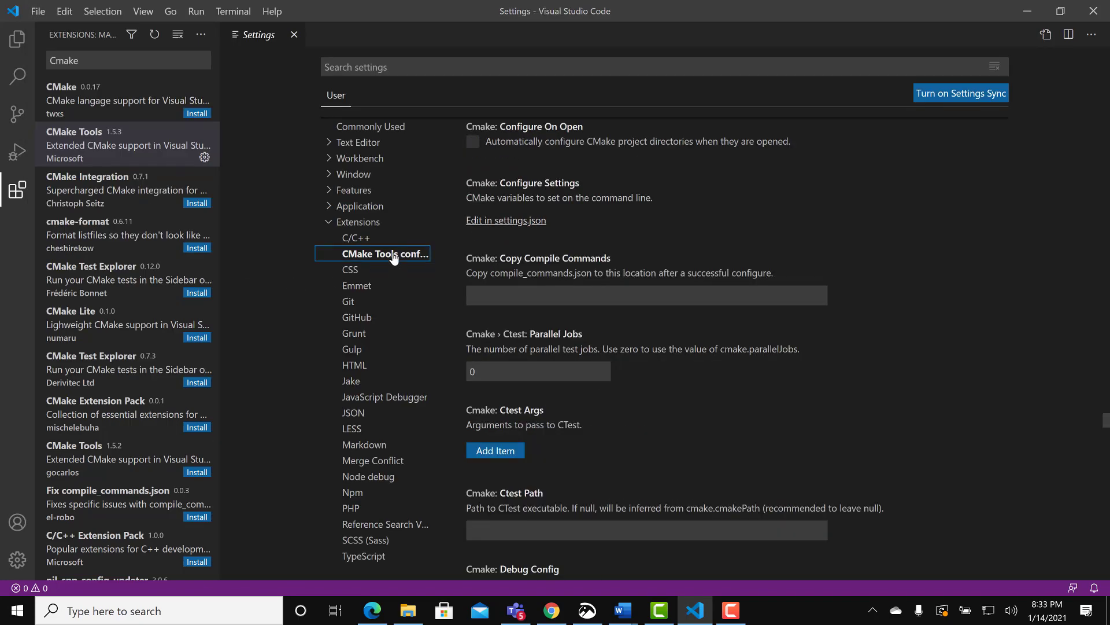
mouse_move(533, 363)
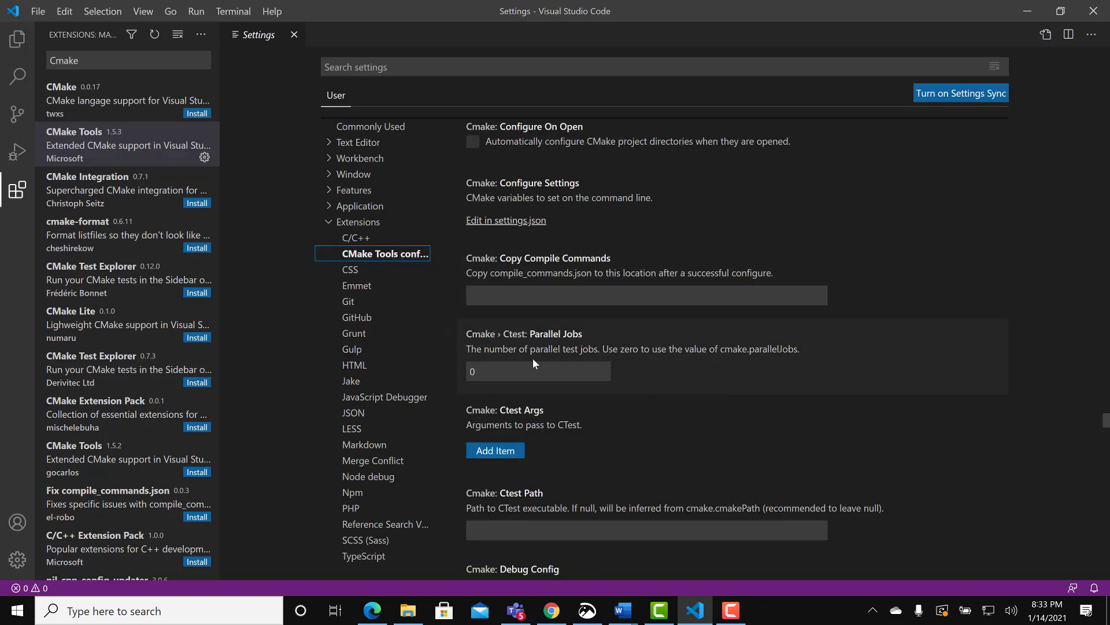
mouse_move(666, 295)
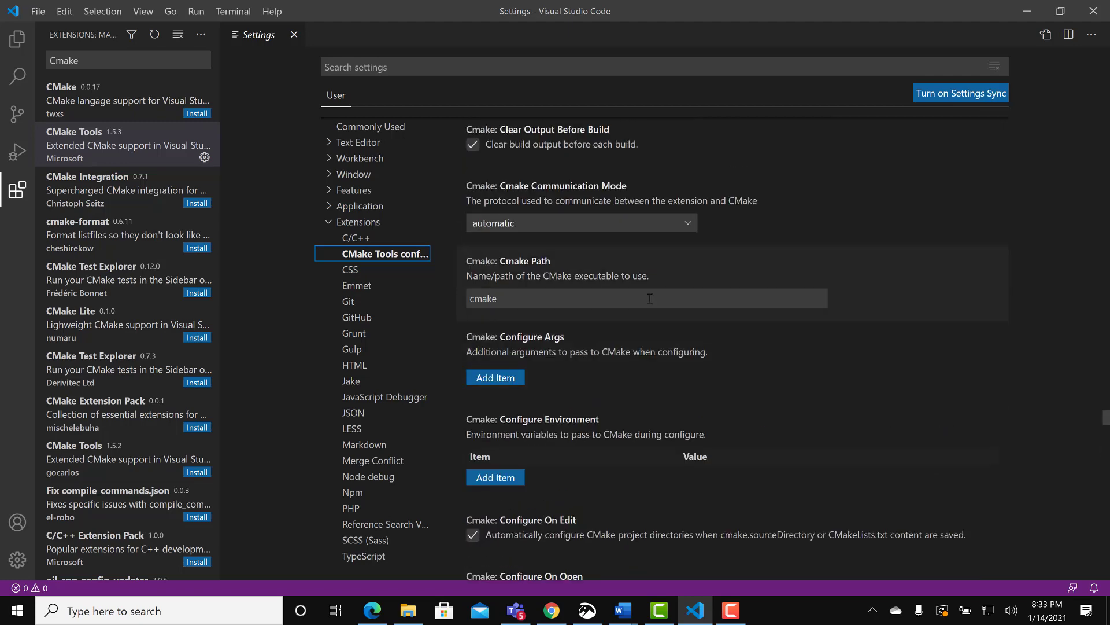
mouse_move(487, 270)
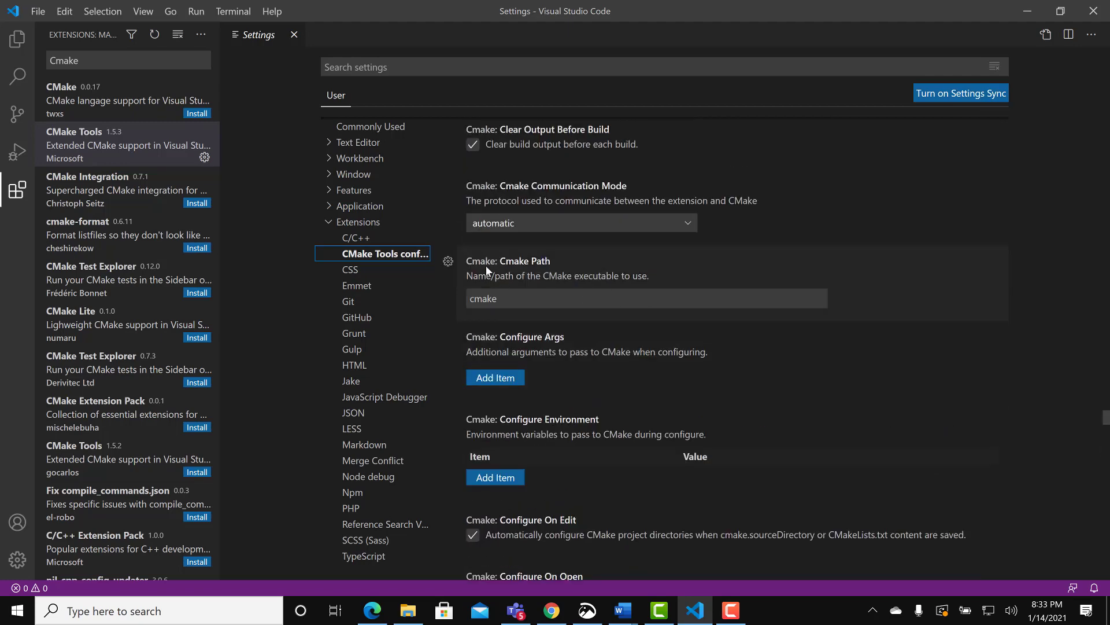
Step: Browse to C:\Users\Public\CMake\bin listing cmake, cmake-gui, cmcldeps, cpack and ctest
left_click(407, 611)
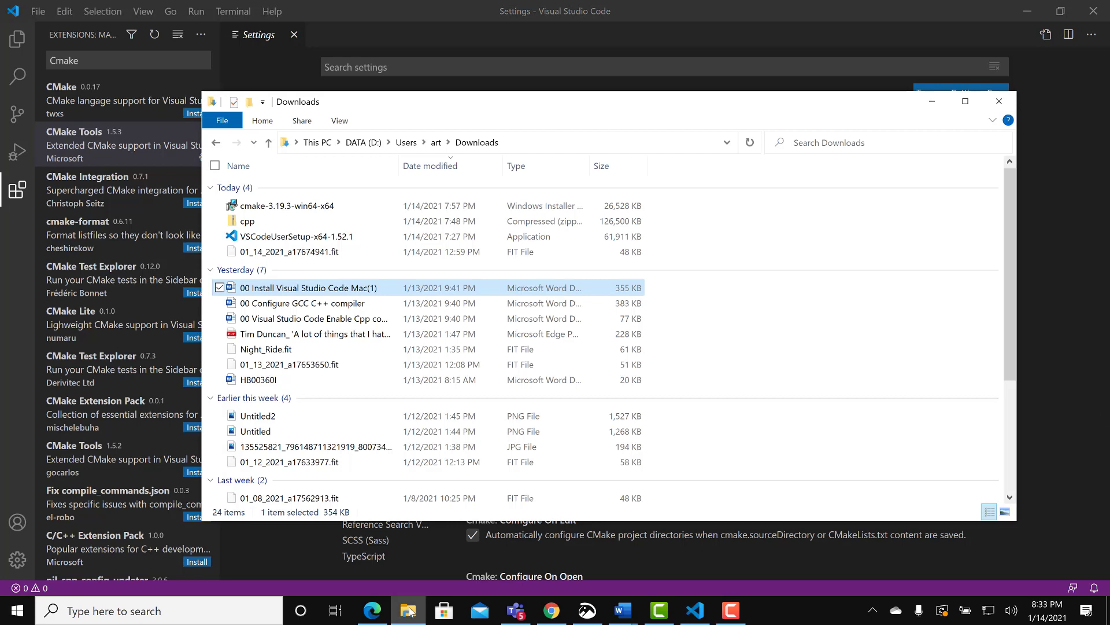
left_click(406, 142)
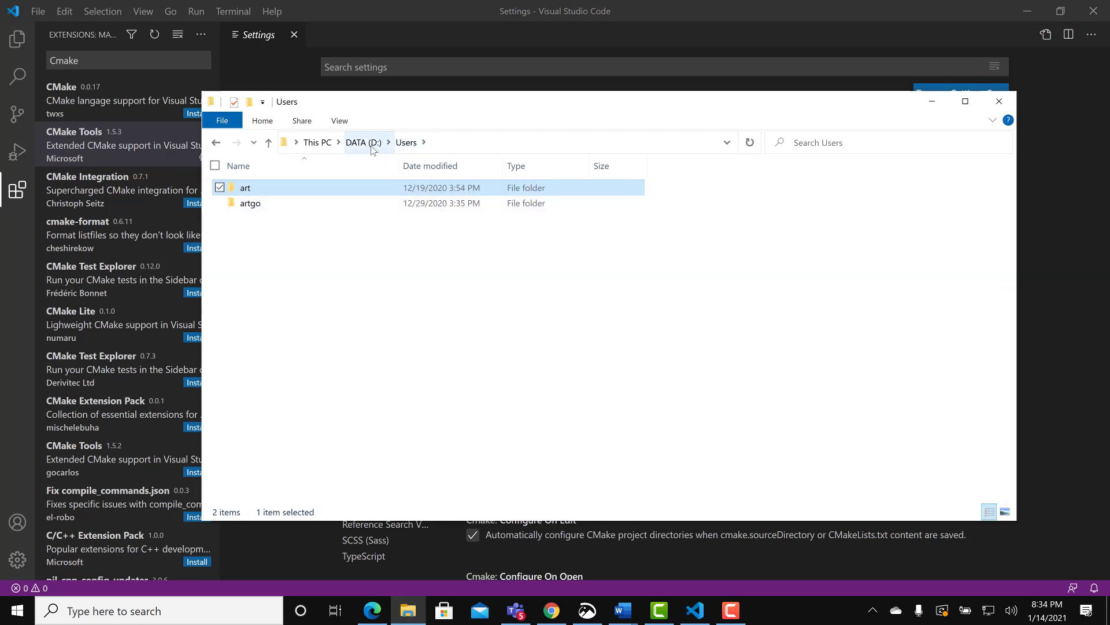
left_click(317, 143)
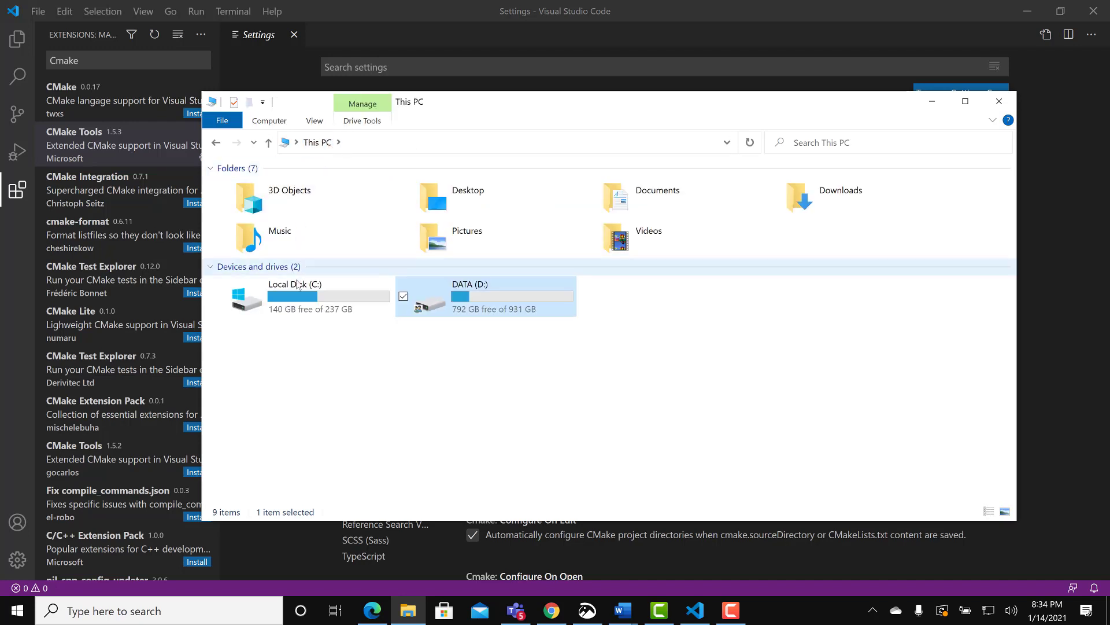
double_click(295, 296)
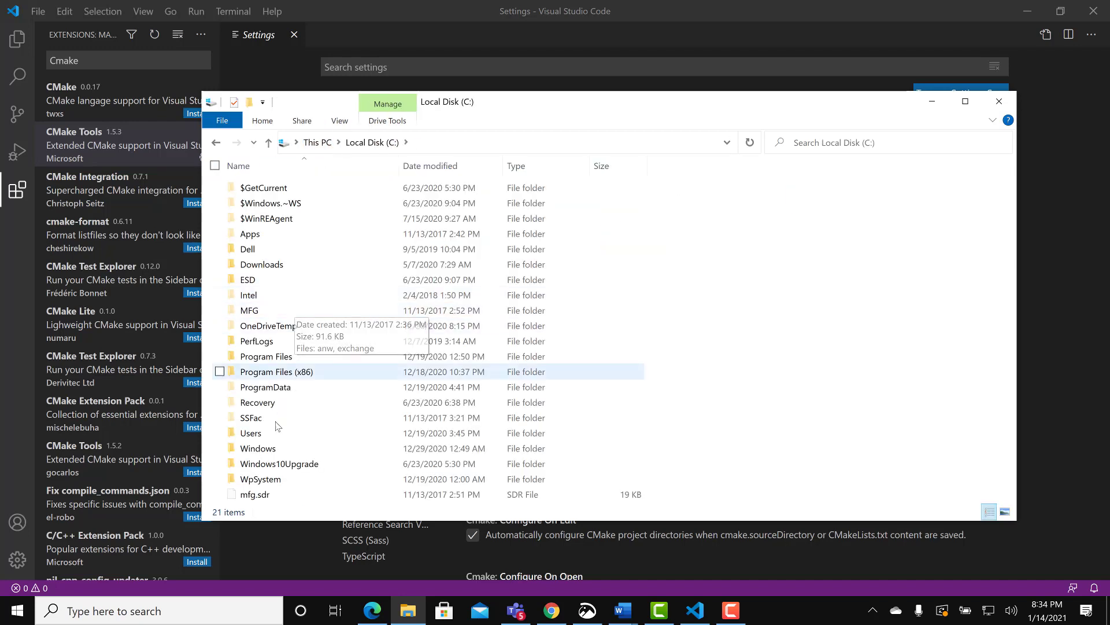
double_click(251, 432)
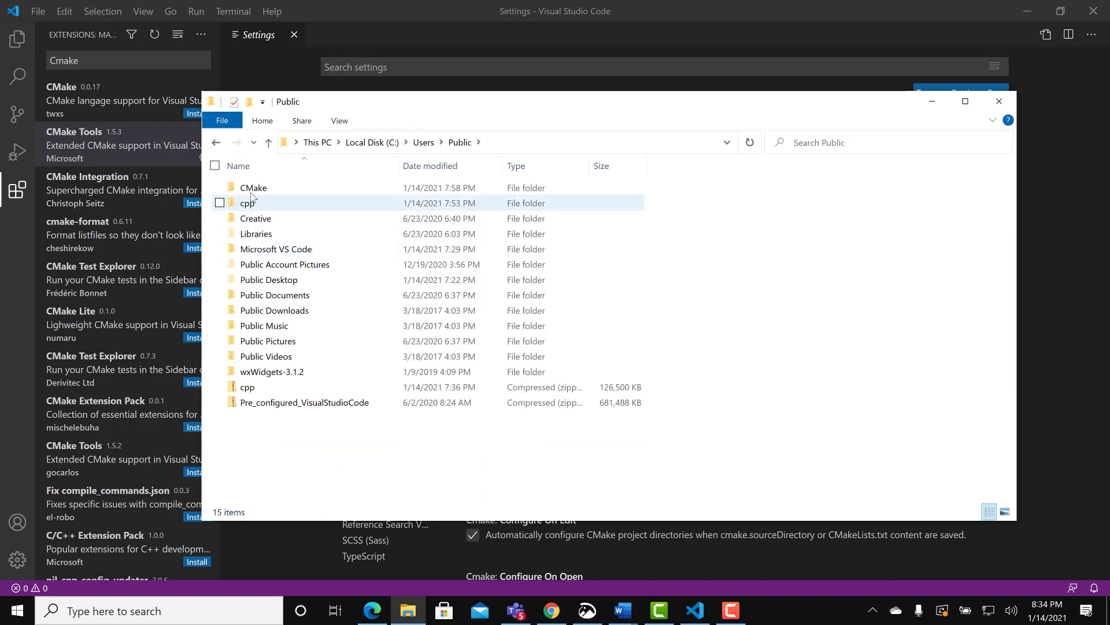
double_click(253, 188)
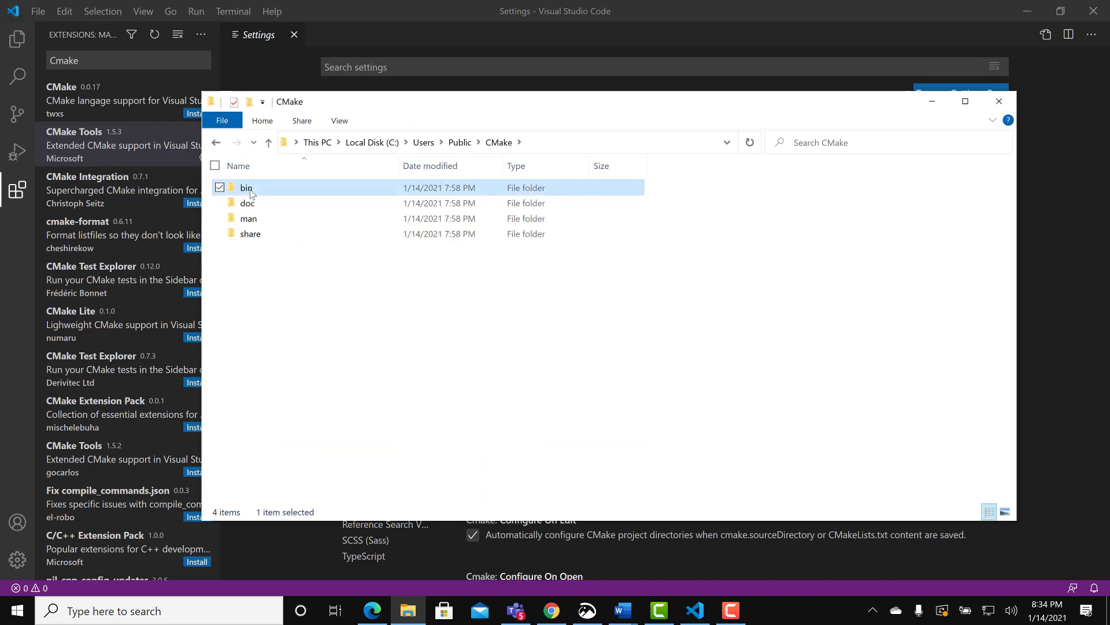
double_click(245, 187)
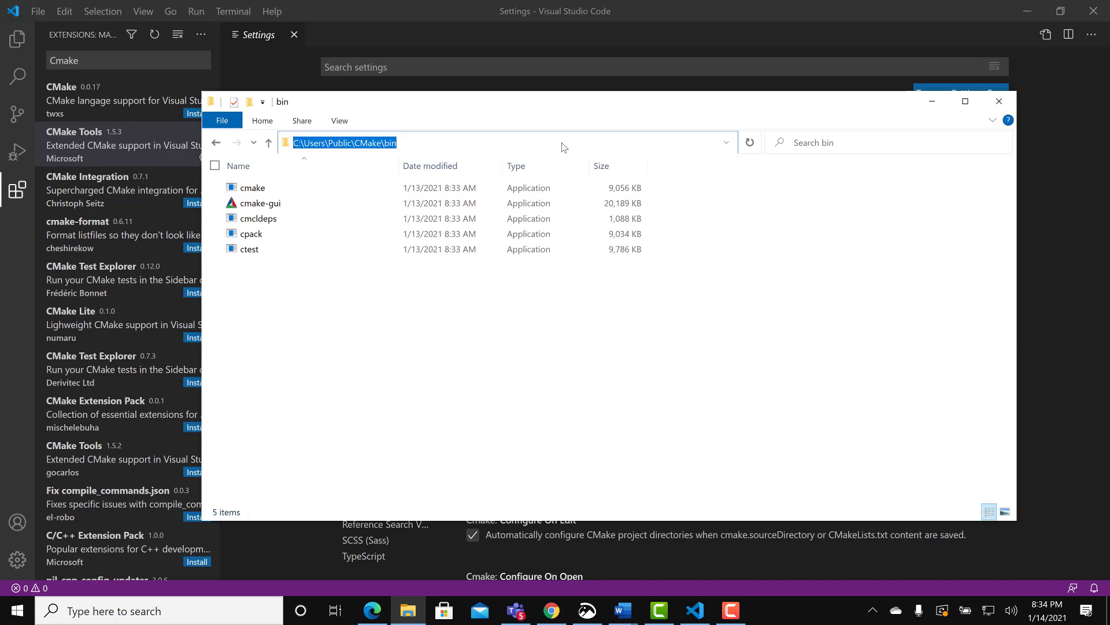
Step: Change Cmake: Cmake Path to C:\Users\Public\CMake\bin\cmake.exe
left_click(998, 100)
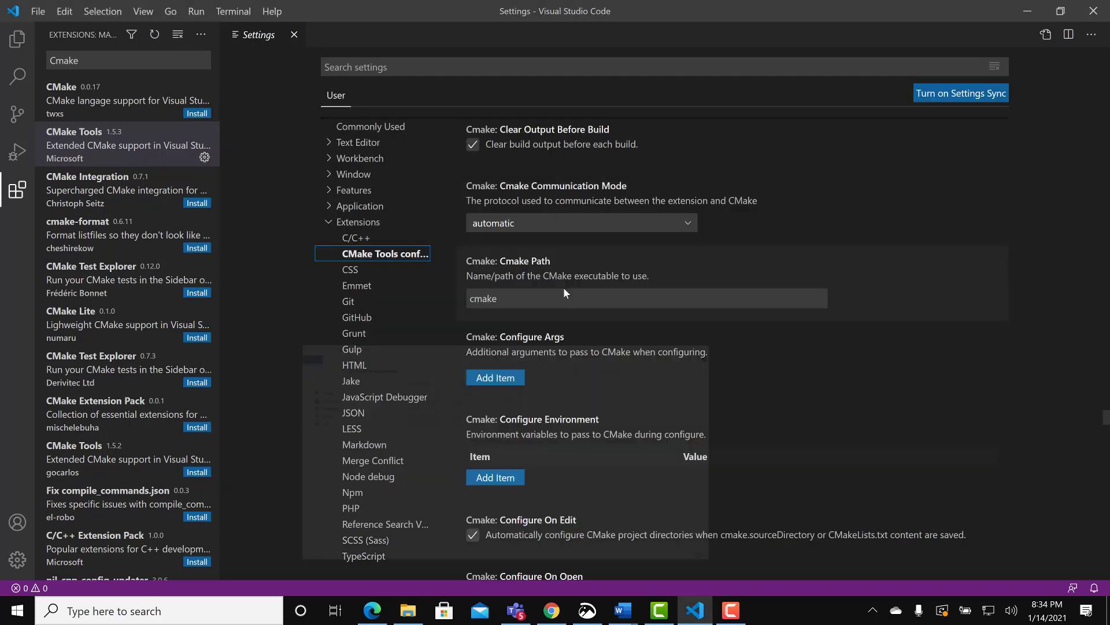
left_click(637, 298)
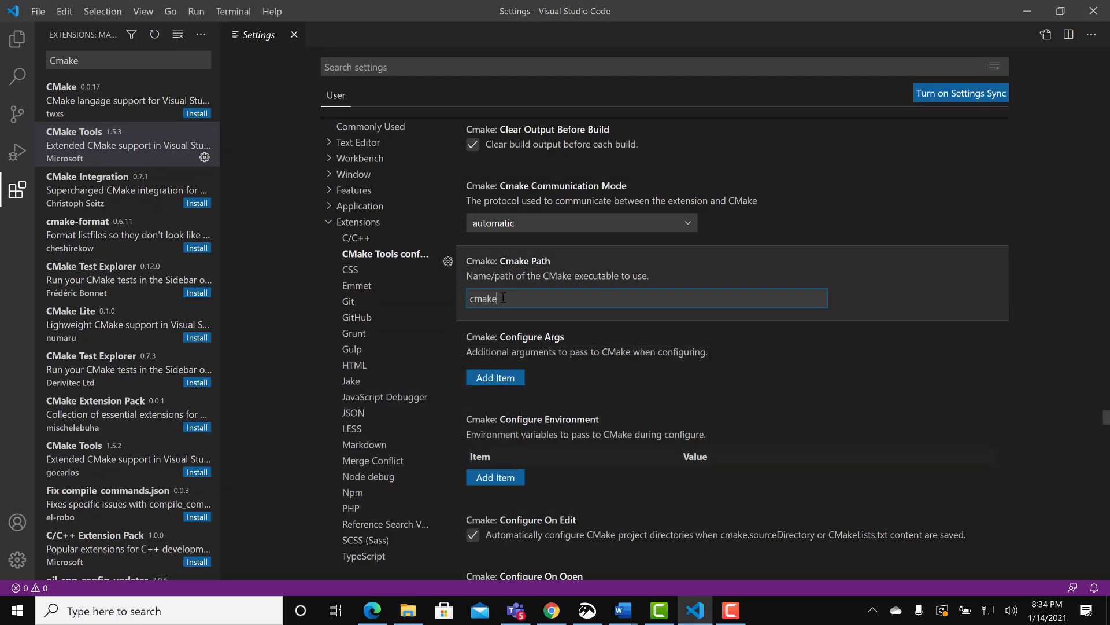
type("C:\\Users\\Public\\CMake\\bin\\")
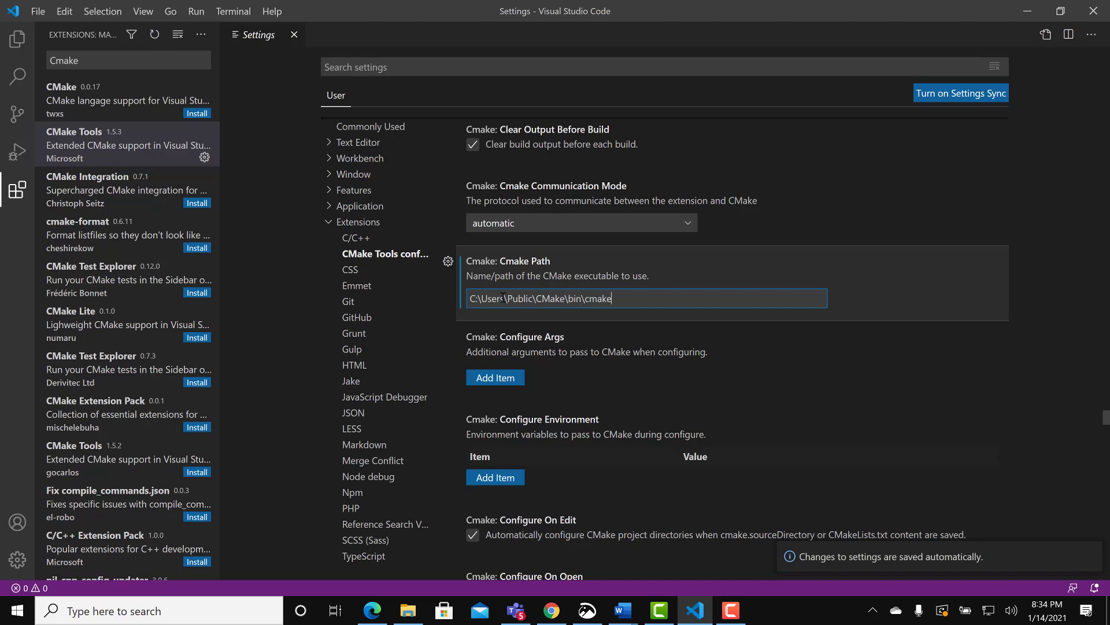
type(".exe")
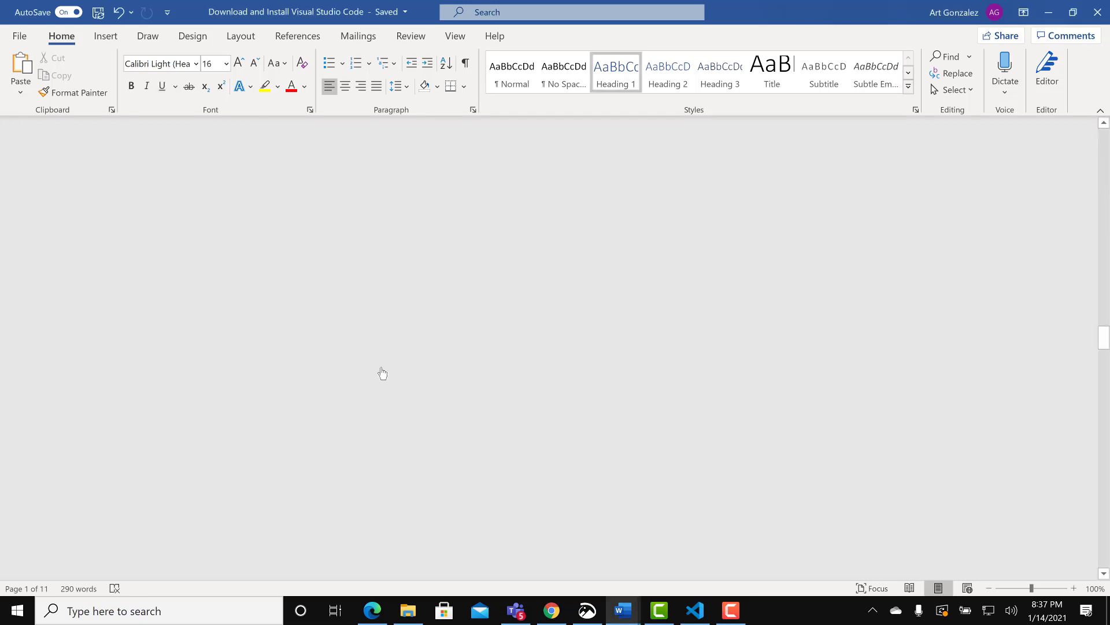
Step: Reach the guide's GCC environment variable section and search Windows for env
scroll("down", 3)
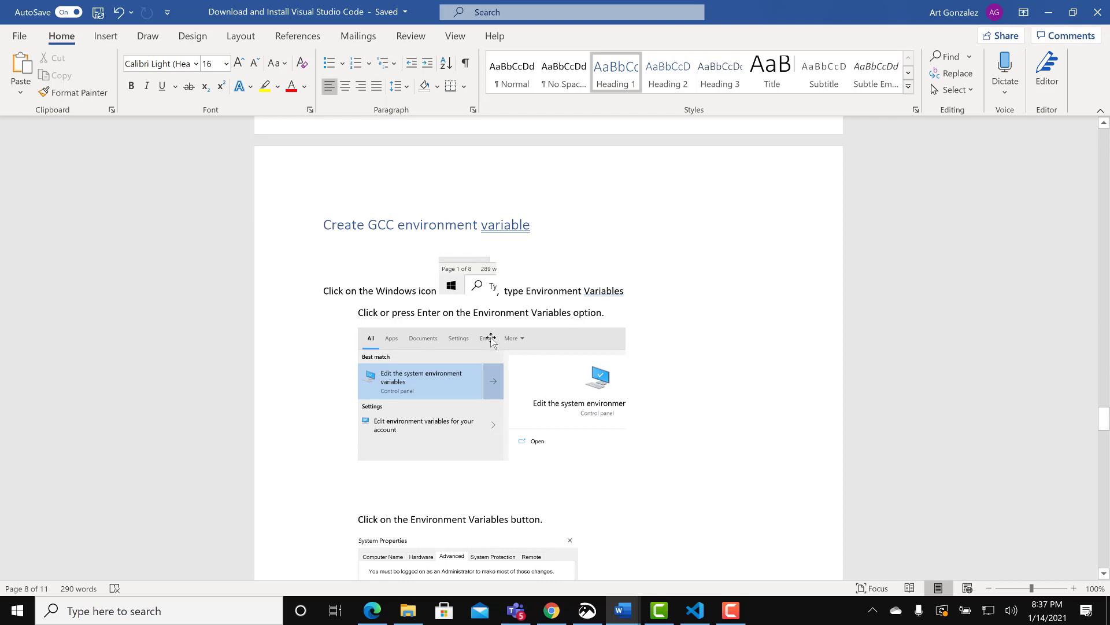
left_click(15, 610)
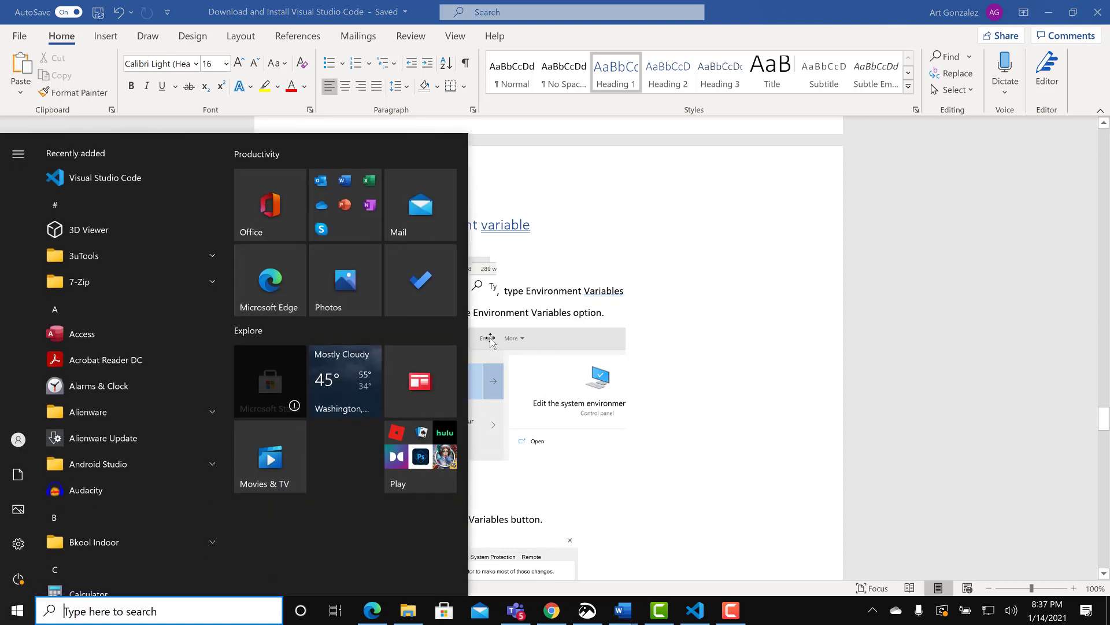
type("env")
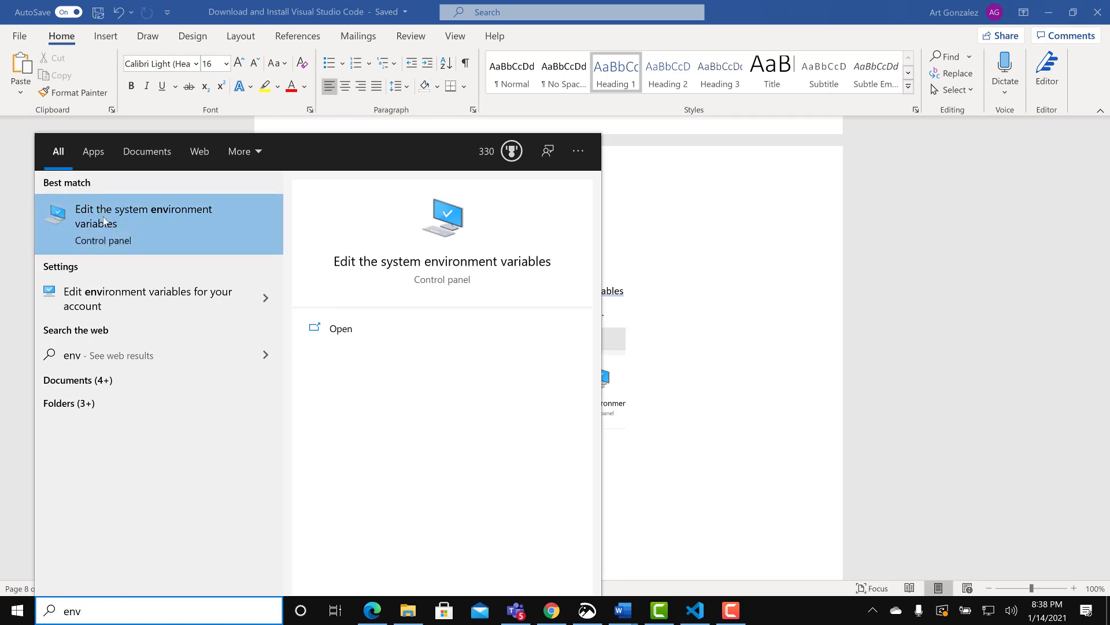
Step: Reach Environment Variables and start a new user variable named cpp
left_click(143, 216)
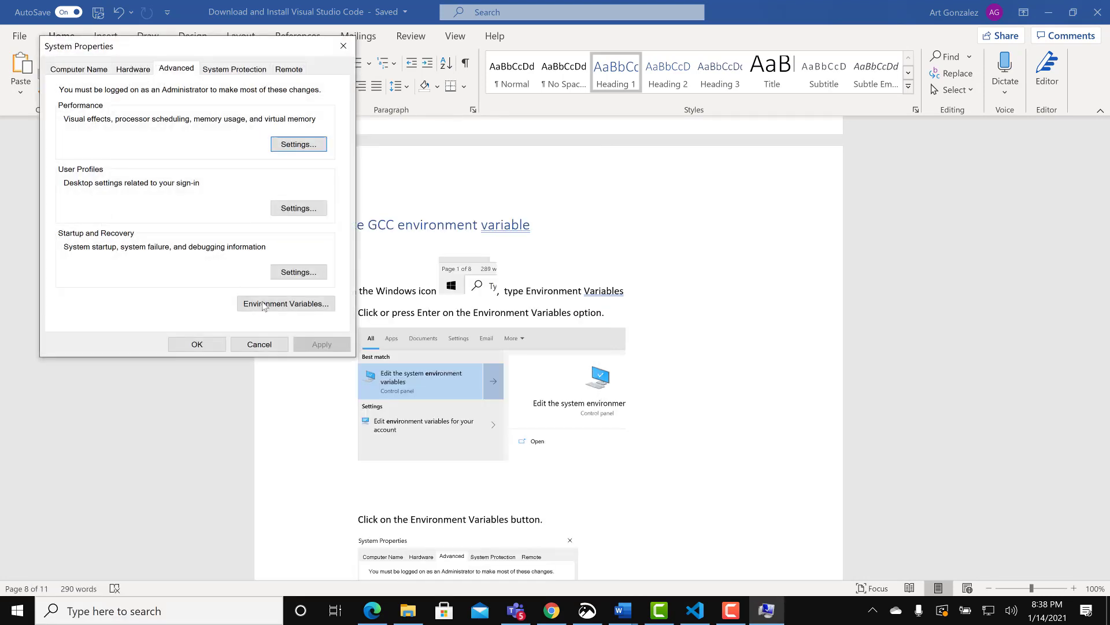
left_click(286, 303)
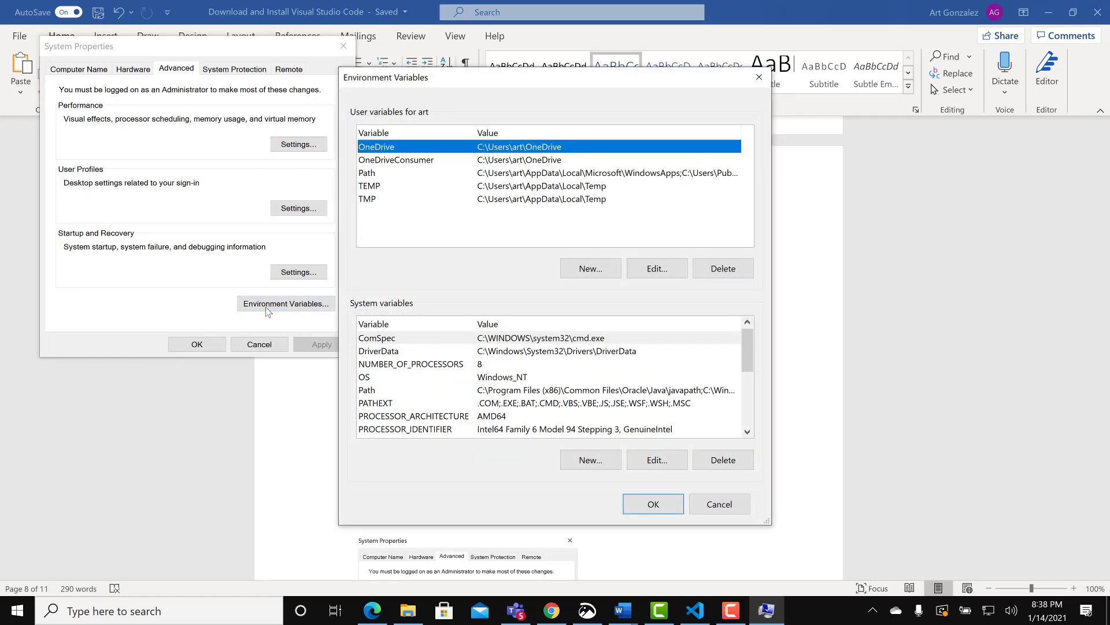
mouse_move(590, 268)
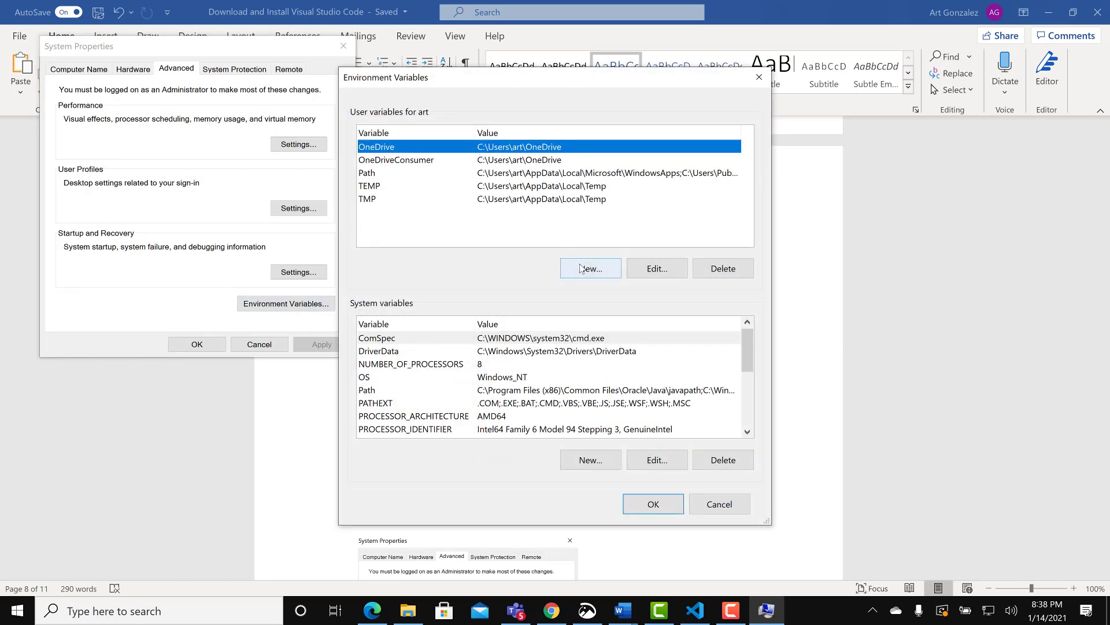
left_click(590, 268)
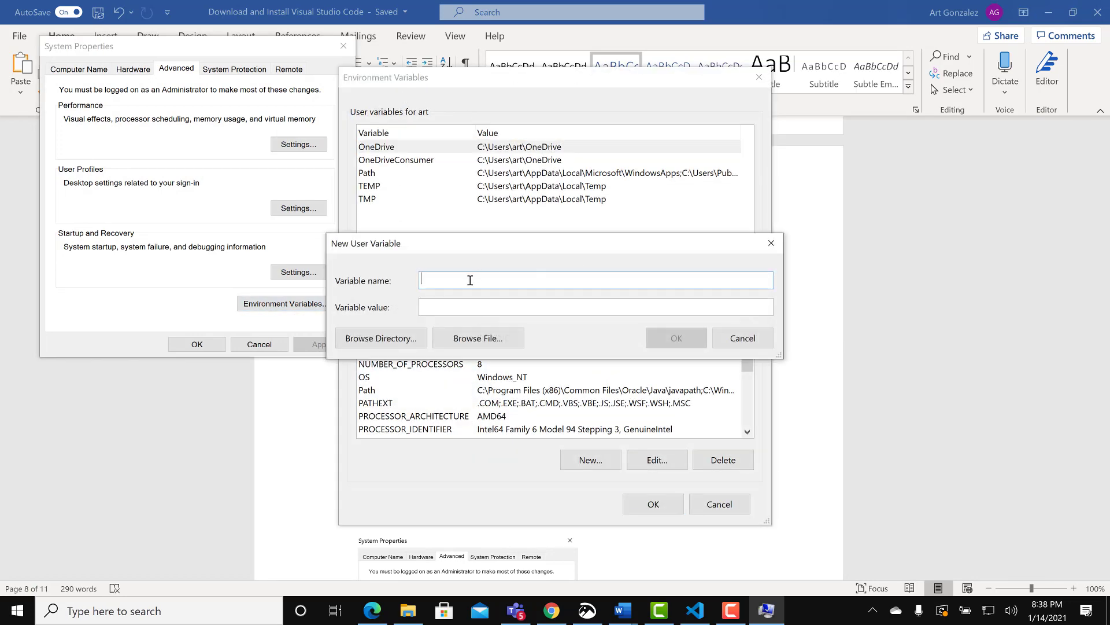
type("cpp")
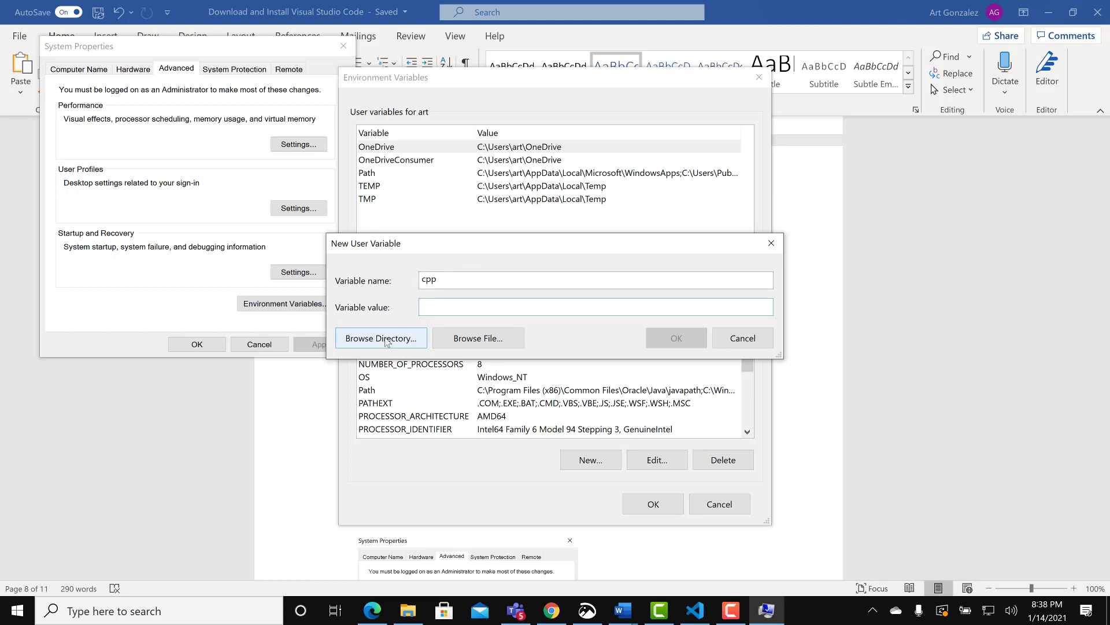
Step: Browse to C:\Users\Public\cpp\mingw\bin as the cpp variable's value and save it
left_click(380, 337)
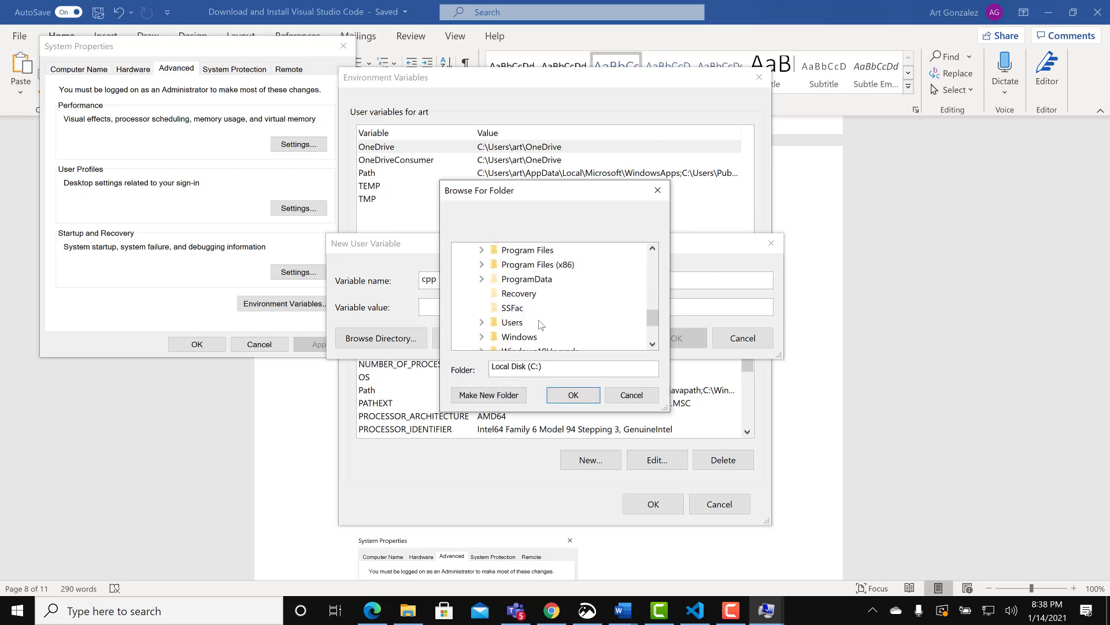
double_click(511, 323)
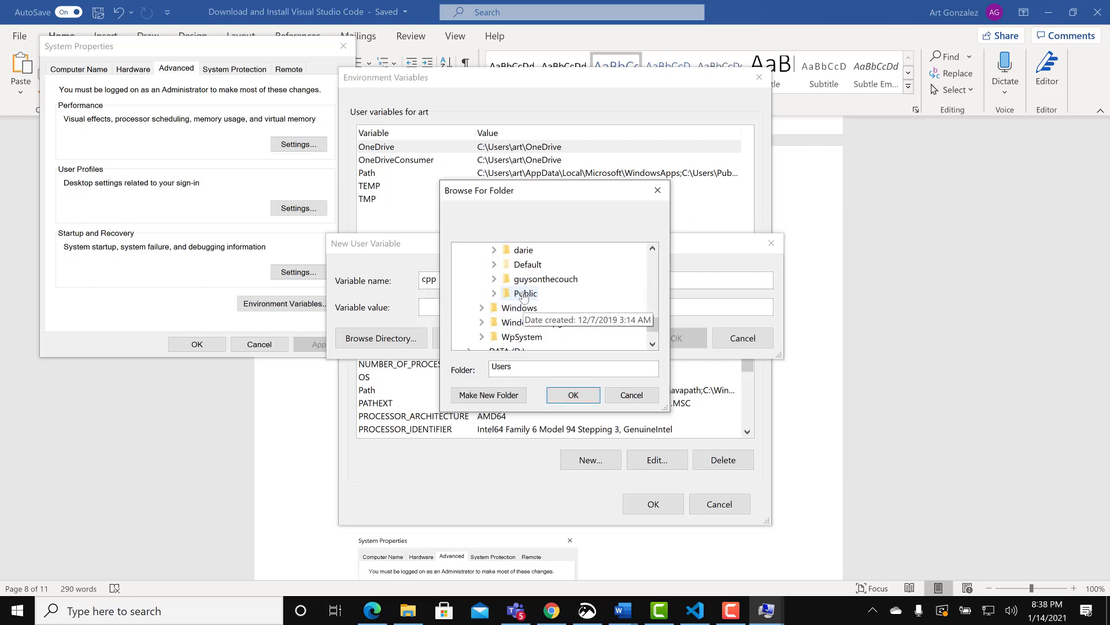
left_click(494, 293)
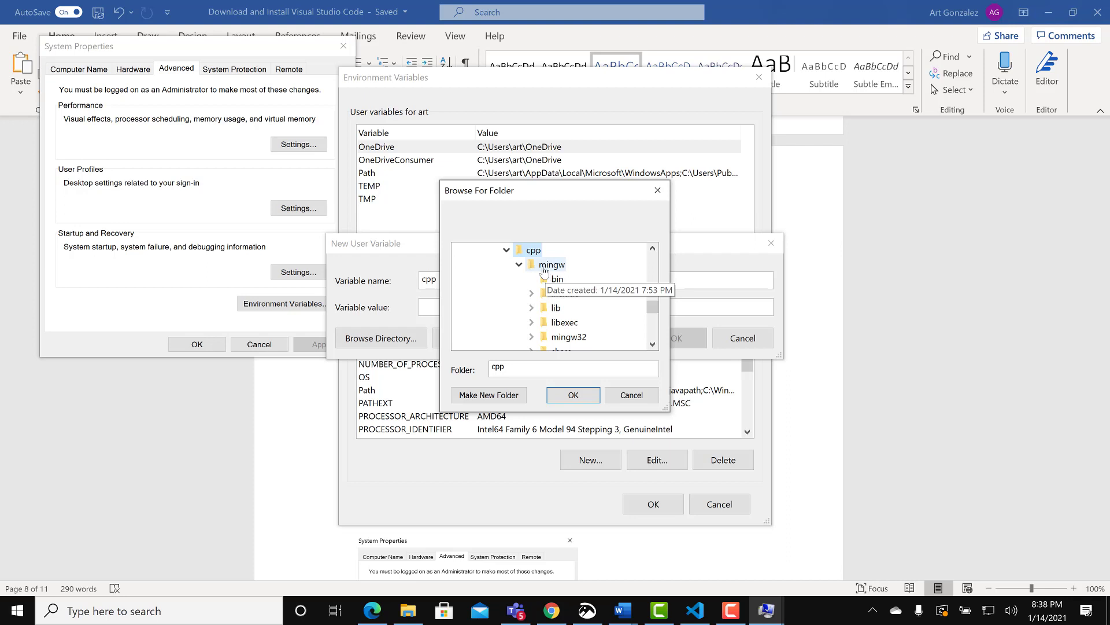
left_click(558, 279)
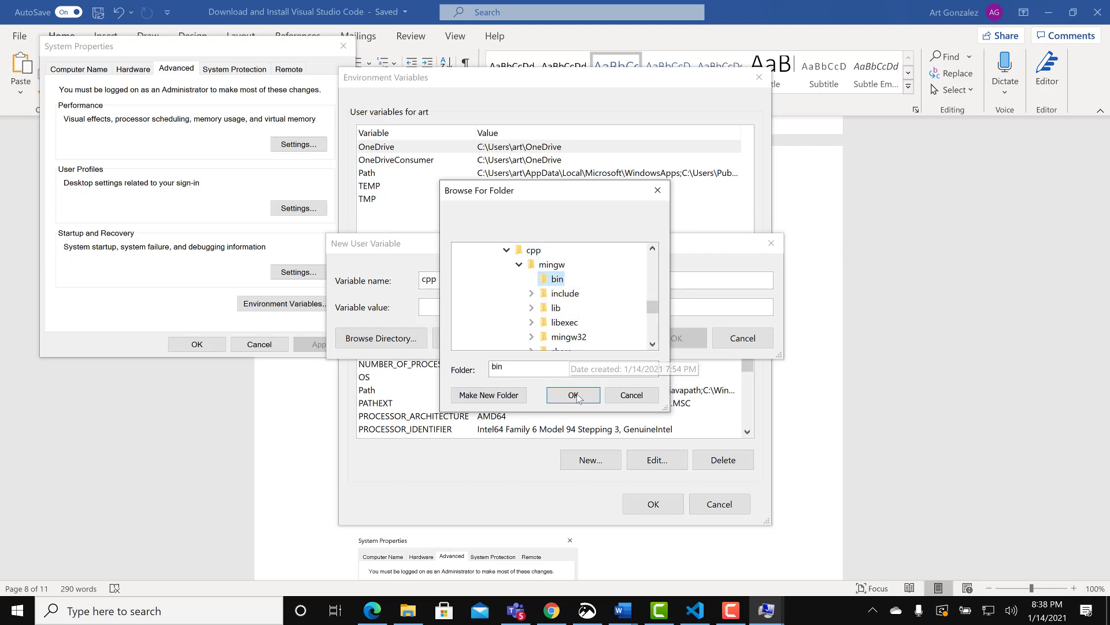
left_click(573, 395)
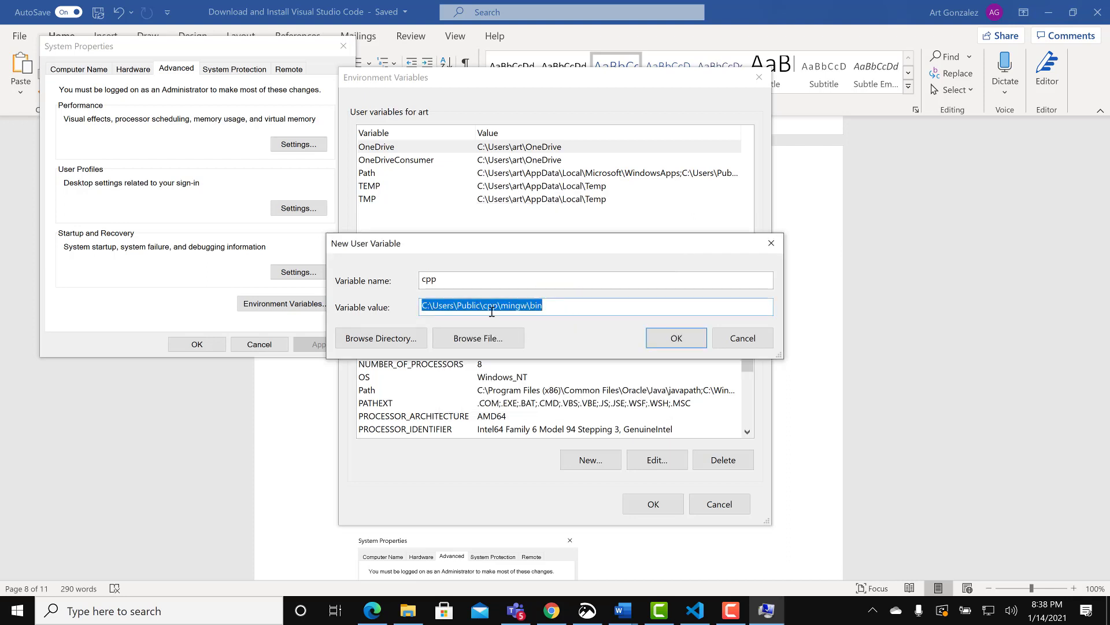
left_click(674, 337)
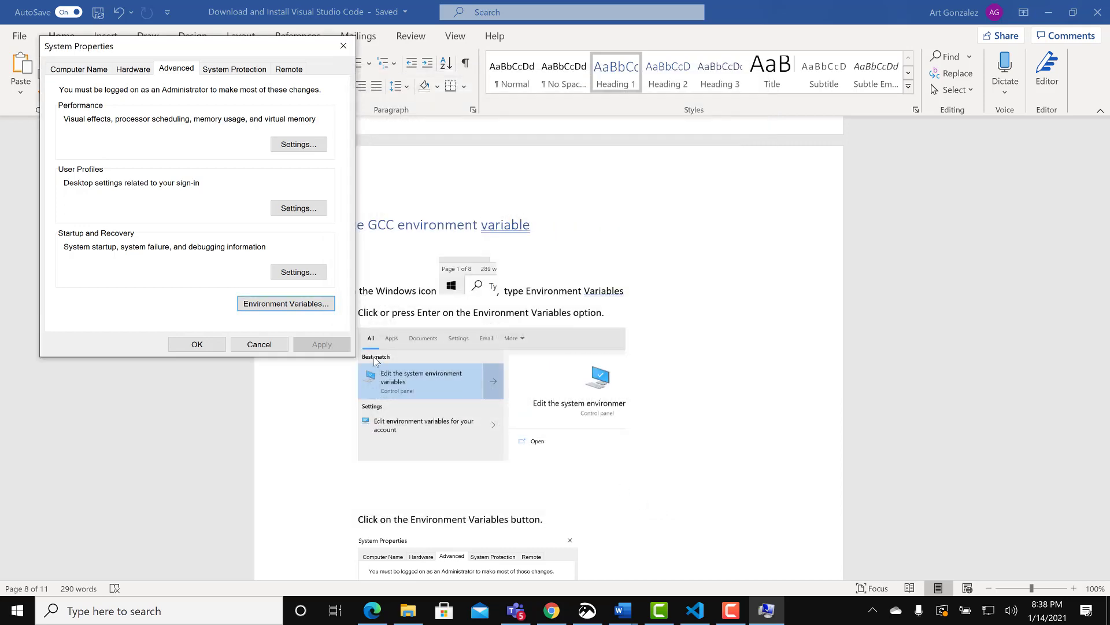
Step: Bring the Word tutorial forward and scroll to the 'In user variables, click New' step
left_click(196, 346)
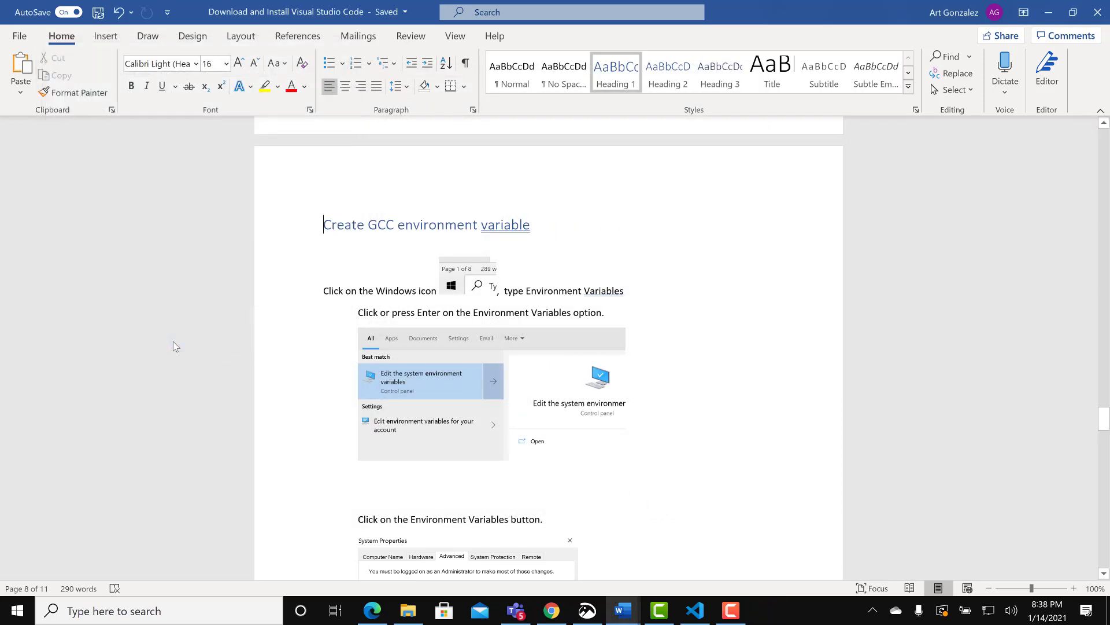
scroll("down", 3)
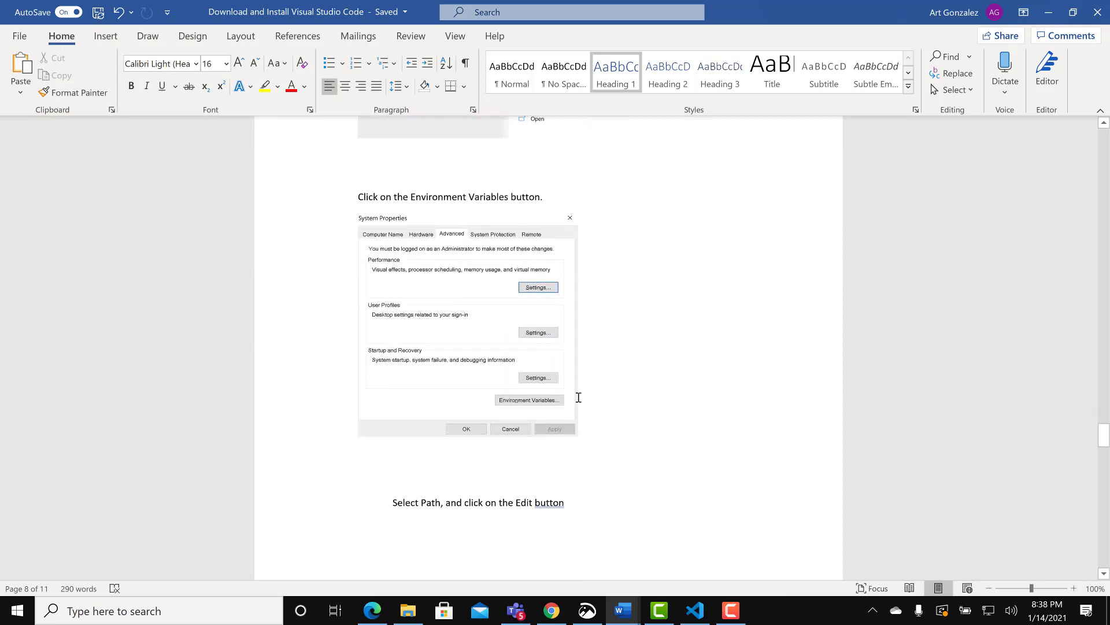
left_click(528, 399)
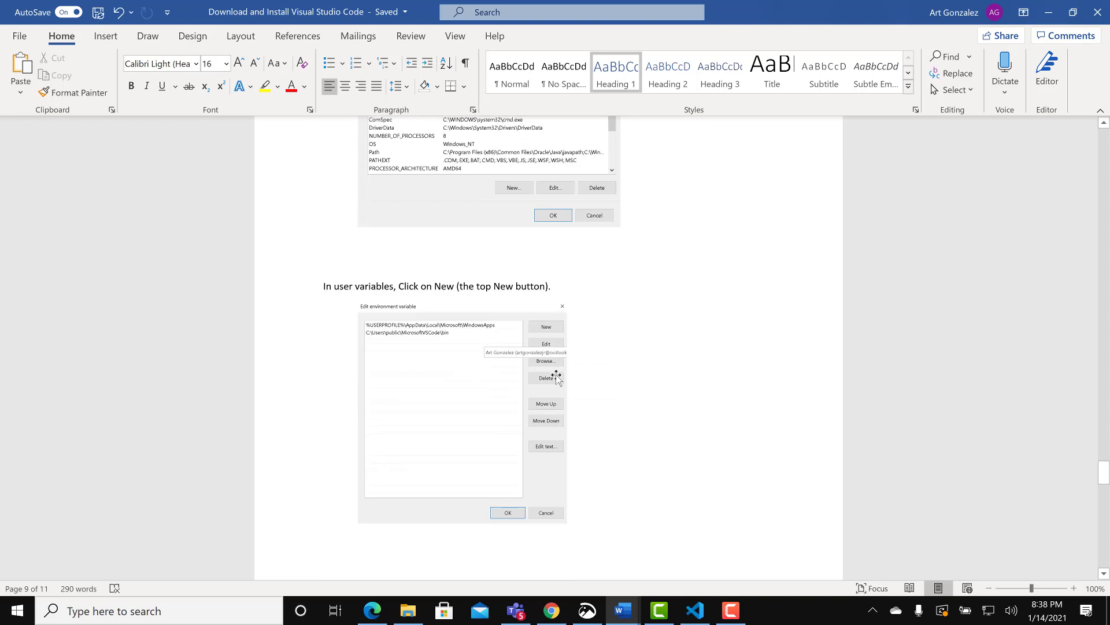
left_click(553, 215)
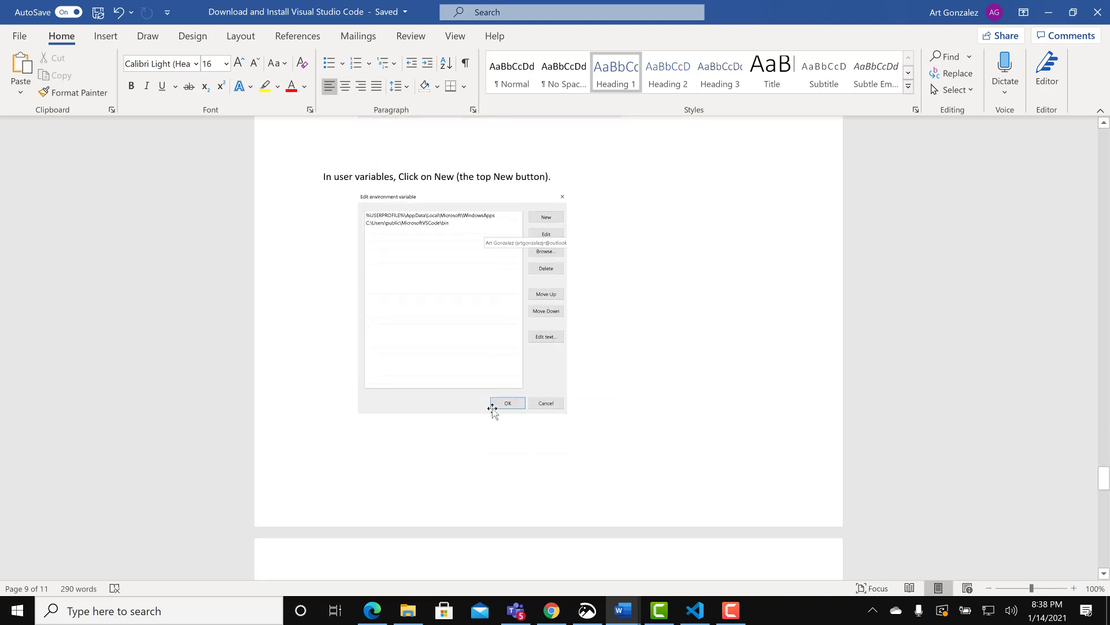